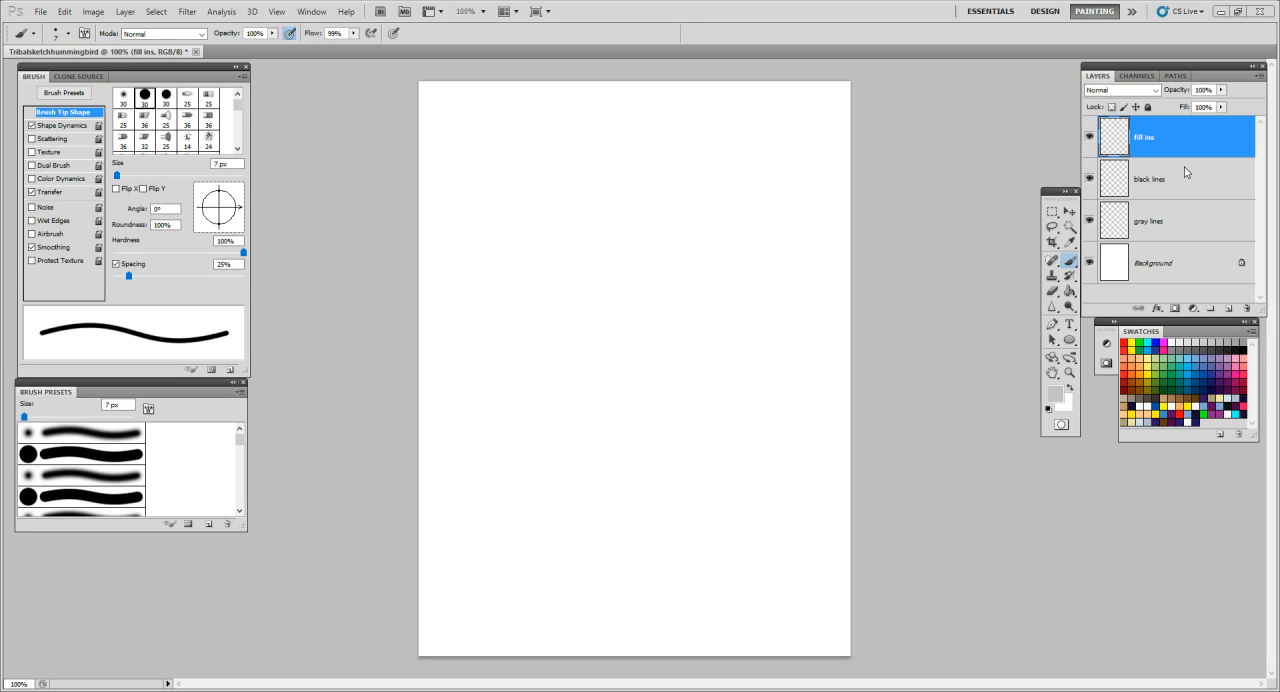
mouse_move(1188, 149)
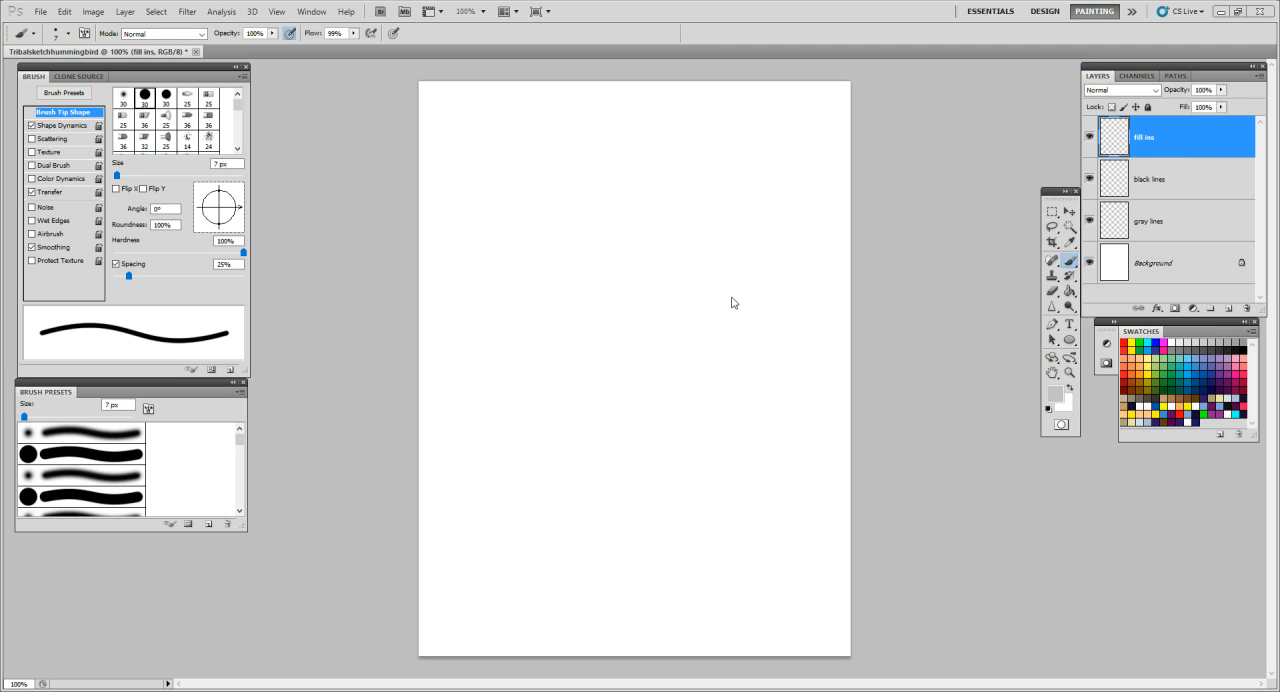
mouse_move(742, 327)
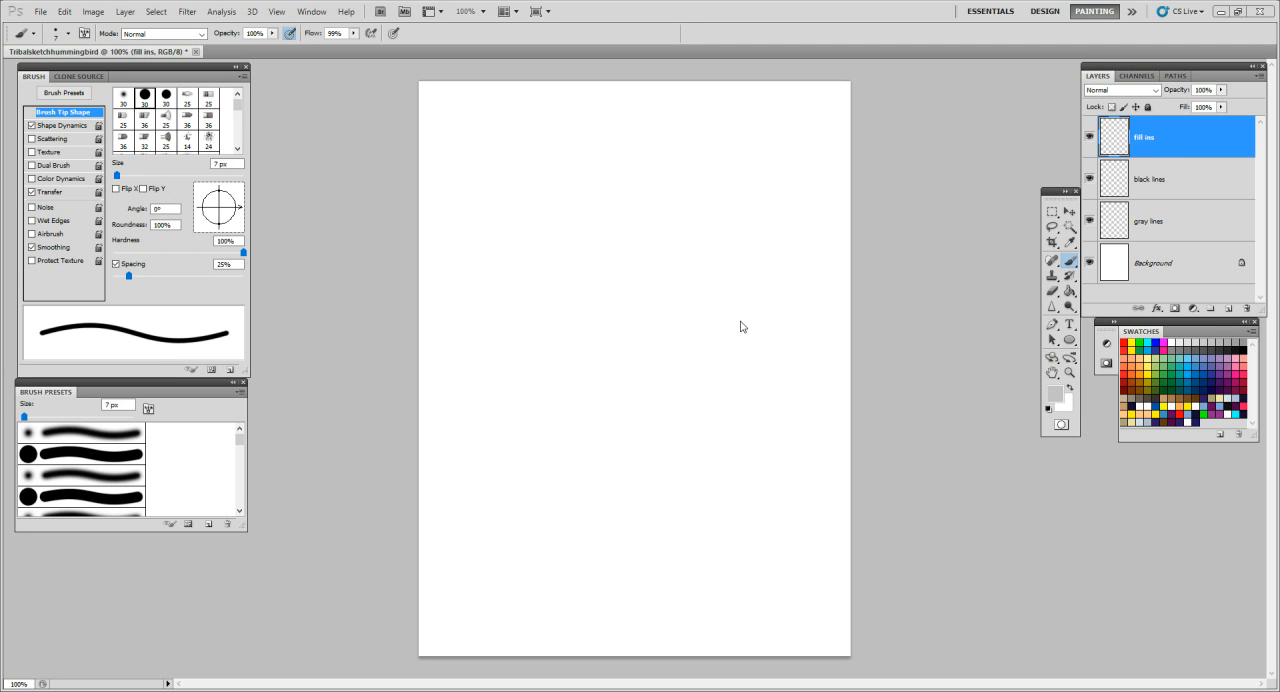
mouse_move(930, 272)
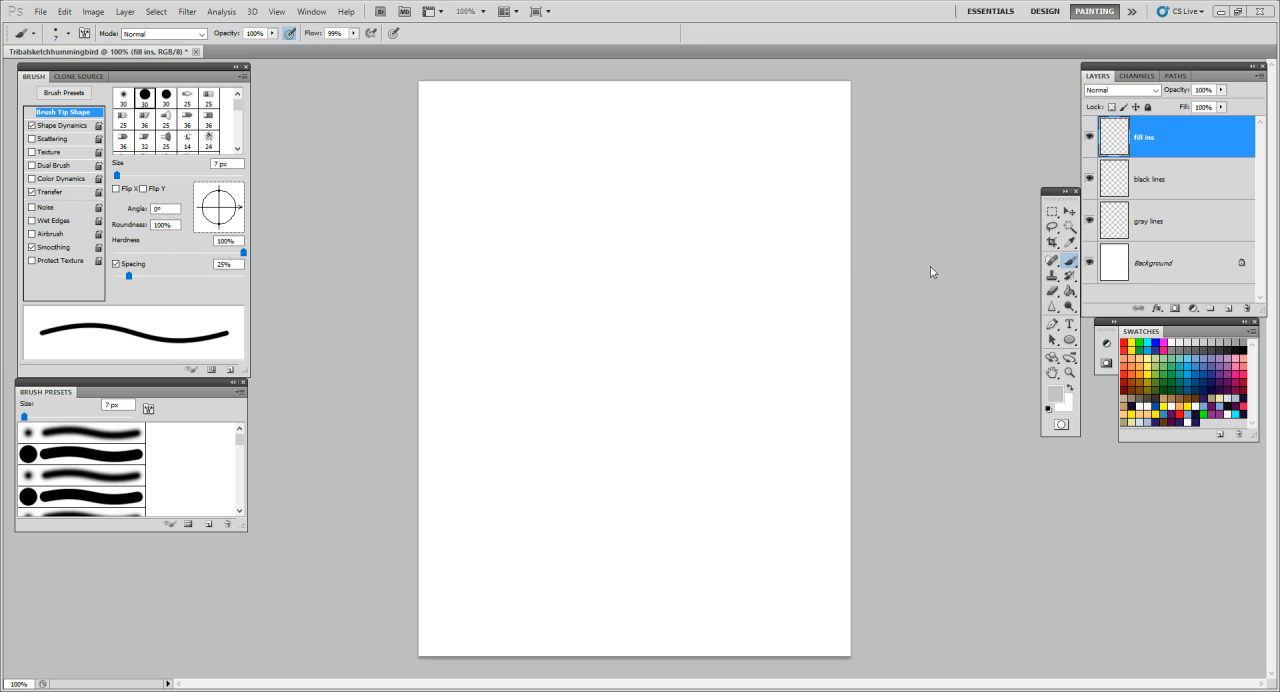
mouse_move(910, 291)
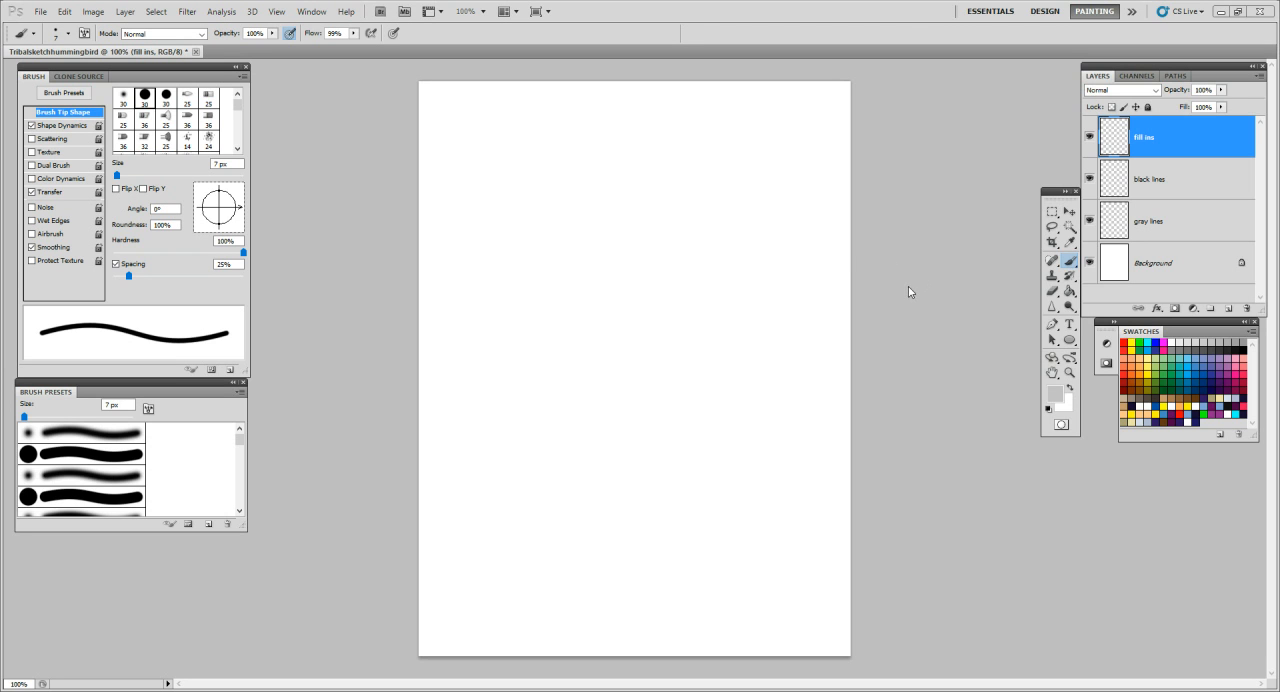
mouse_move(883, 269)
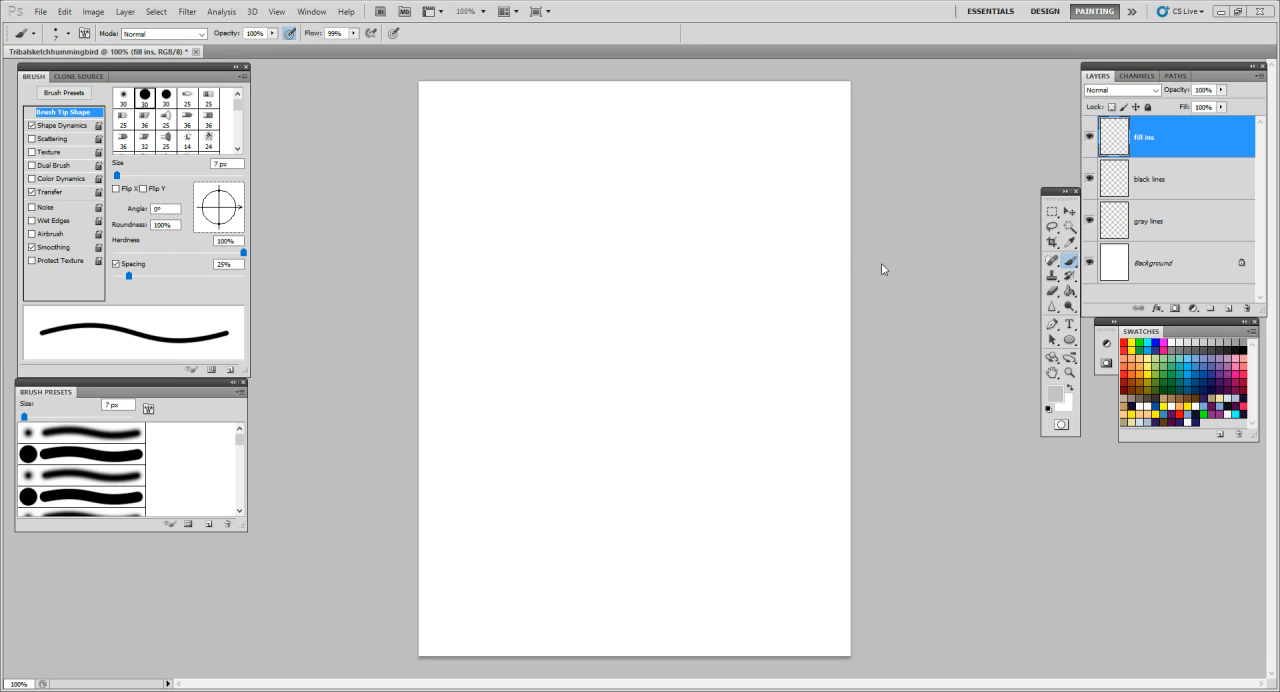
mouse_move(886, 227)
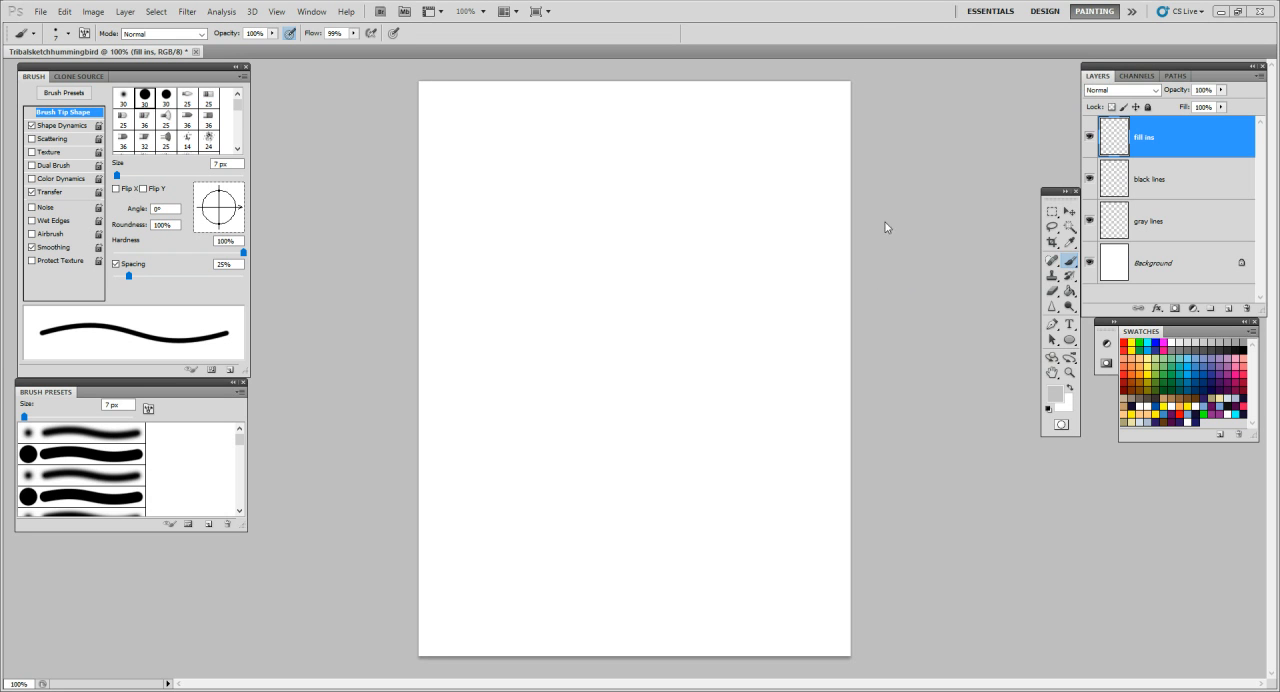
mouse_move(613, 158)
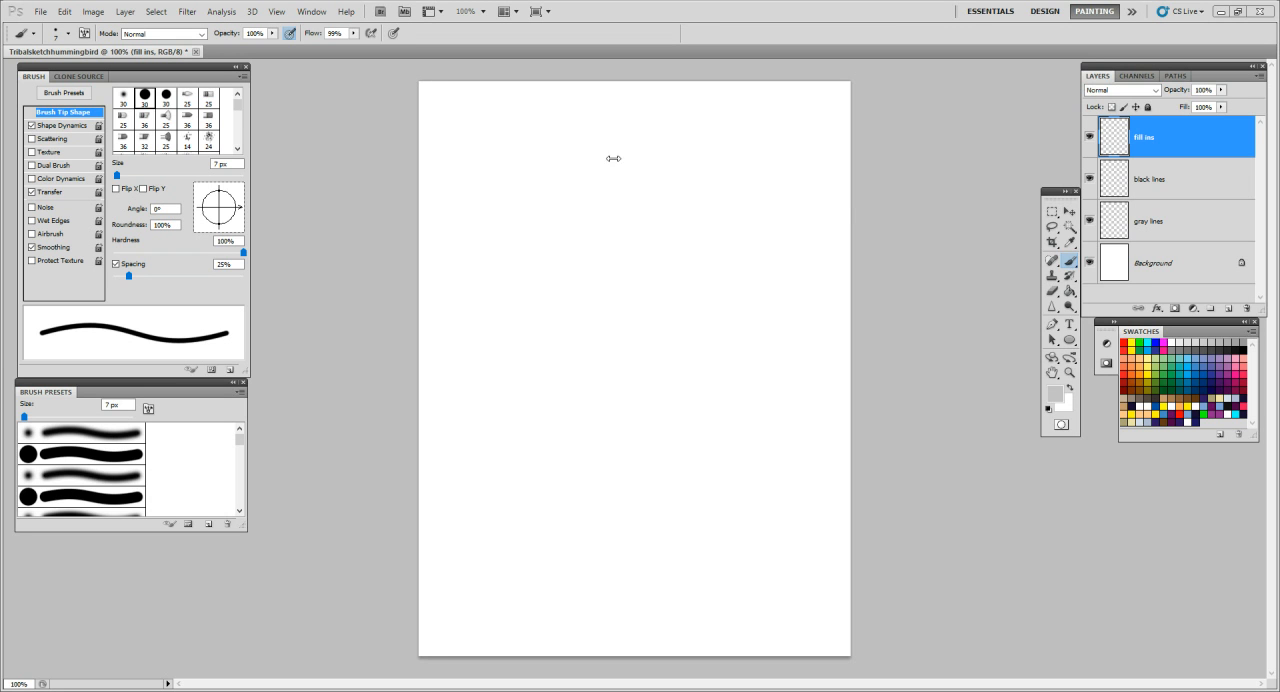
Tie brush size, opacity and flow to pen pressure and choose a gray foreground
click(63, 92)
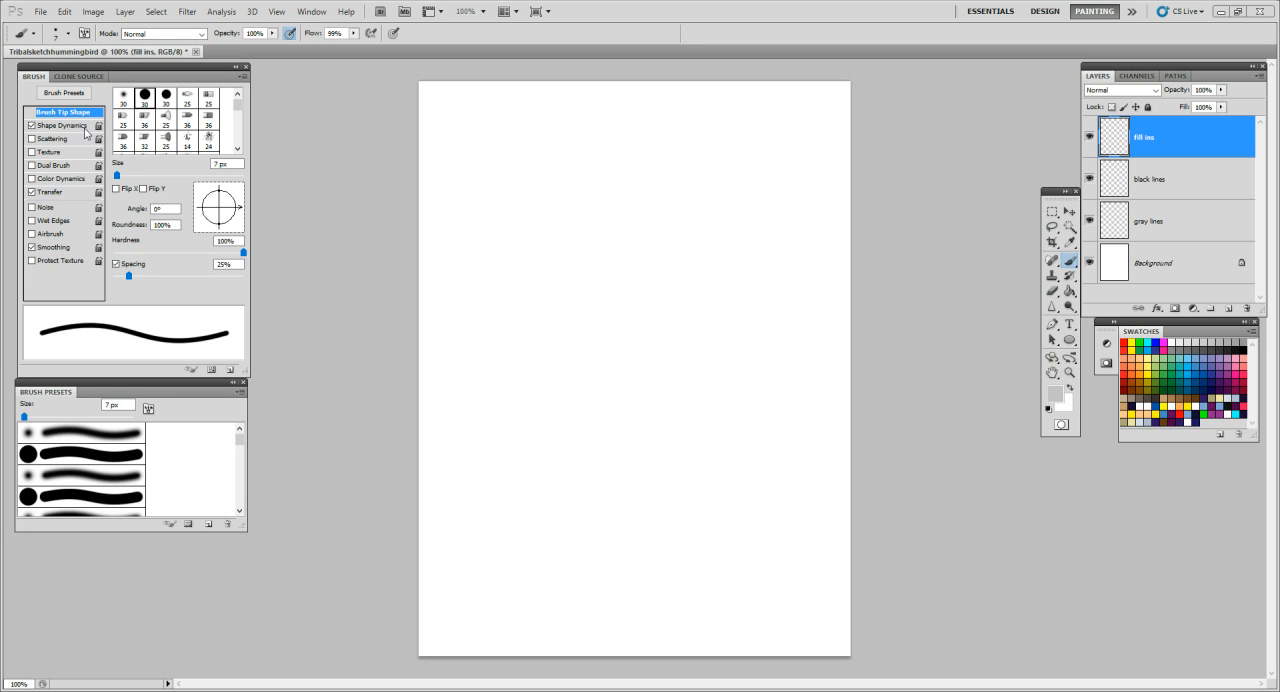
click(62, 125)
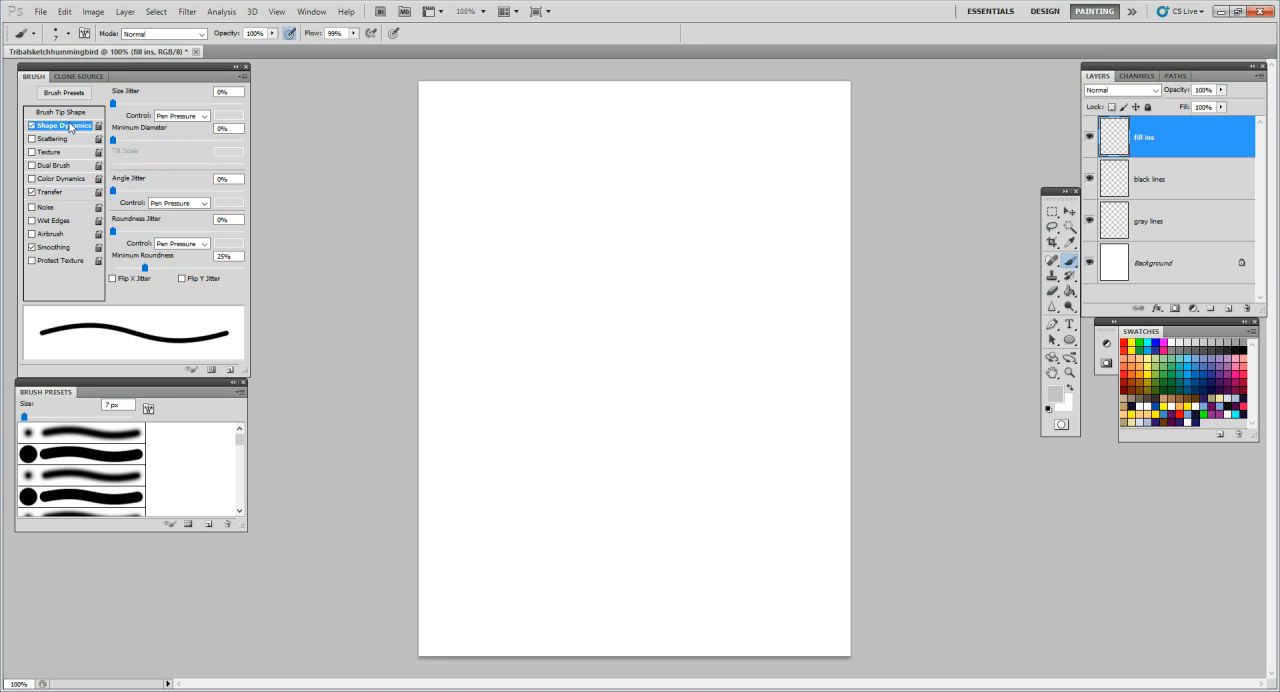
mouse_move(93, 176)
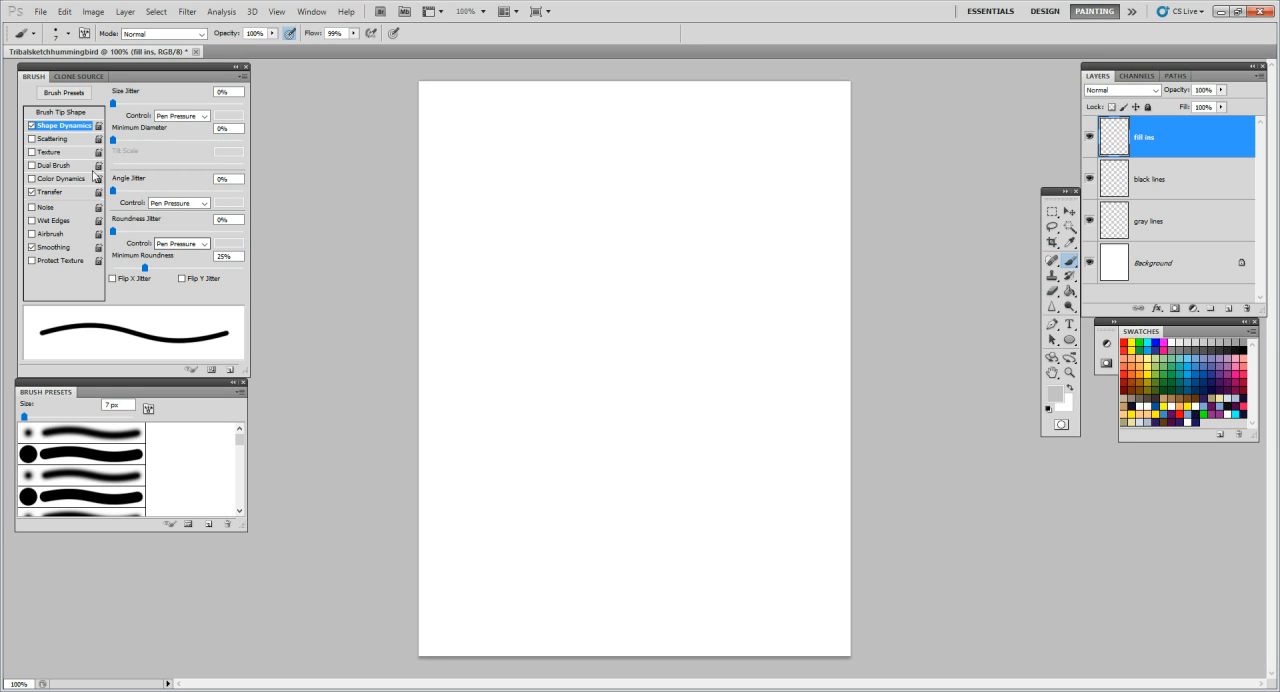
click(52, 191)
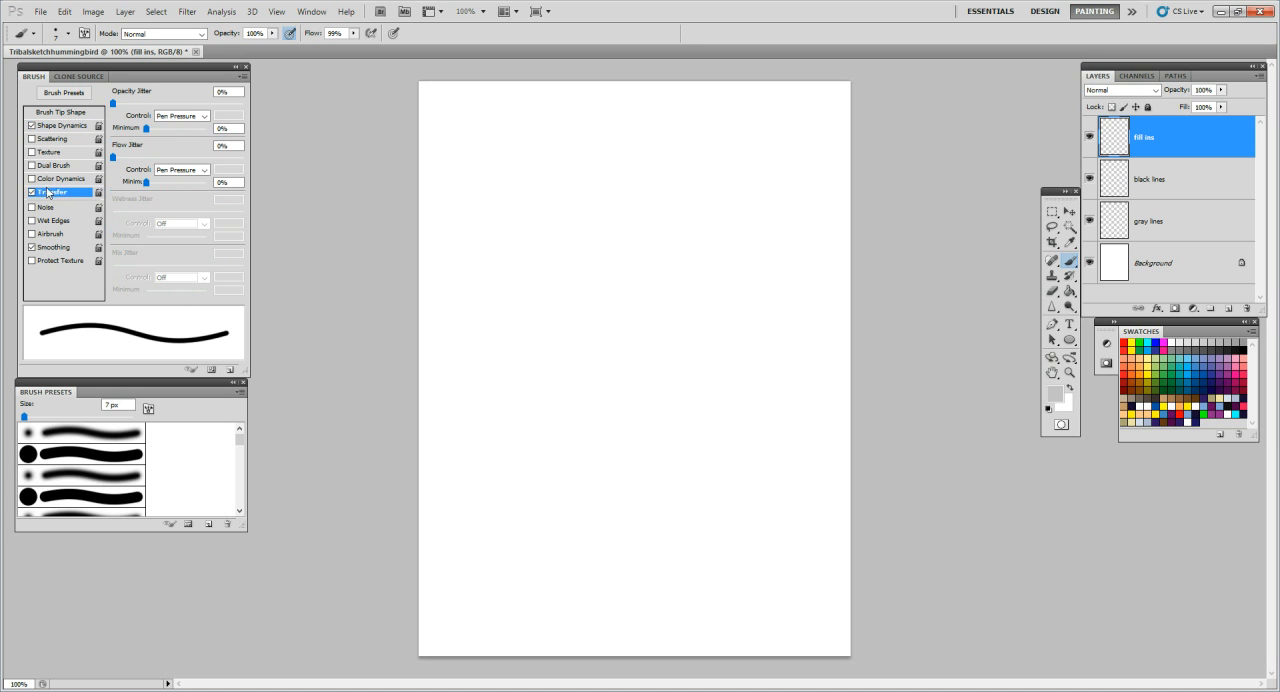
click(31, 247)
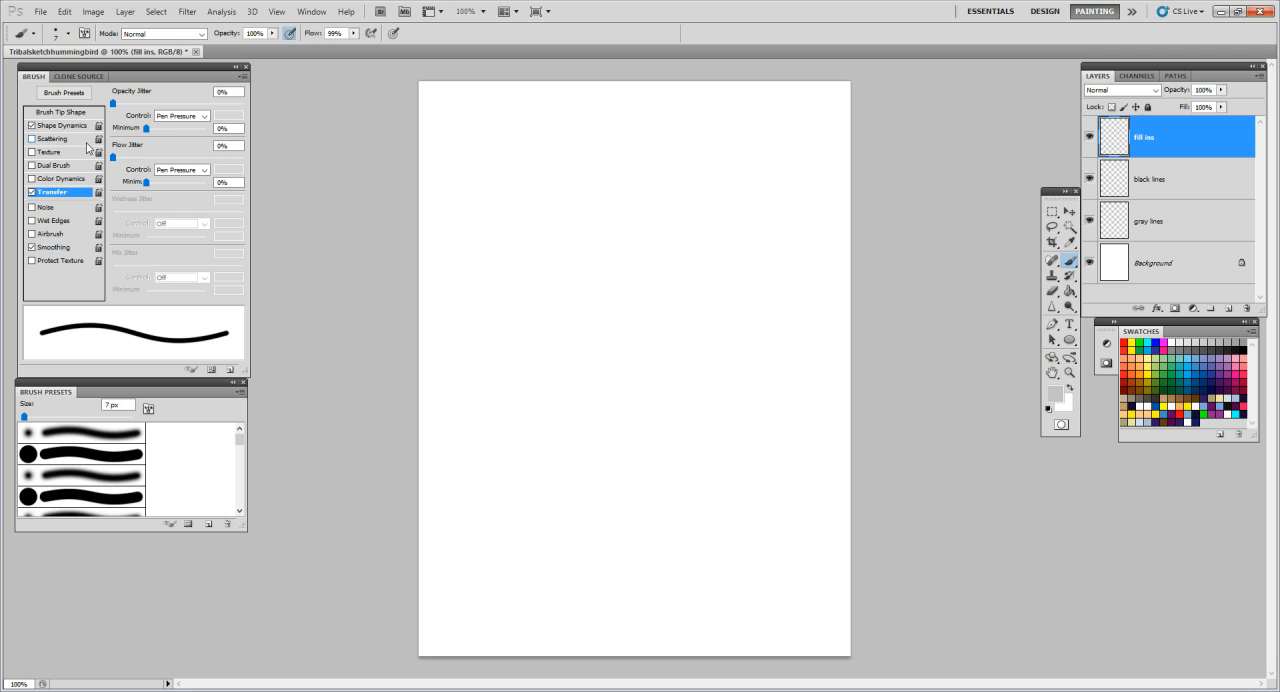
mouse_move(627, 238)
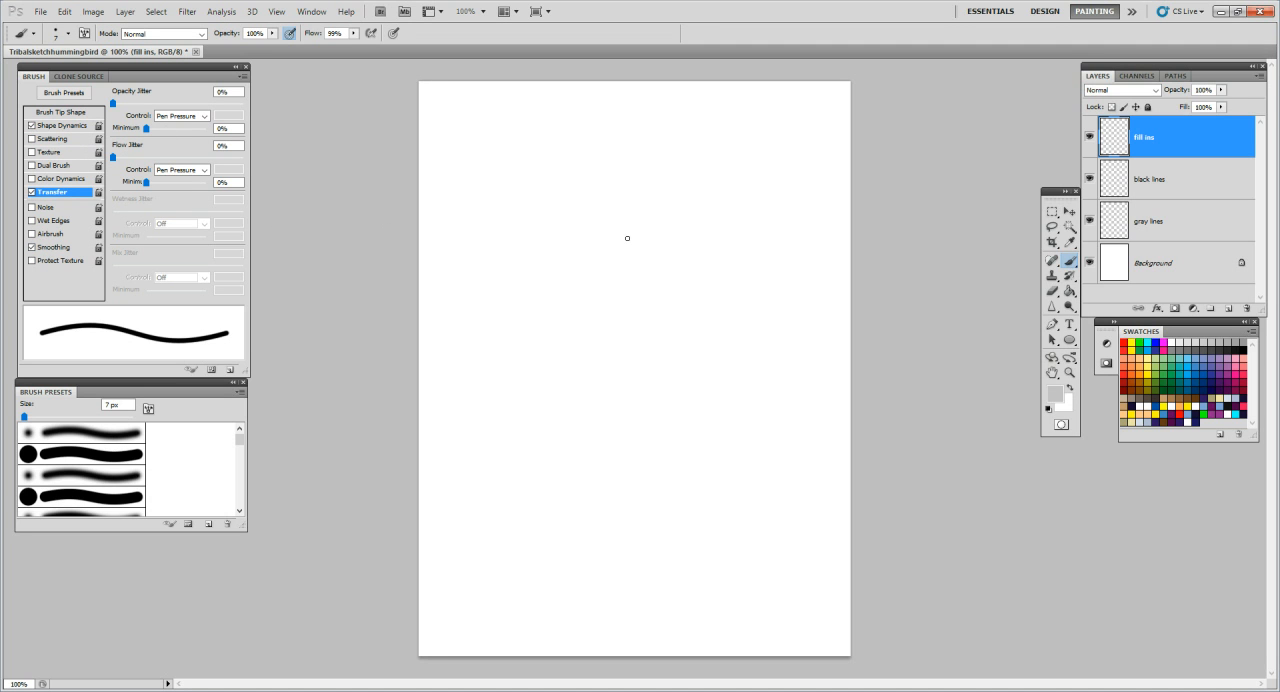
mouse_move(745, 164)
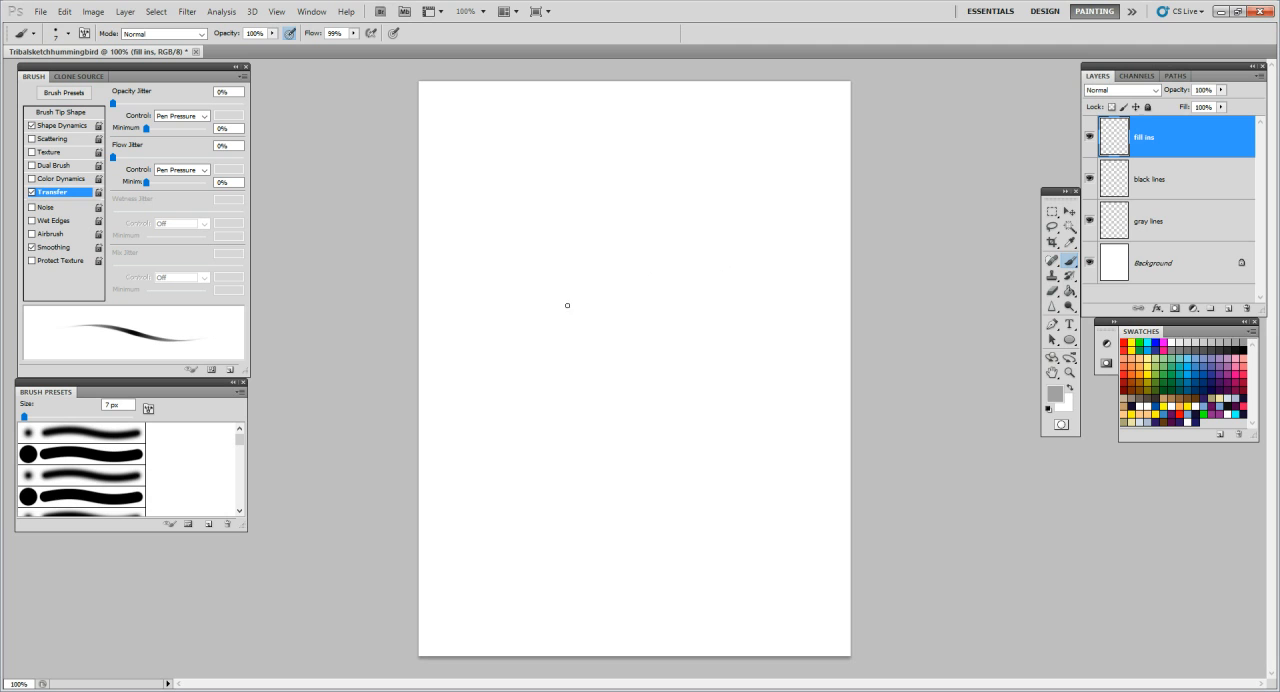
mouse_move(576, 215)
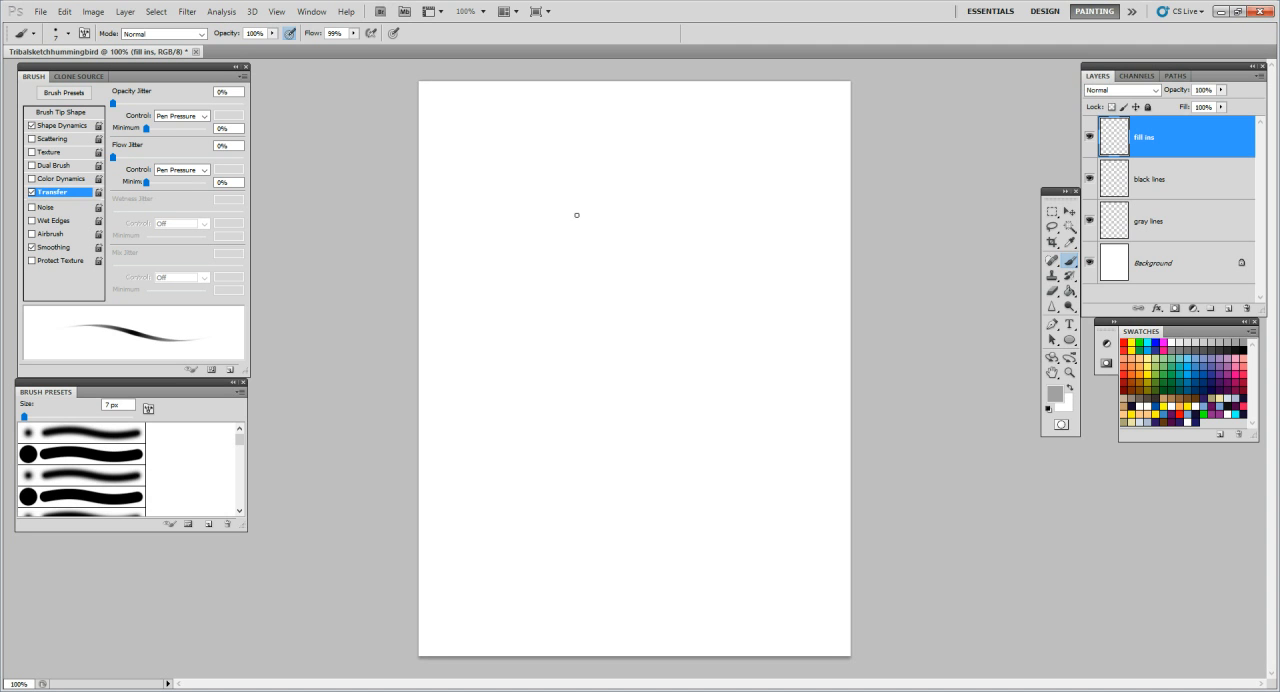
mouse_move(520, 298)
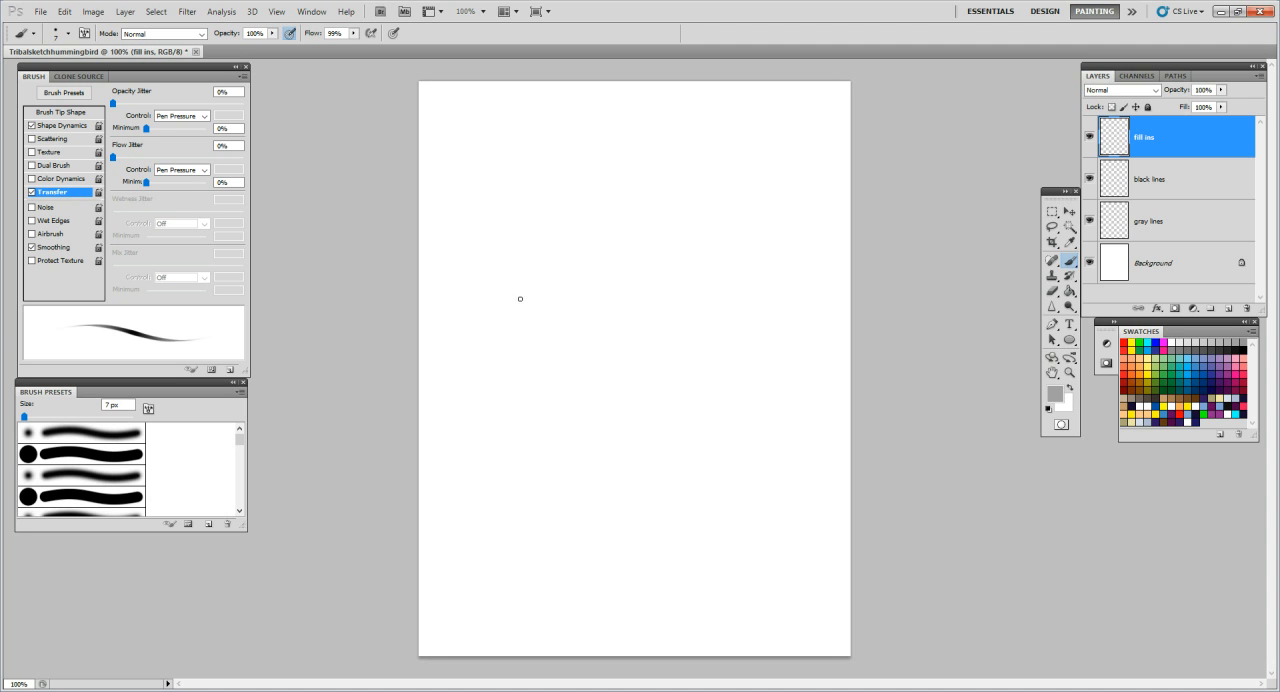
Sketch the long beak lines and the round eye and head outline in gray
drag(485, 302, 592, 276)
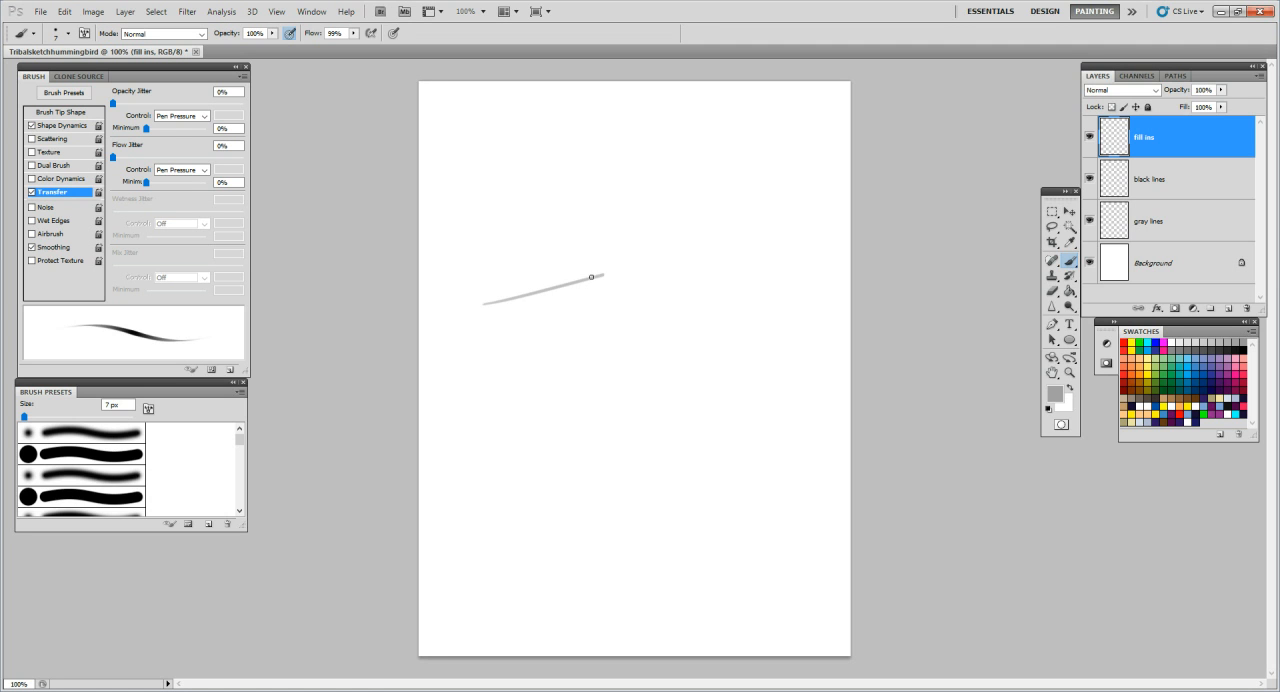
drag(591, 277, 493, 307)
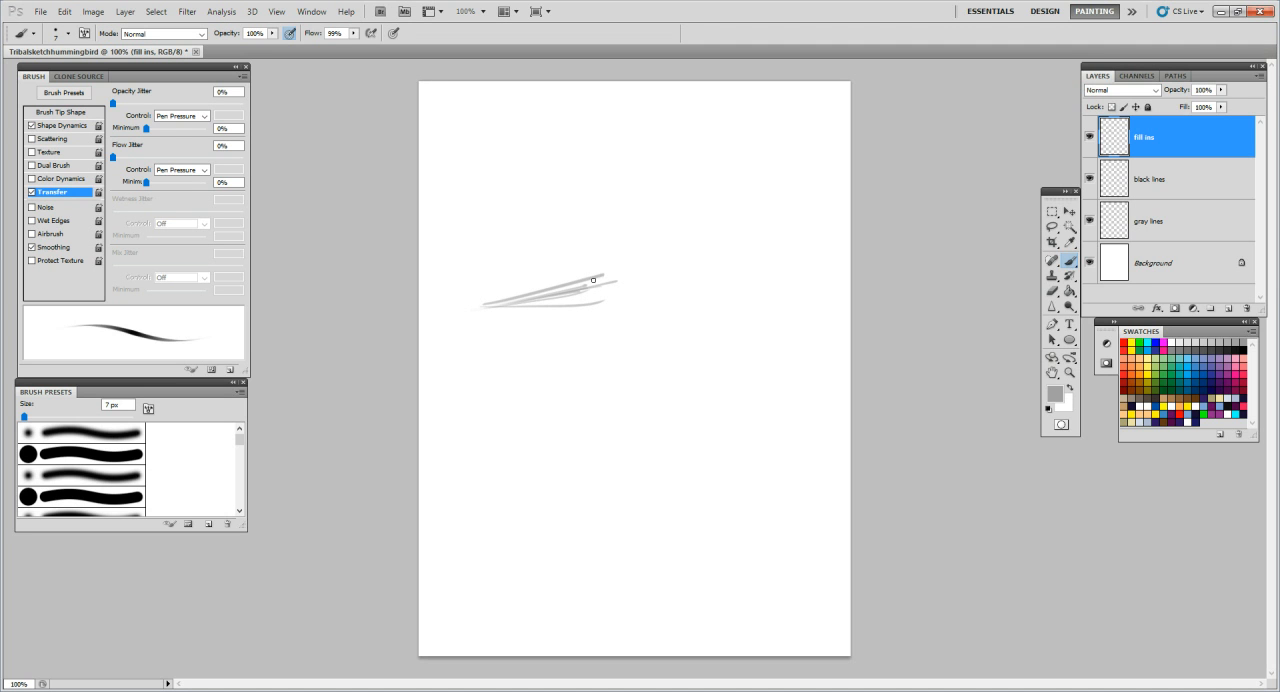
drag(593, 280, 648, 261)
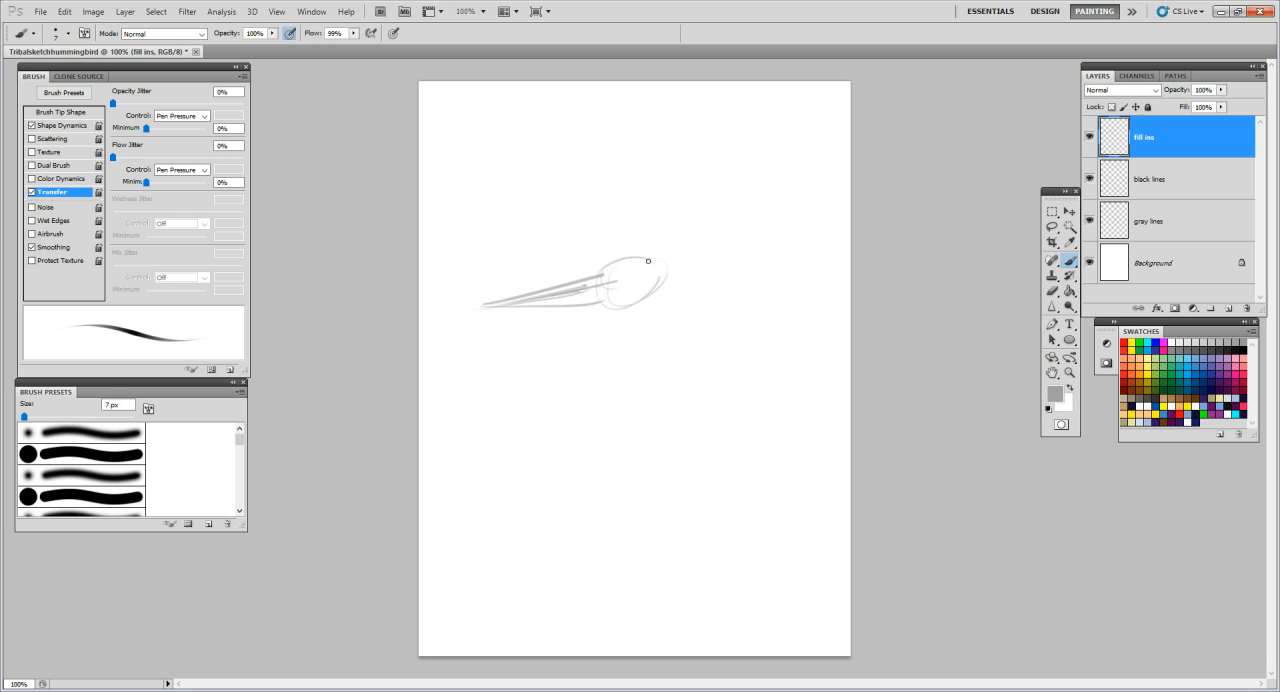
drag(648, 261, 630, 290)
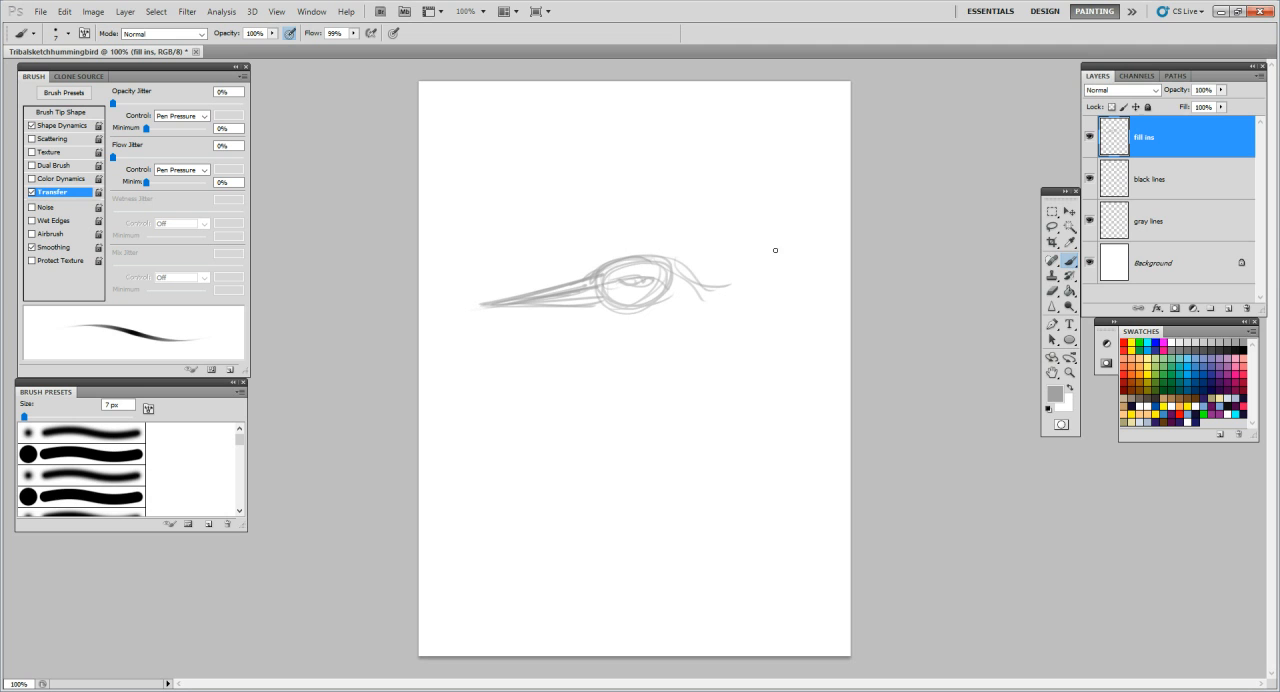
Sketch the long neck curve, throat curls and lower body contour
drag(700, 285, 876, 150)
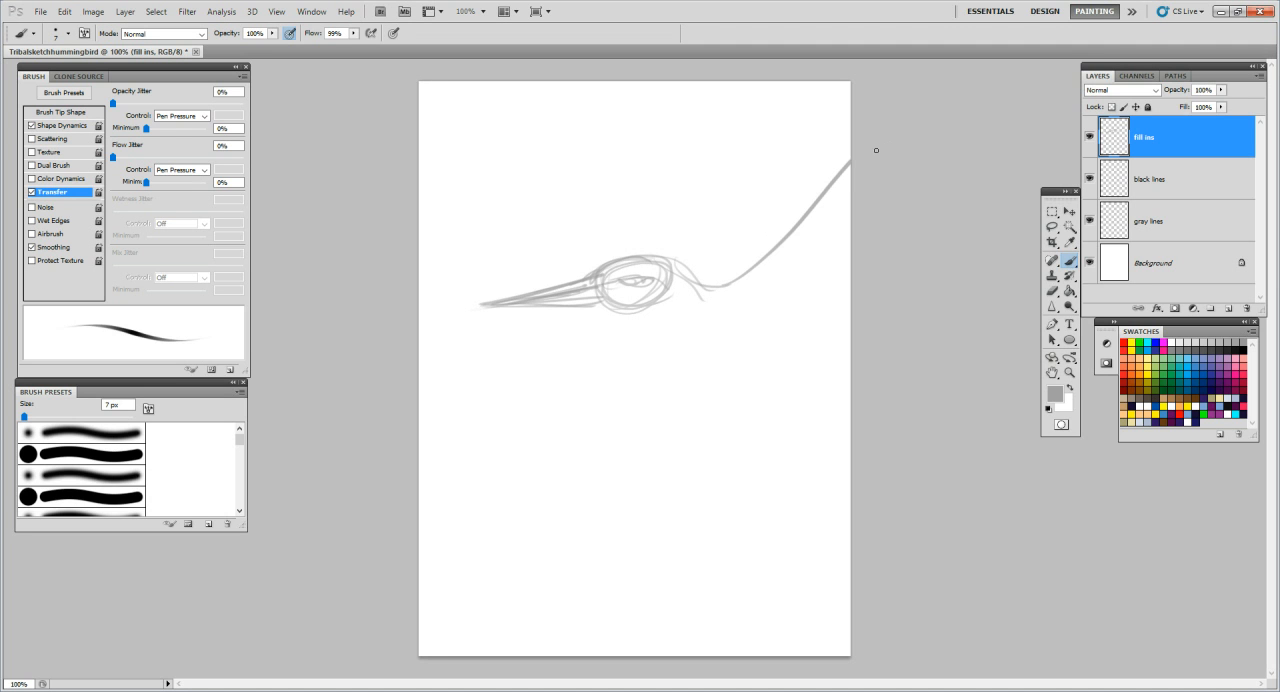
mouse_move(740, 289)
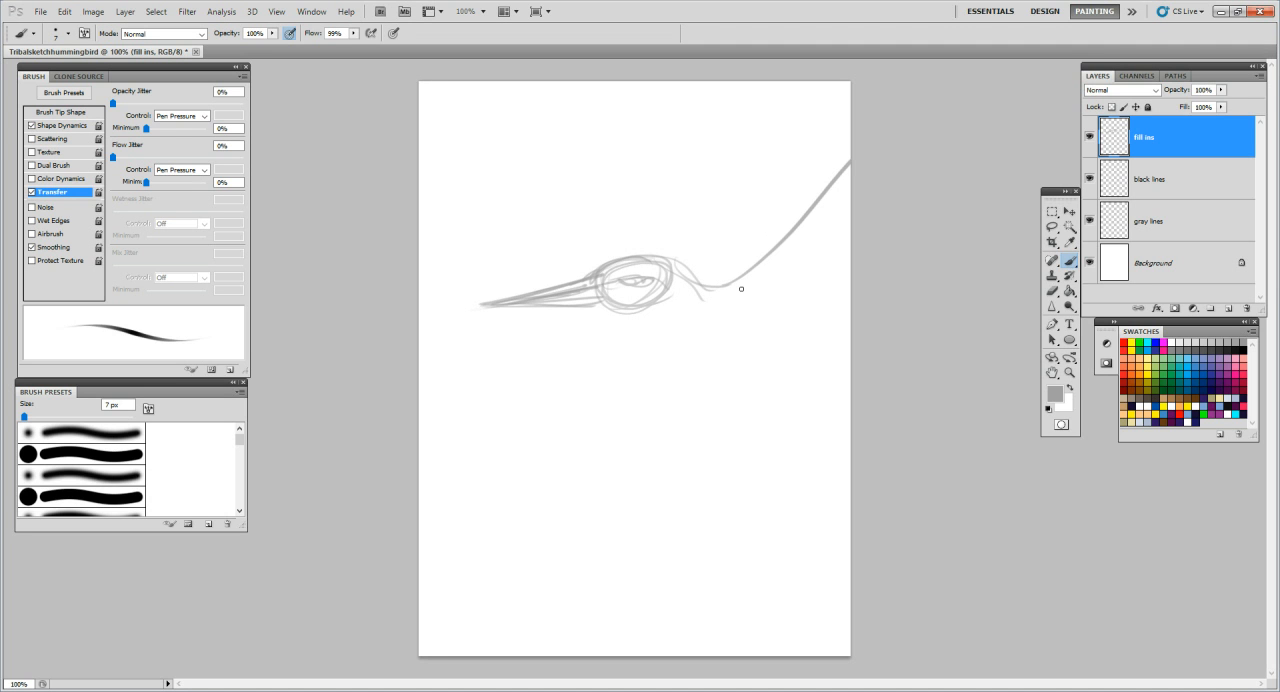
mouse_move(842, 193)
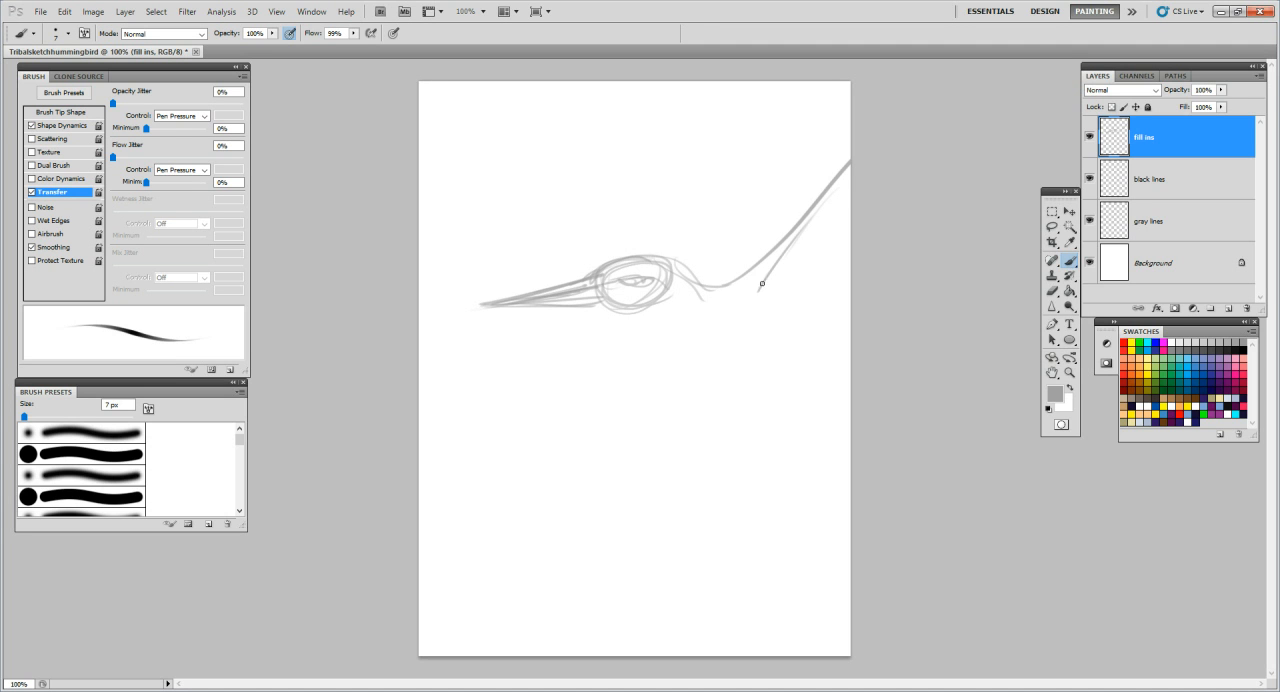
drag(762, 284, 780, 305)
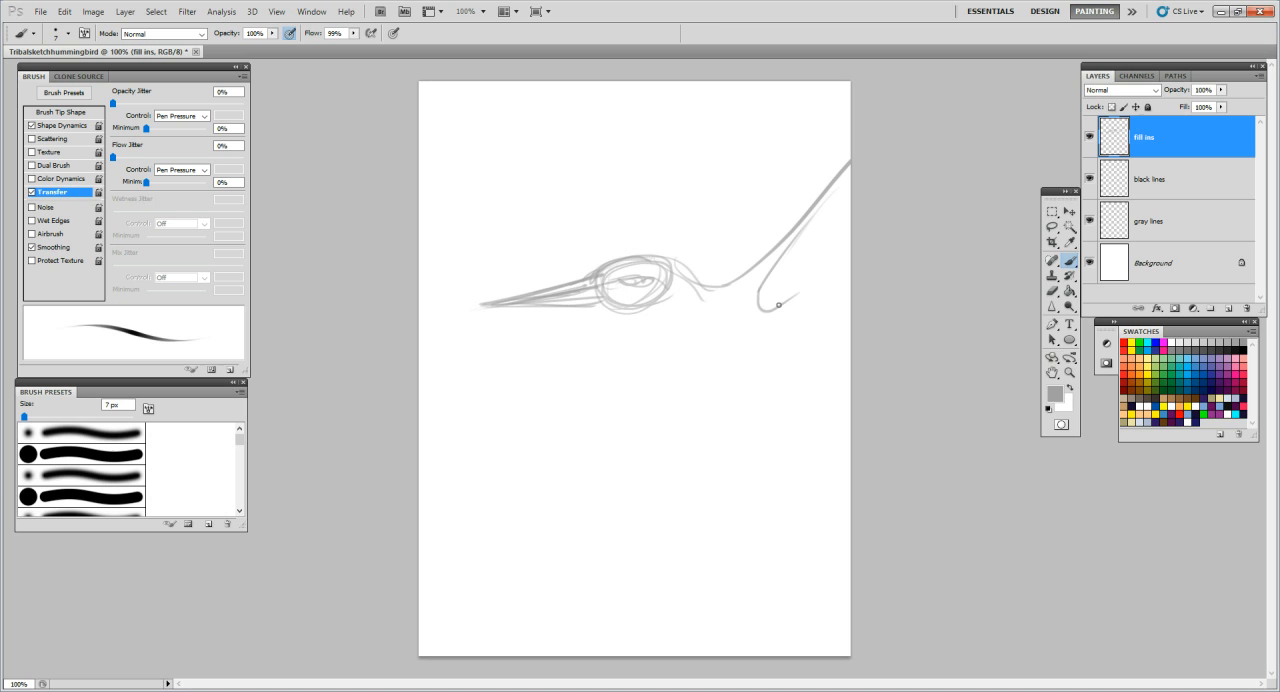
drag(780, 304, 784, 280)
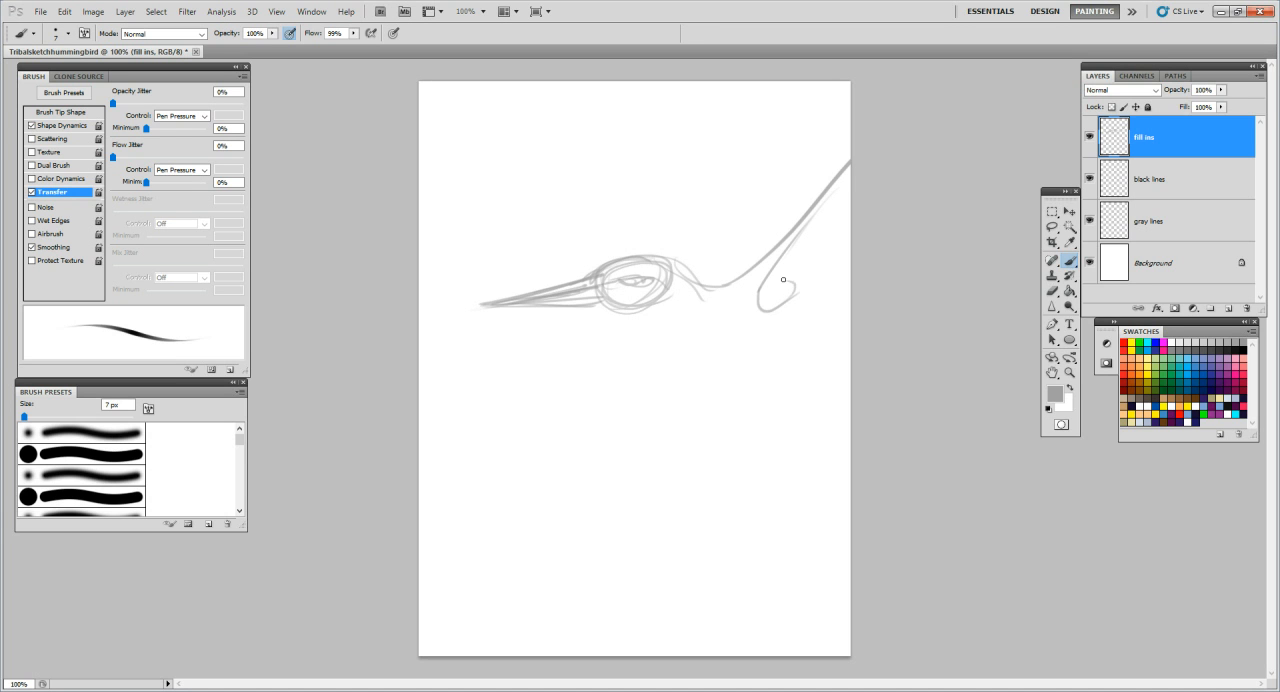
drag(783, 280, 759, 298)
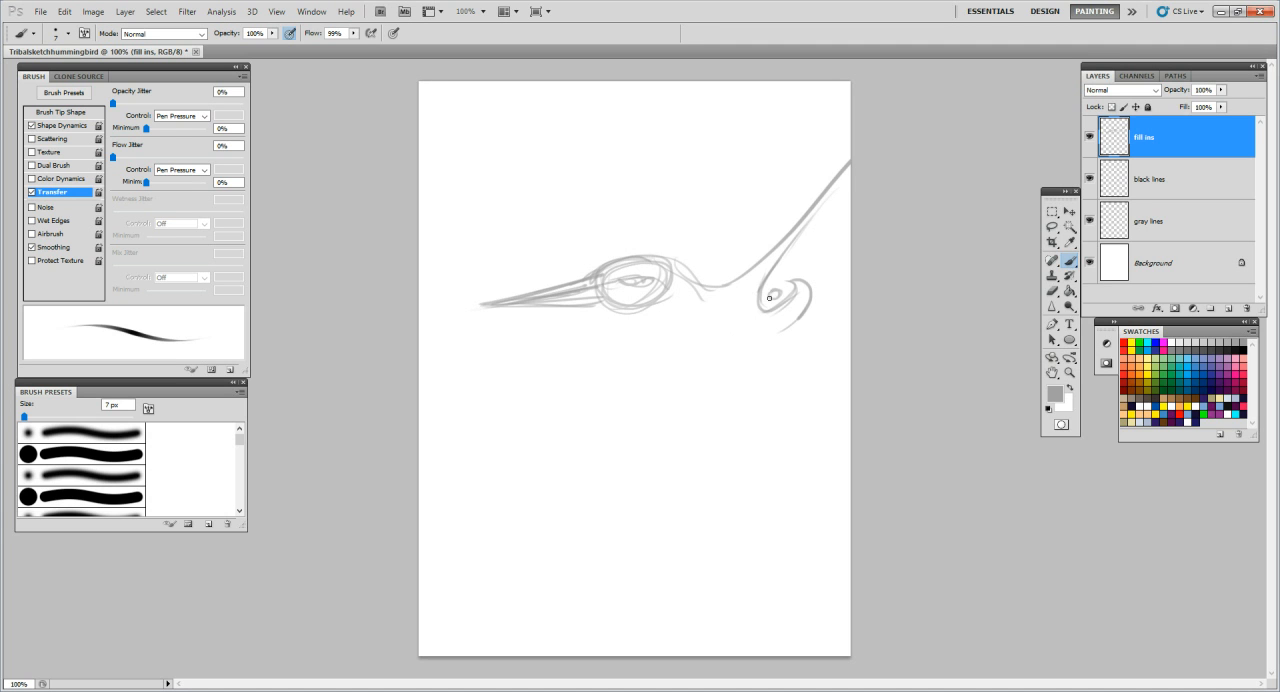
mouse_move(835, 226)
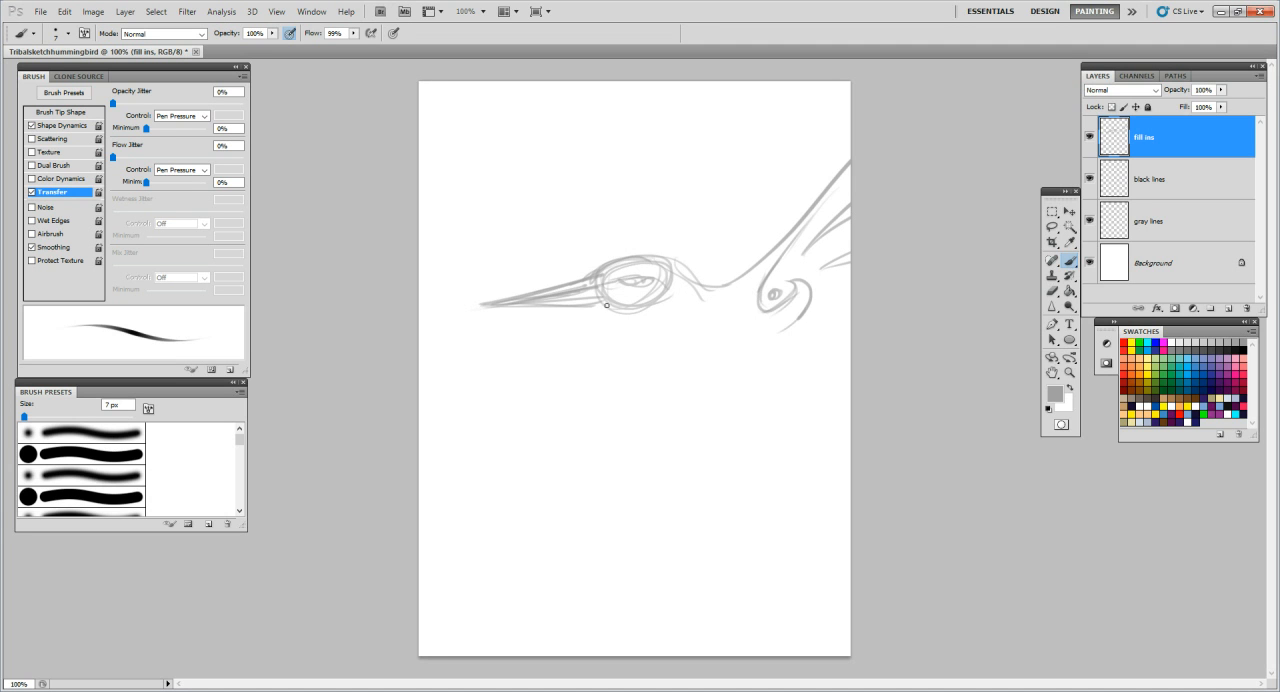
drag(605, 305, 660, 323)
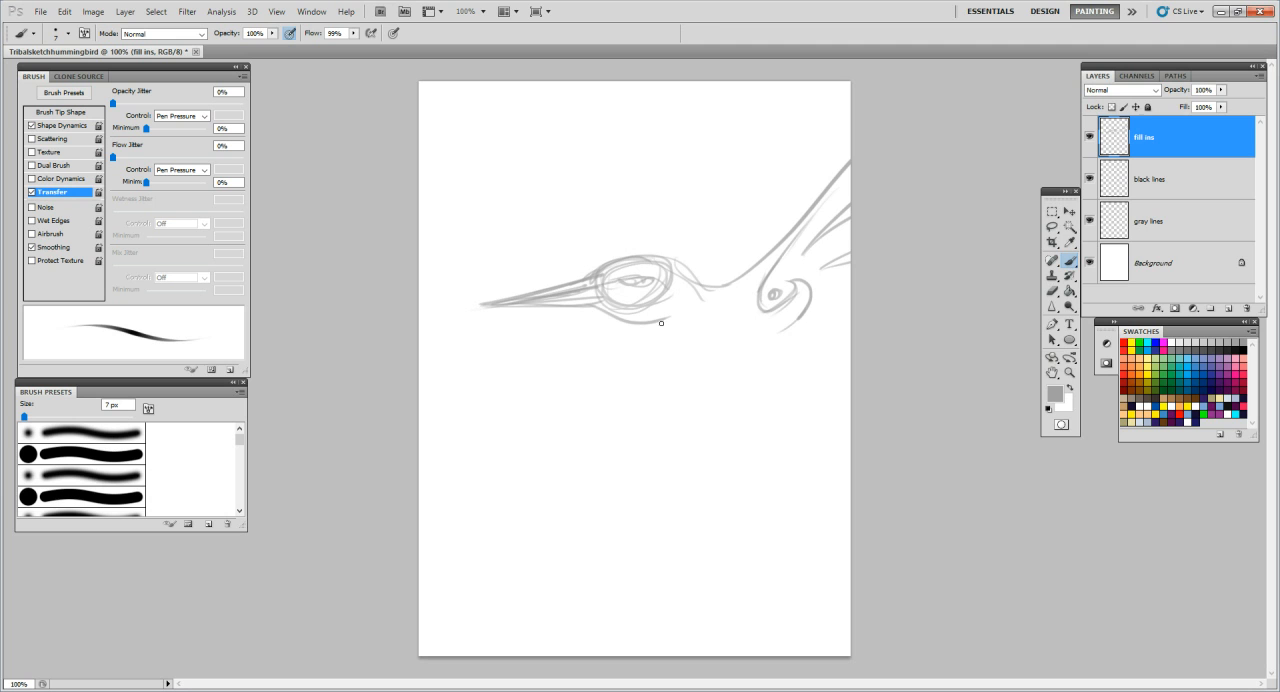
drag(660, 322, 820, 390)
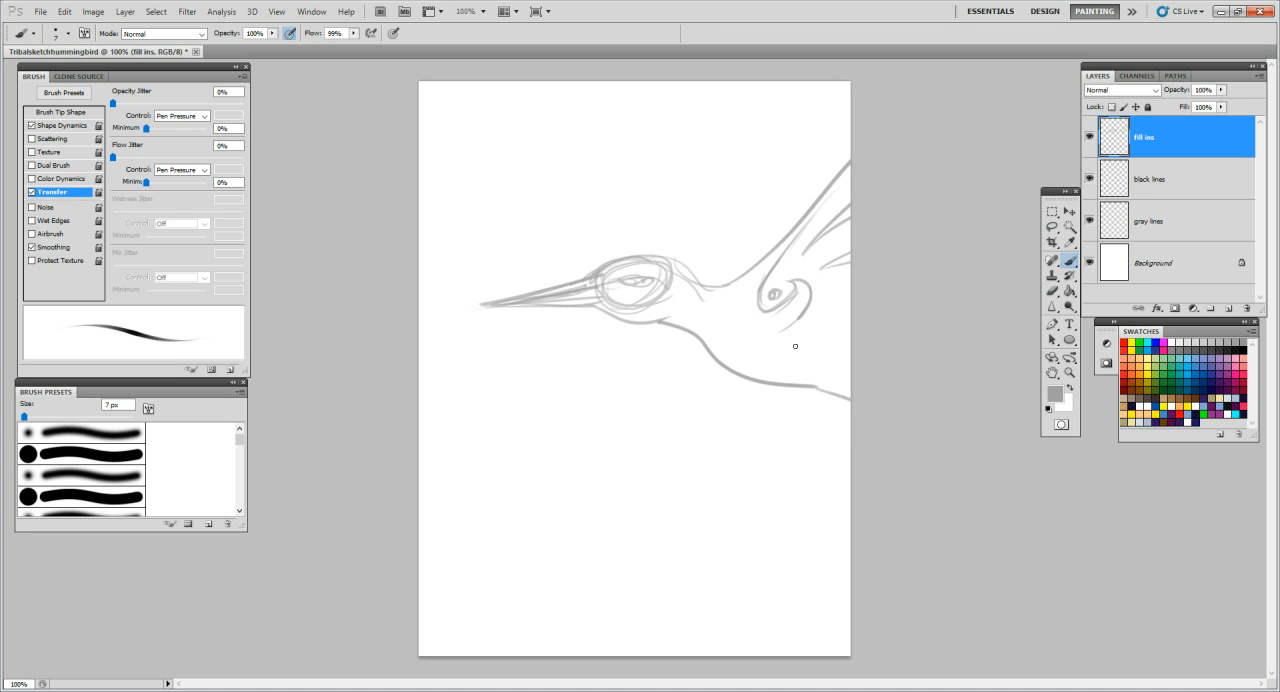
mouse_move(743, 290)
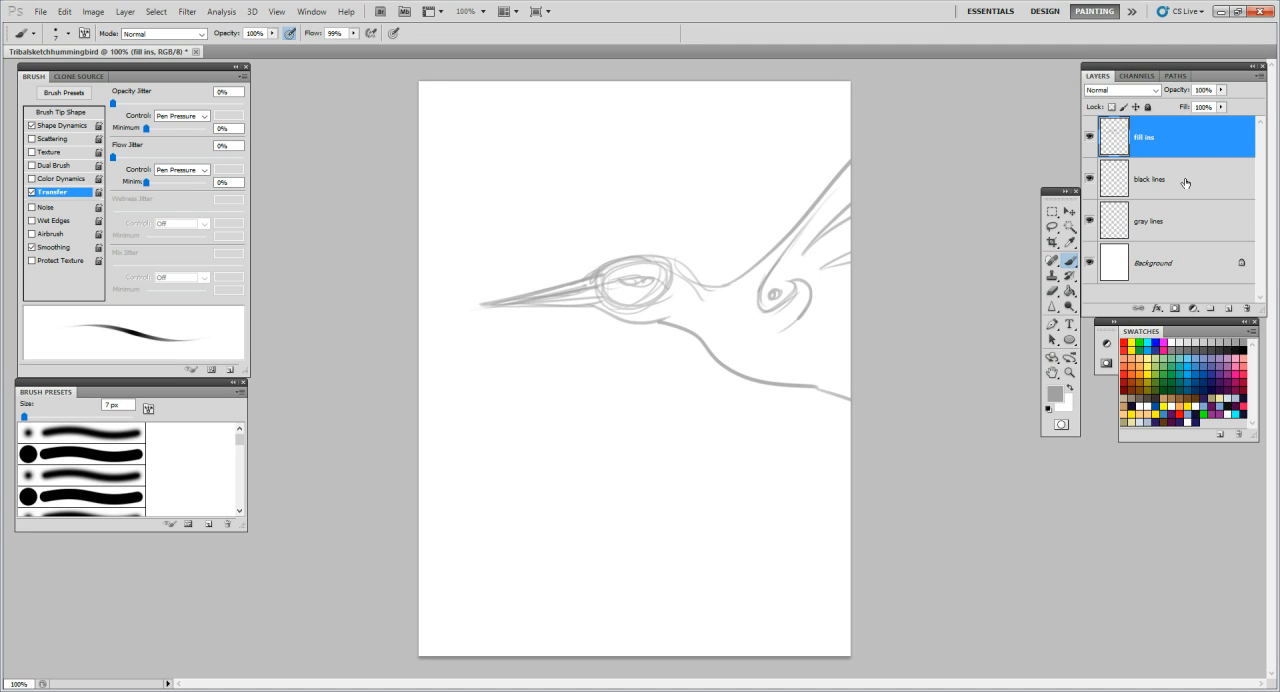
click(1150, 178)
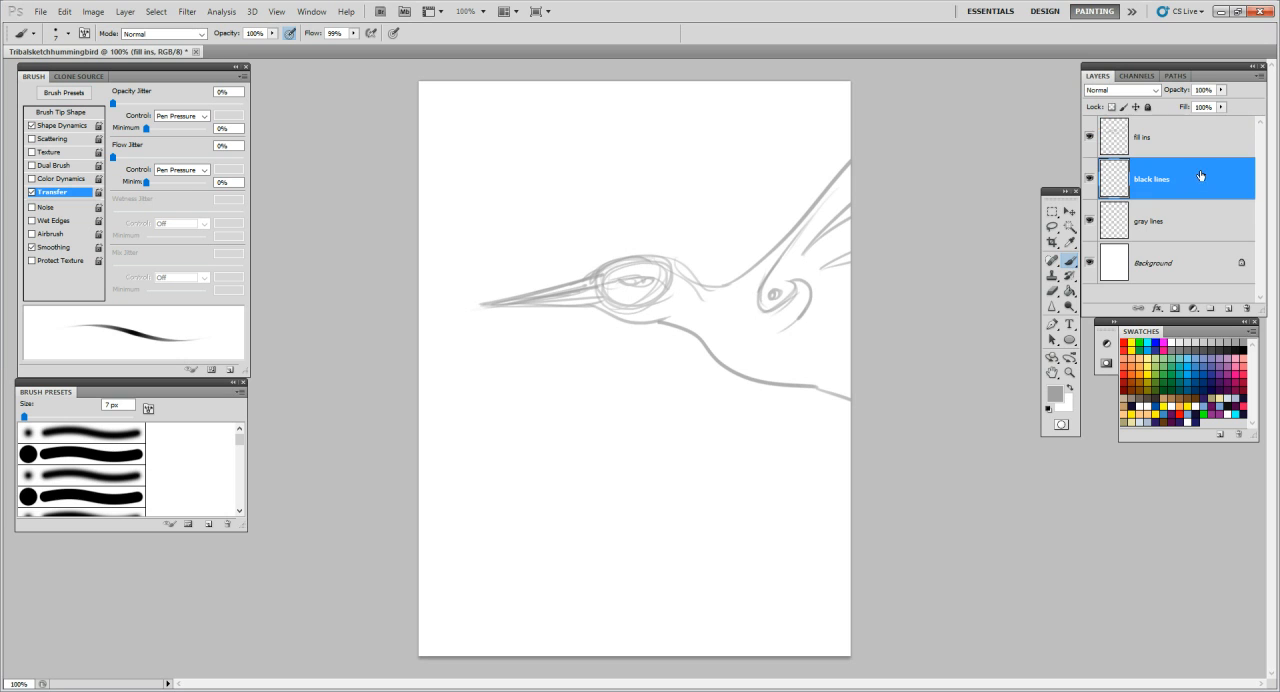
click(1150, 178)
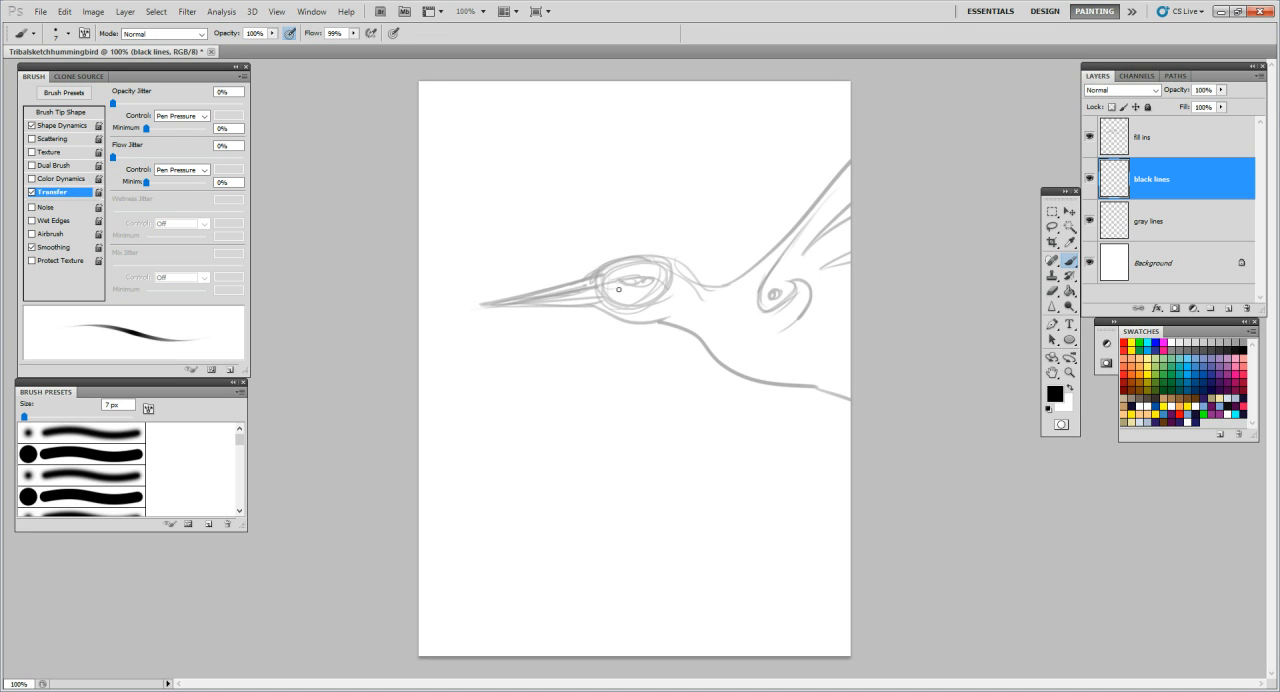
mouse_move(717, 269)
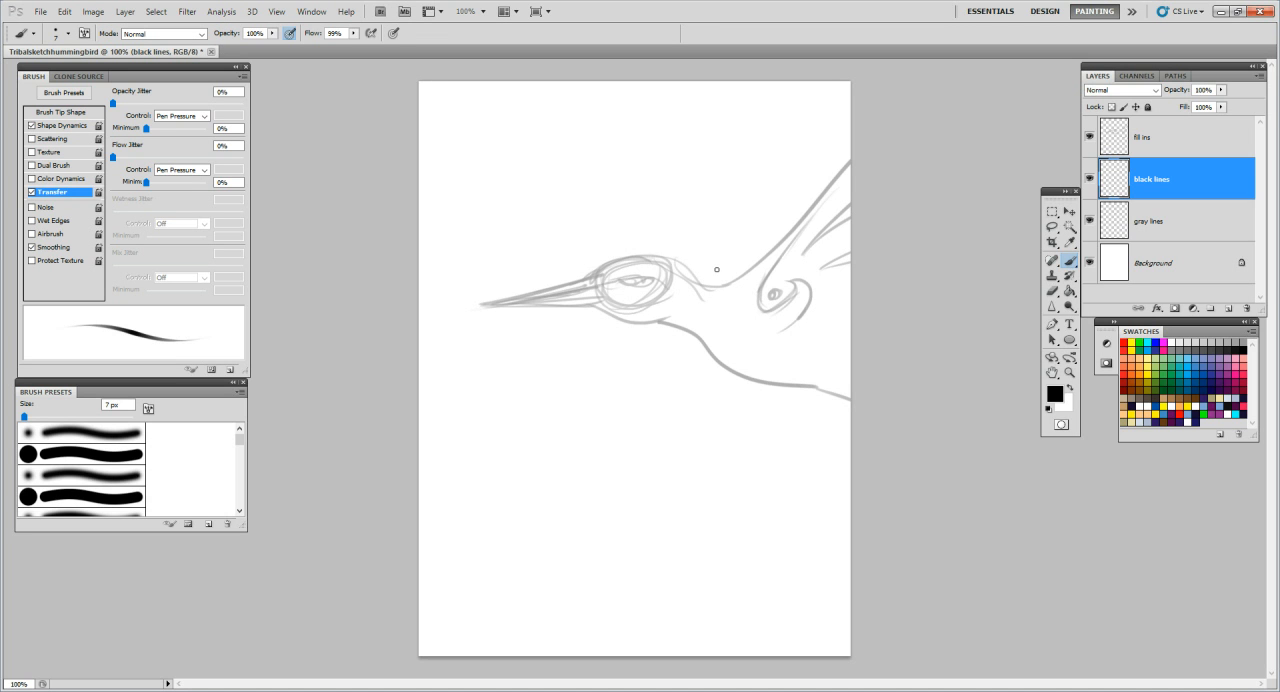
mouse_move(644, 252)
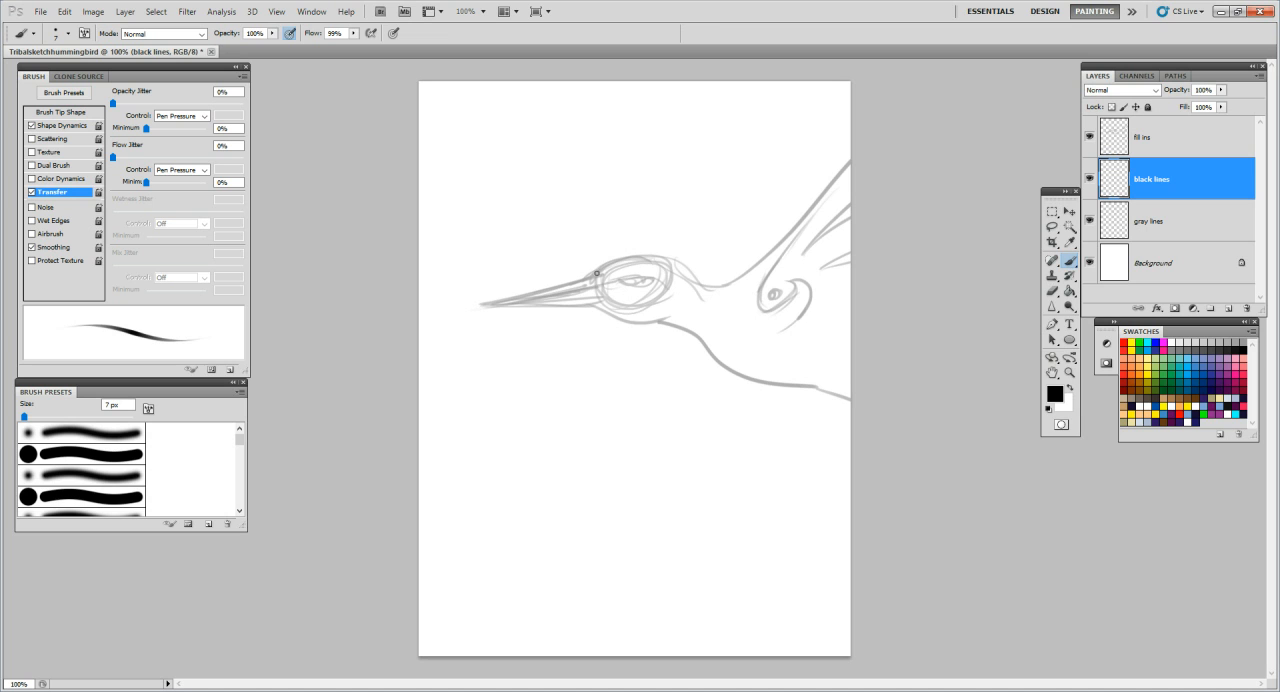
Ink thick black arcs over and under the eye with a curl inside
drag(597, 274, 635, 258)
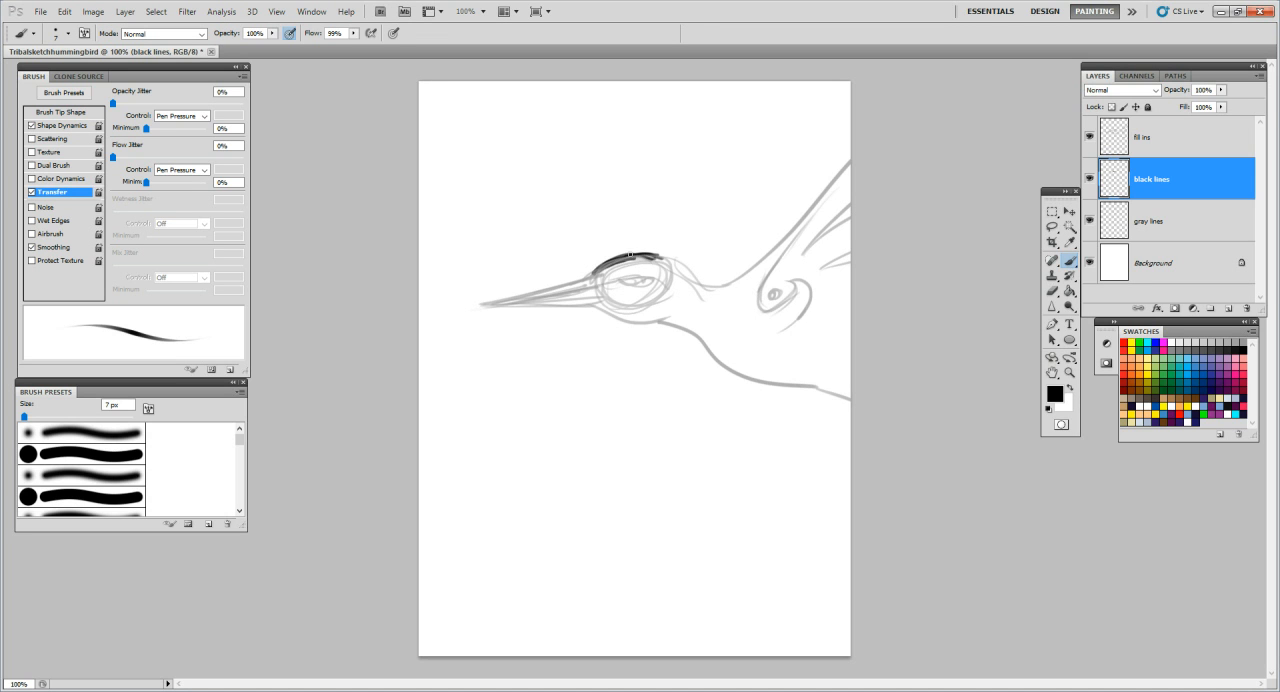
drag(628, 258, 680, 263)
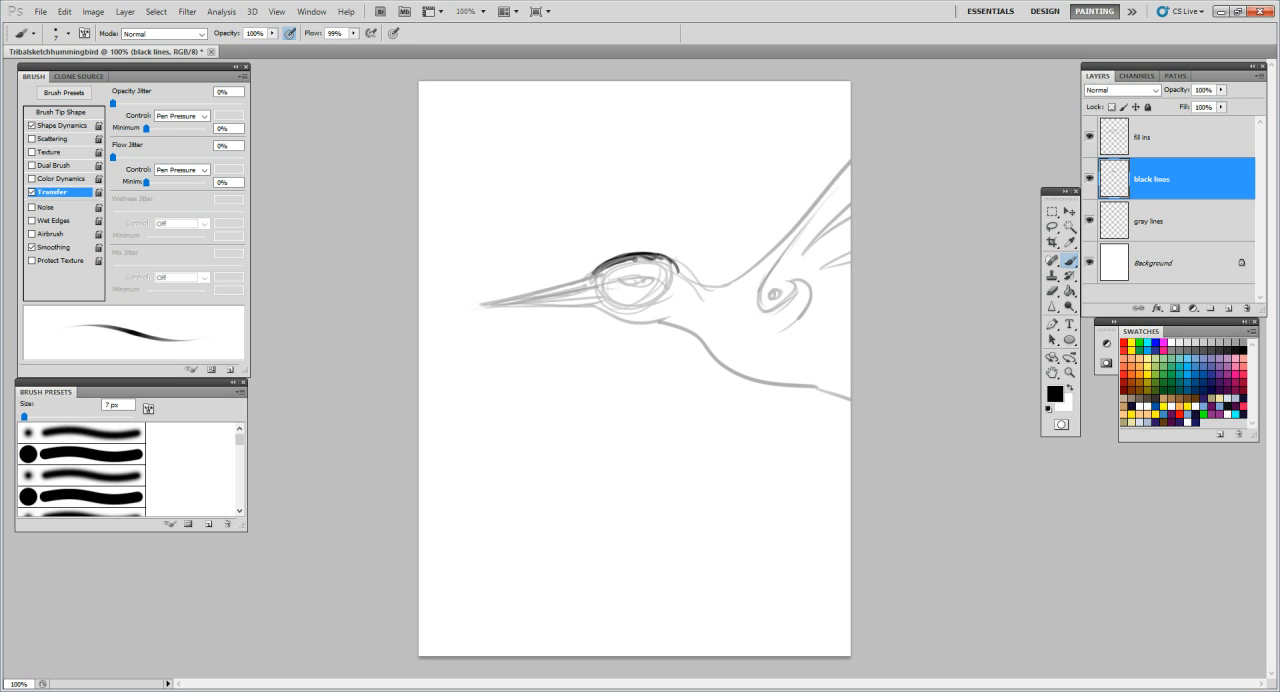
drag(630, 260, 665, 258)
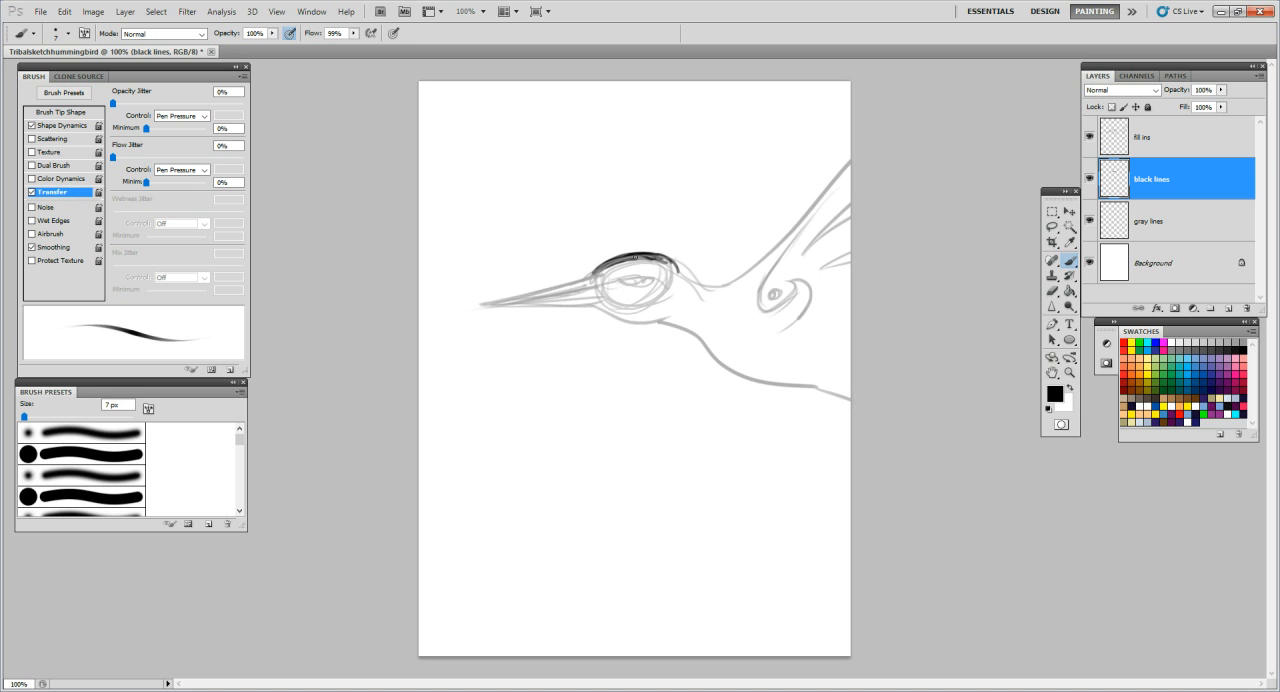
drag(625, 262, 670, 270)
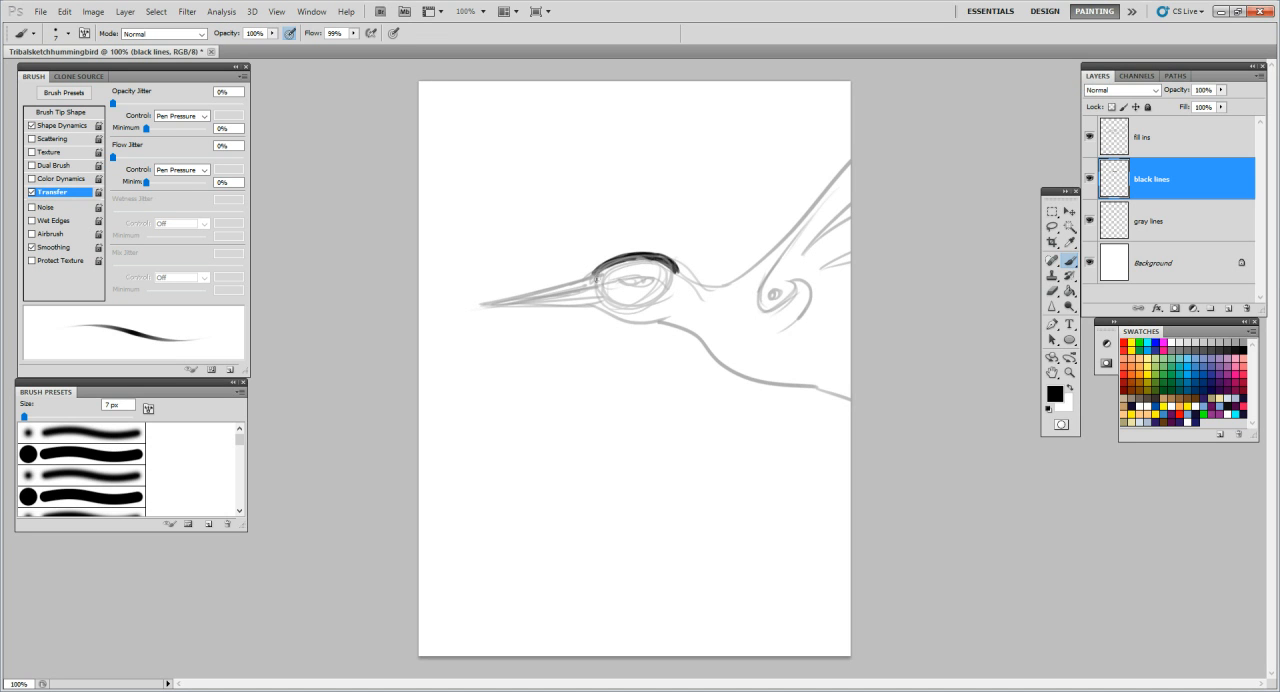
drag(600, 278, 635, 270)
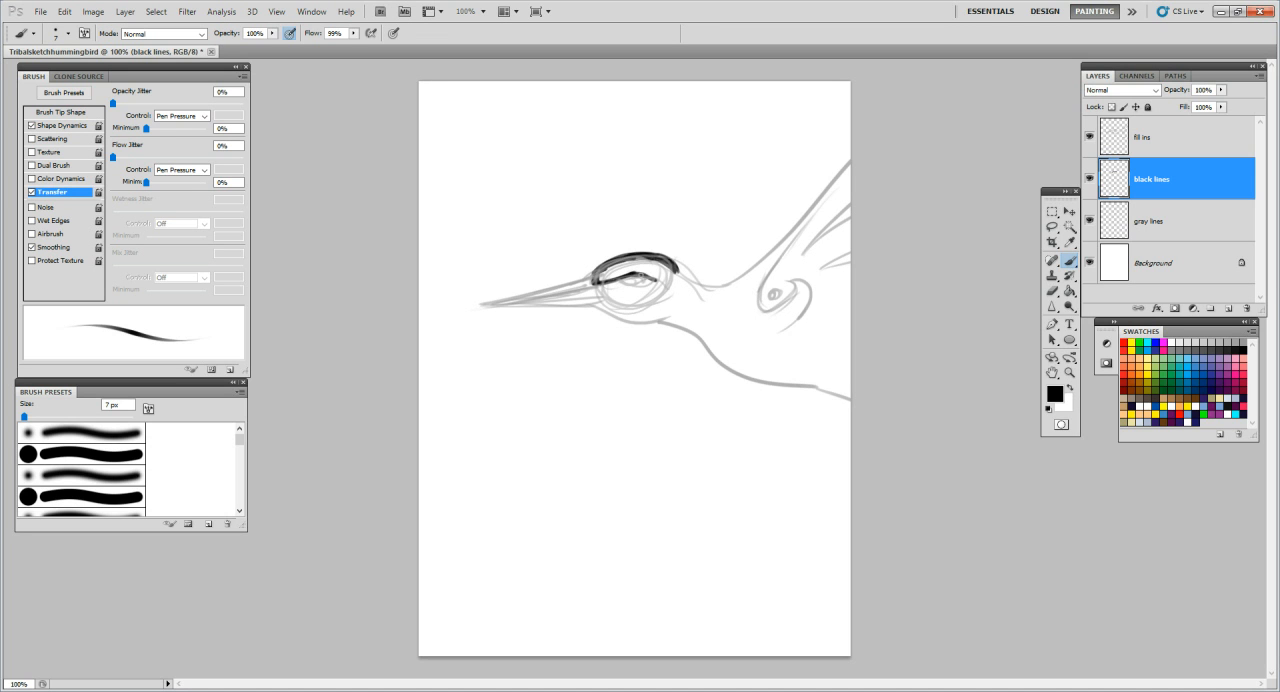
drag(650, 270, 640, 285)
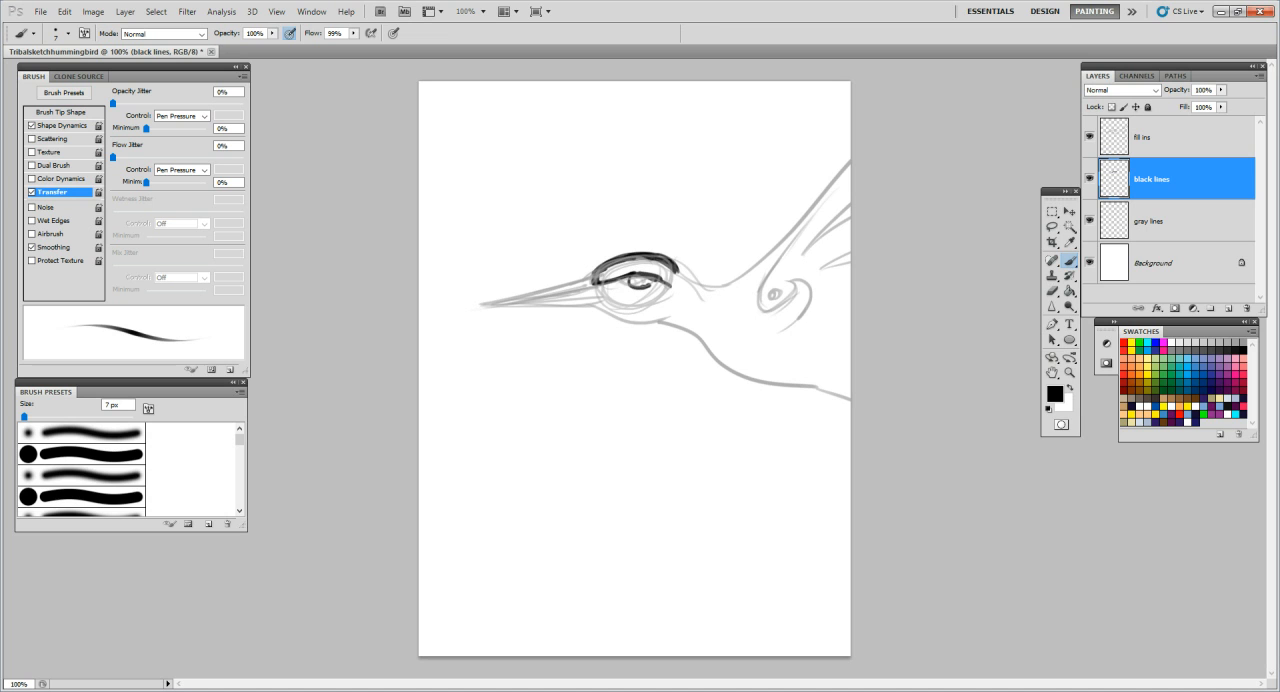
drag(620, 285, 645, 300)
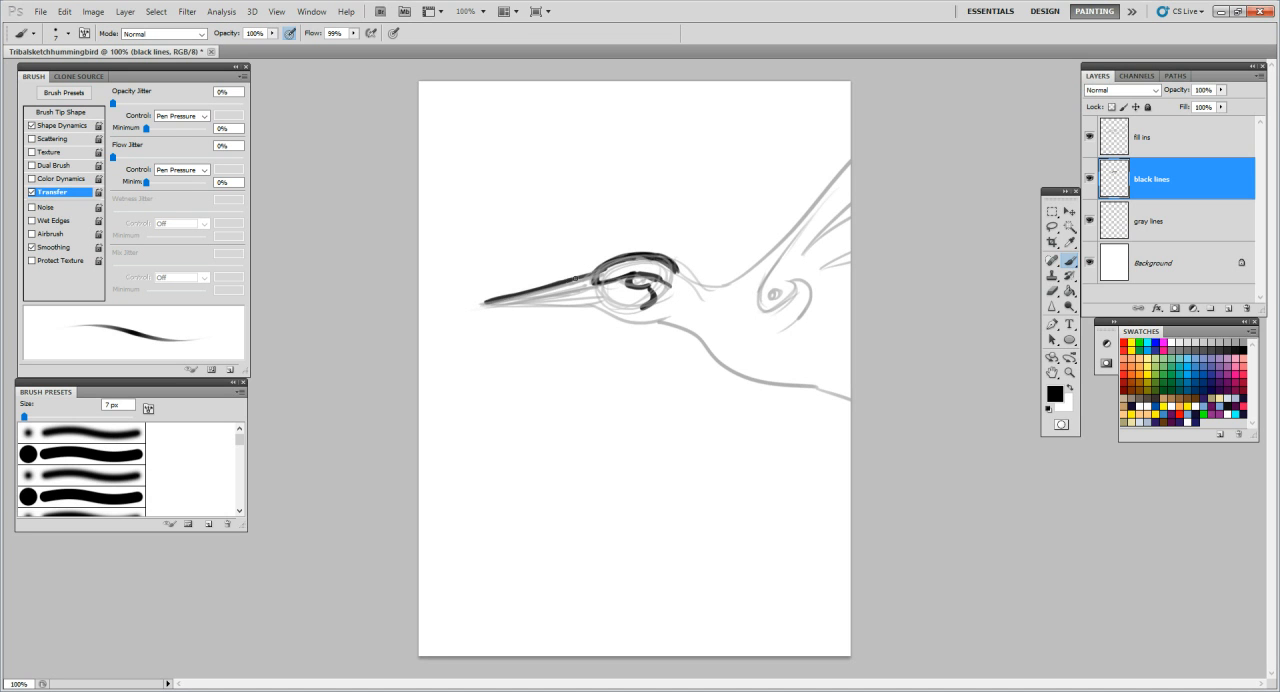
Ink the lower beak edge and the black crest curves toward the cheek
drag(485, 300, 575, 285)
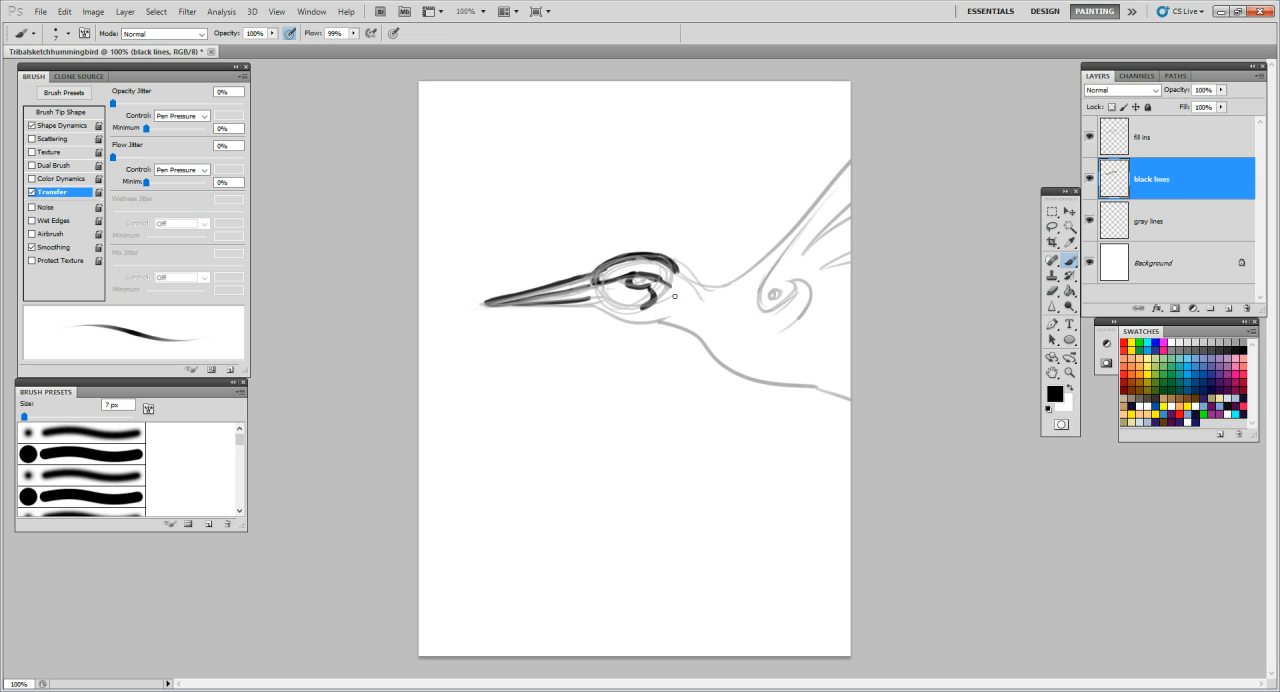
drag(675, 283, 730, 273)
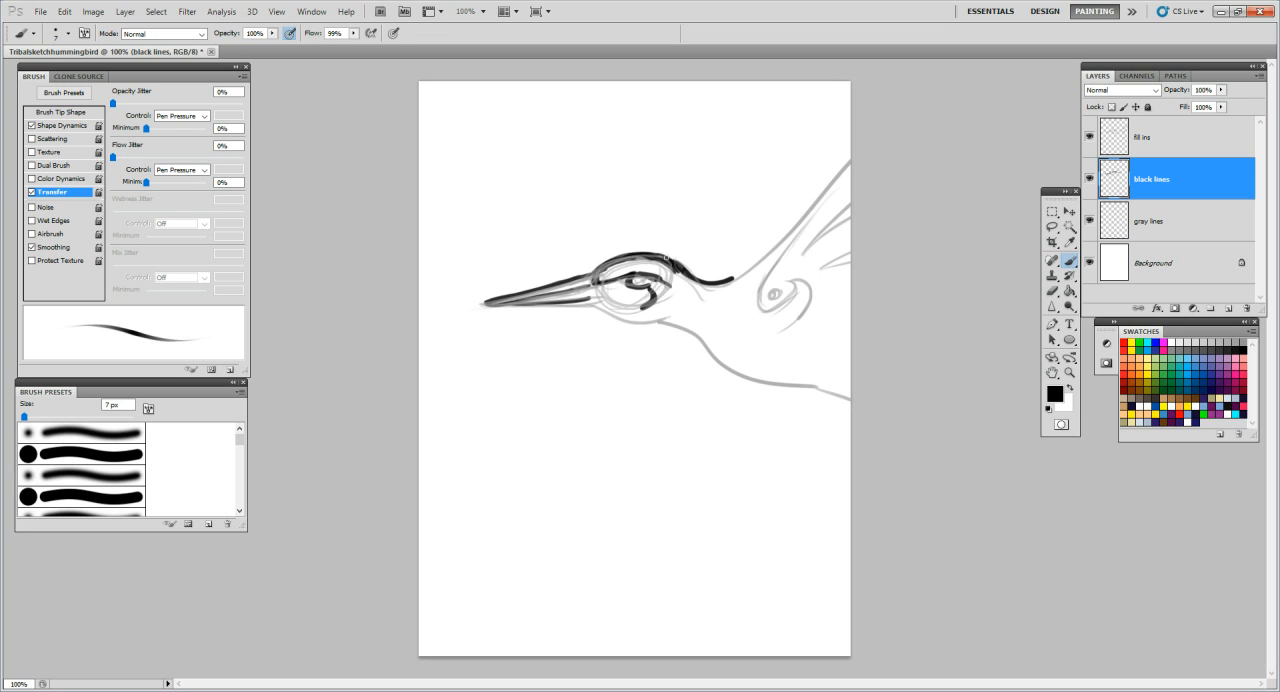
drag(665, 258, 695, 305)
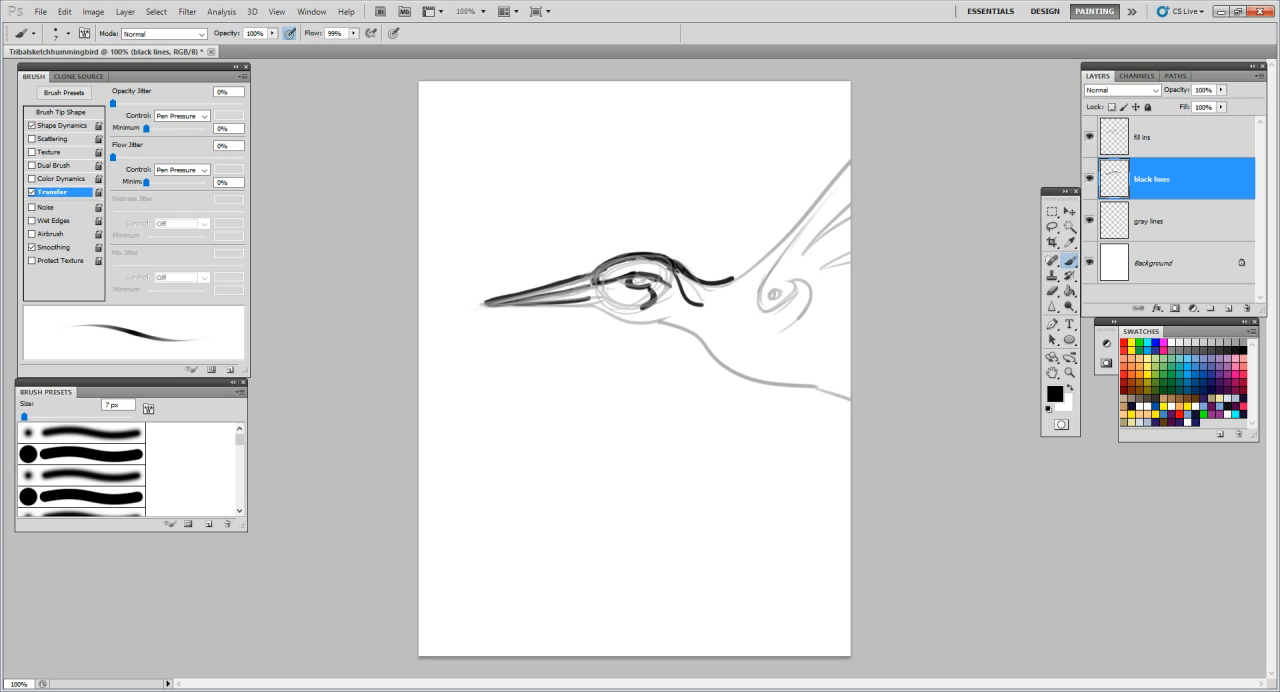
drag(675, 275, 705, 305)
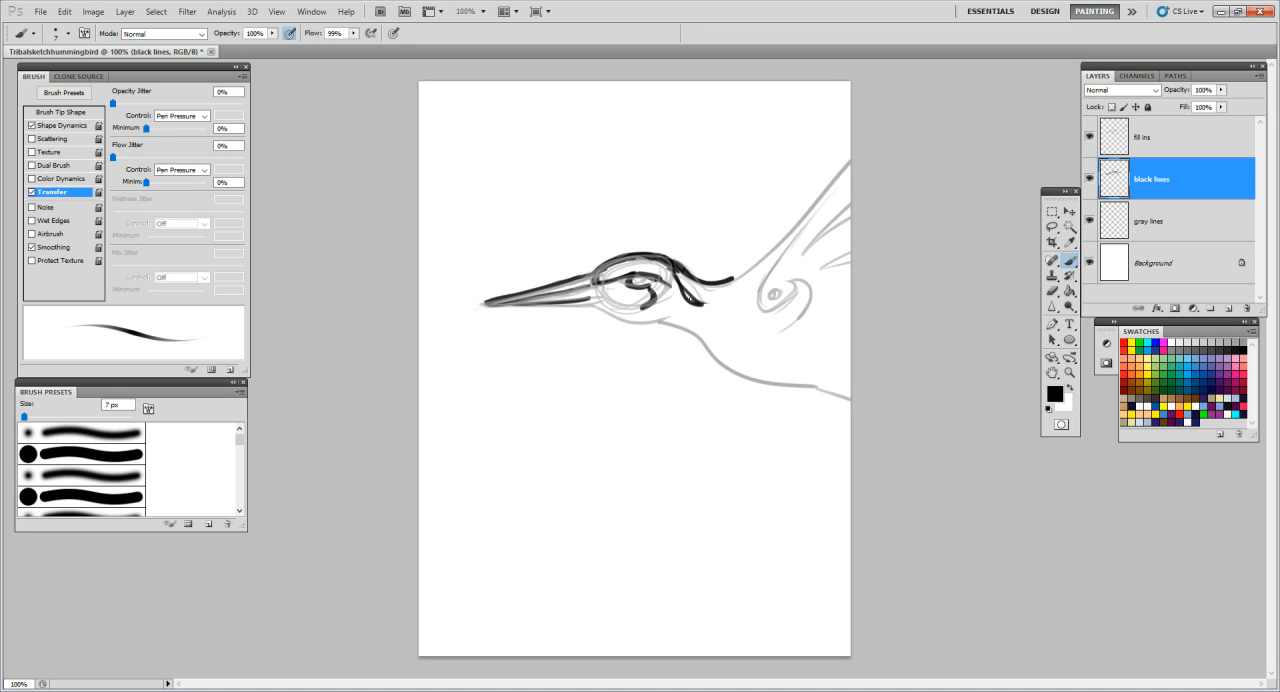
mouse_move(814, 308)
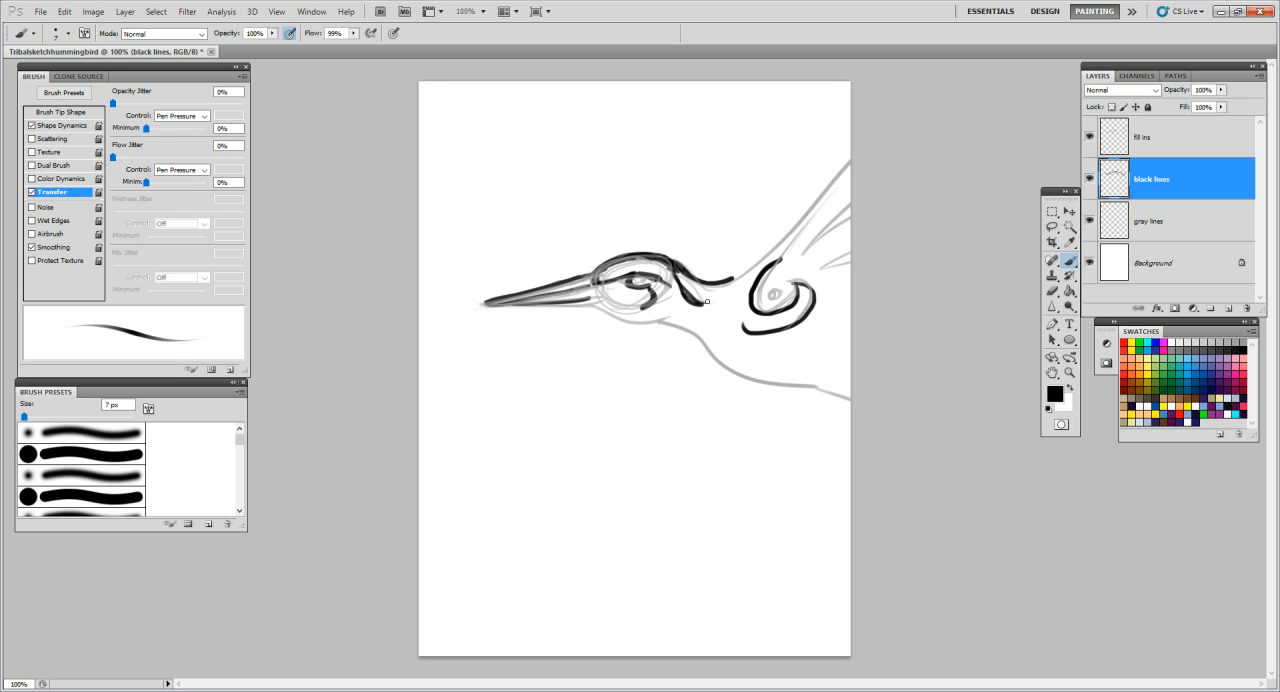
Draw the curled throat shapes under the head and fill them solid black
drag(735, 285, 710, 345)
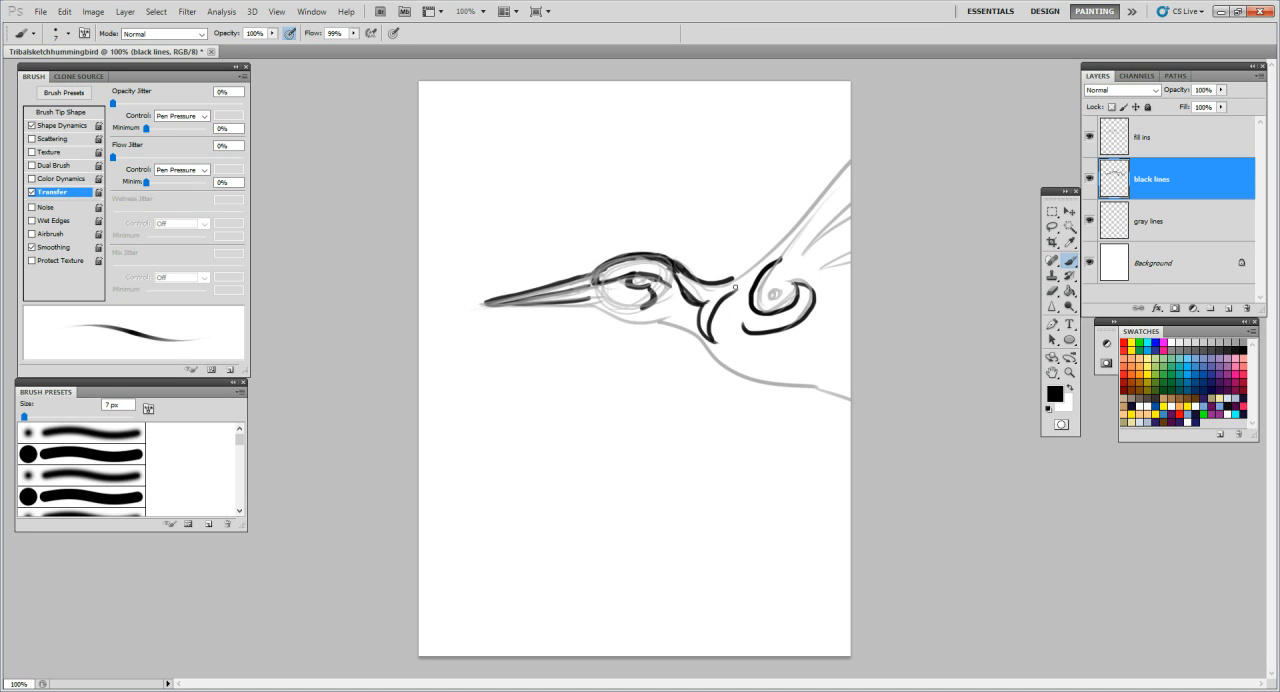
drag(735, 288, 745, 320)
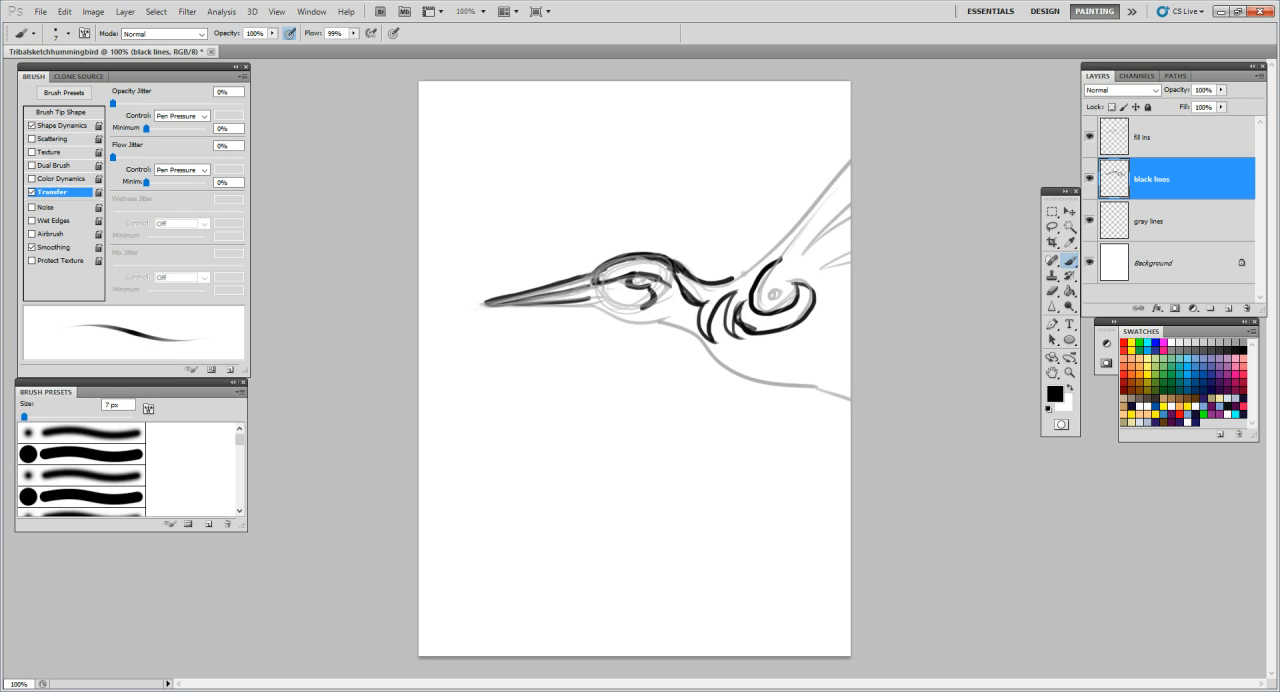
drag(735, 282, 780, 262)
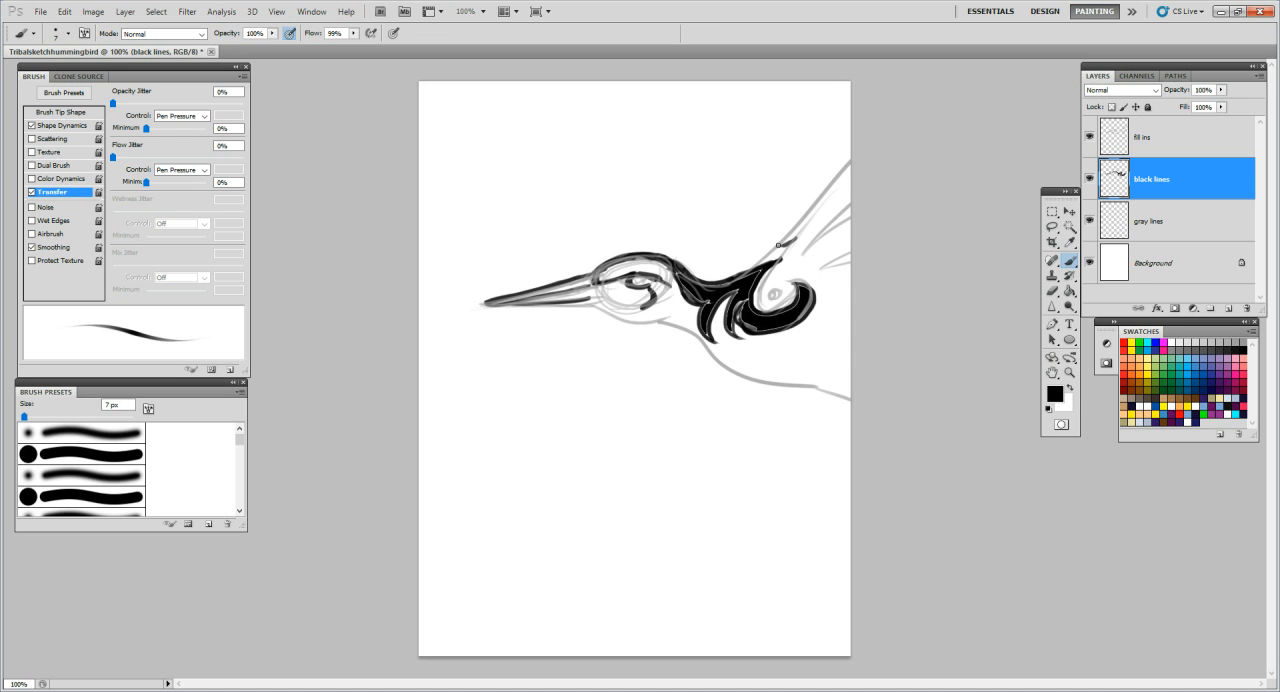
drag(778, 246, 851, 159)
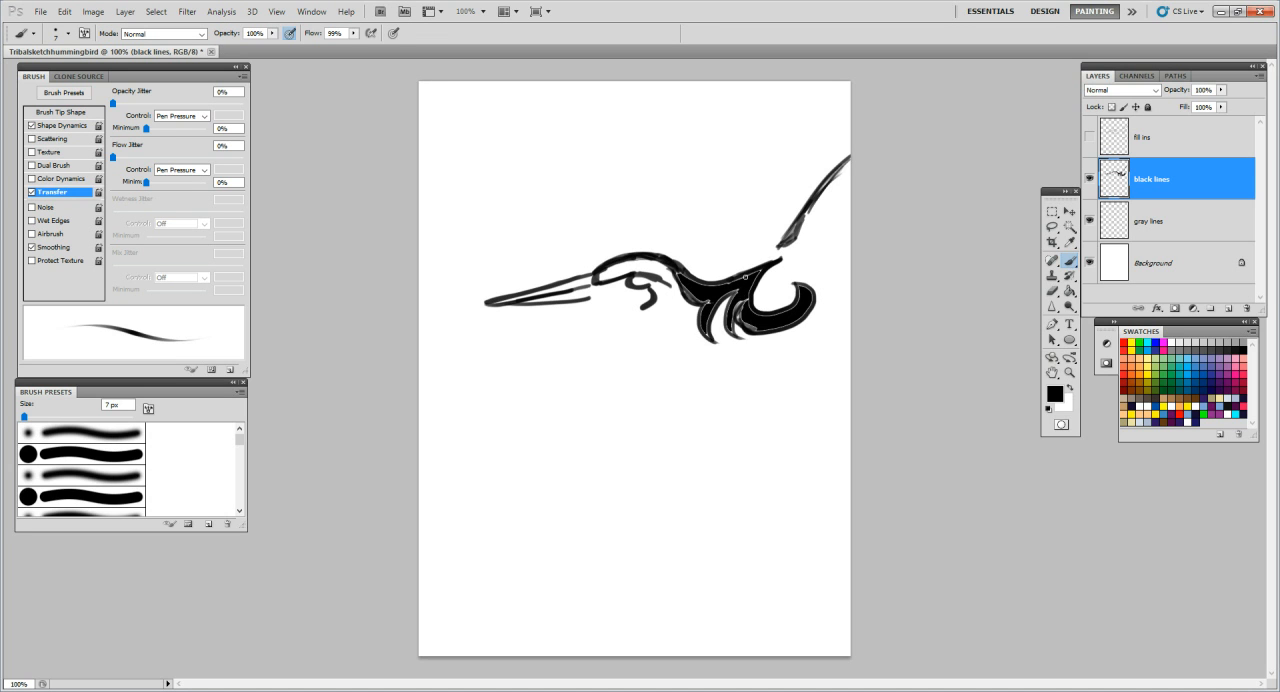
mouse_move(992, 256)
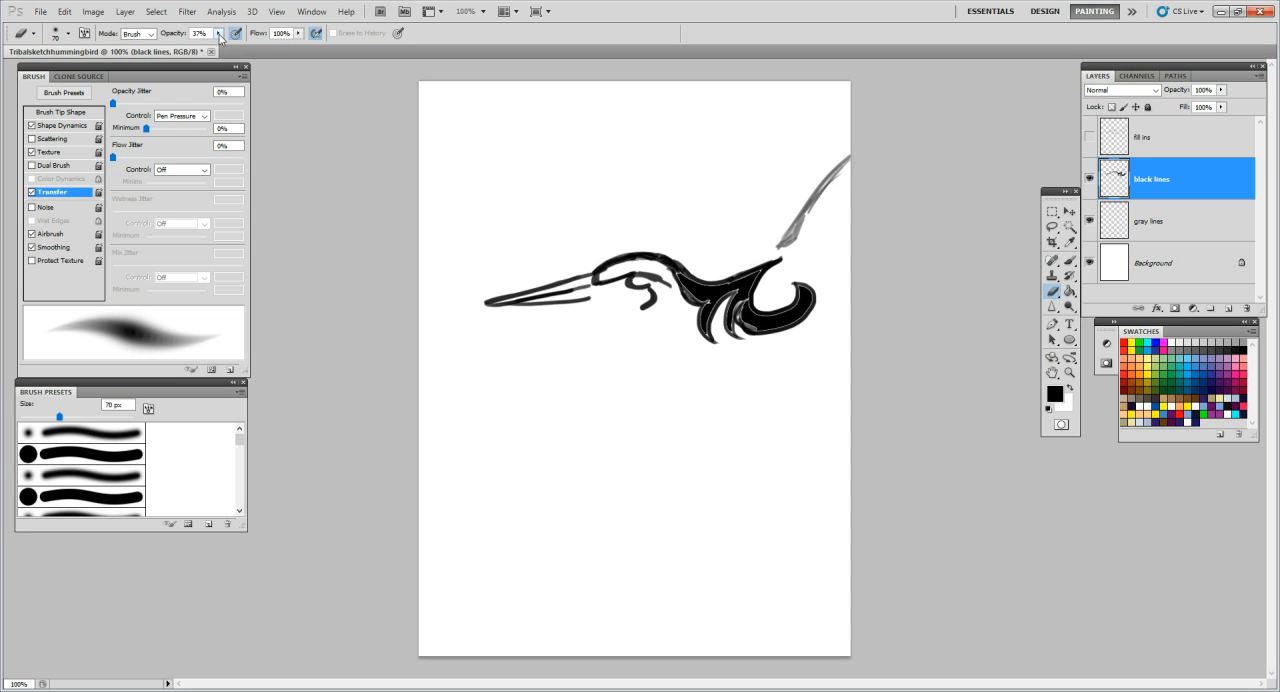
Fade the tip of the long upper-right neck stroke with the soft 70 px eraser
drag(205, 47, 260, 47)
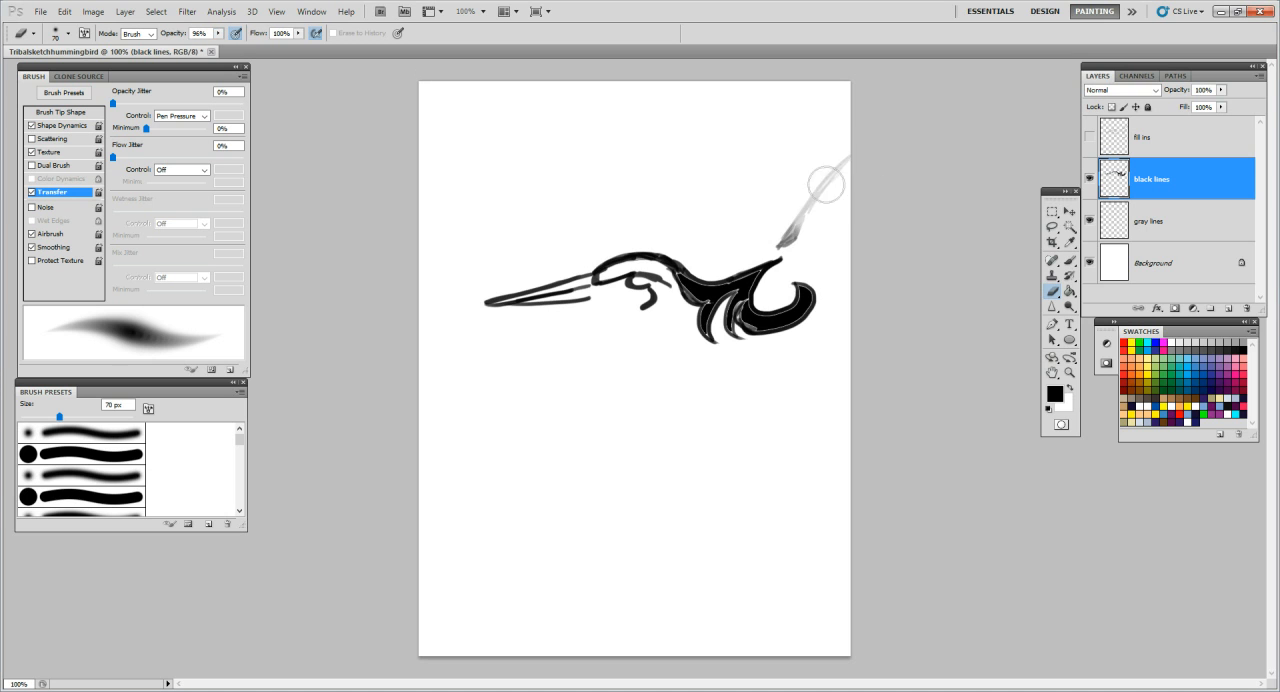
mouse_move(800, 213)
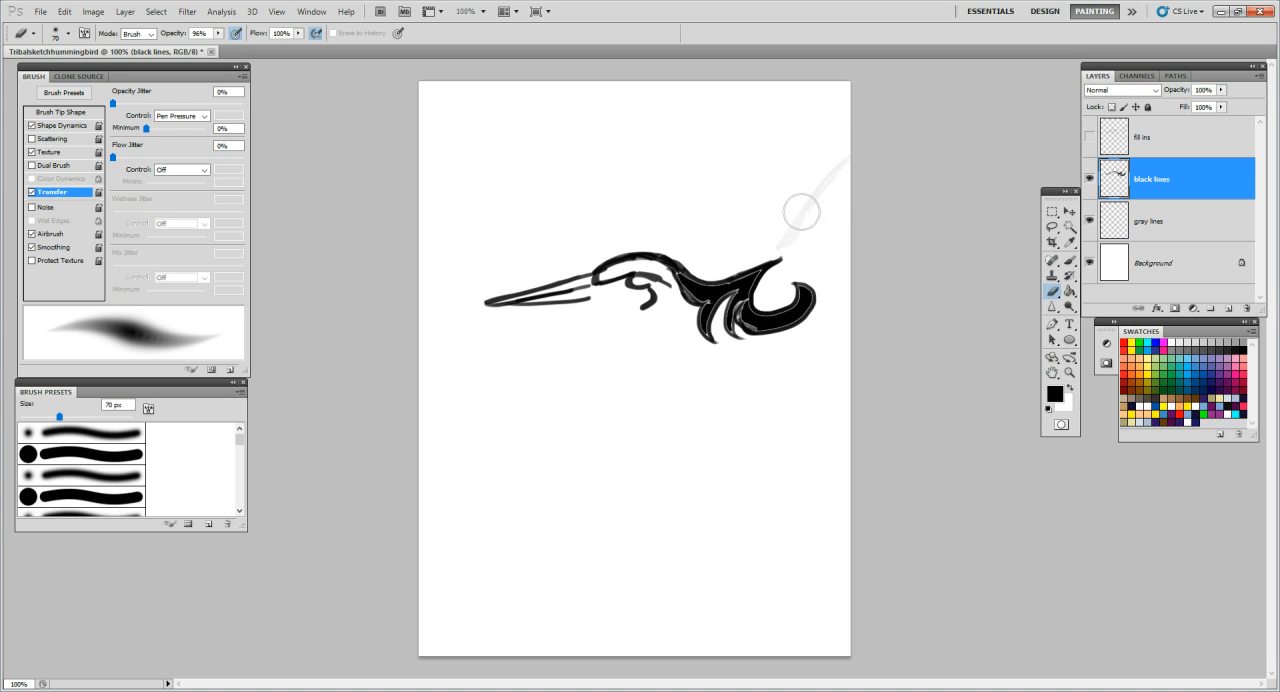
mouse_move(430, 115)
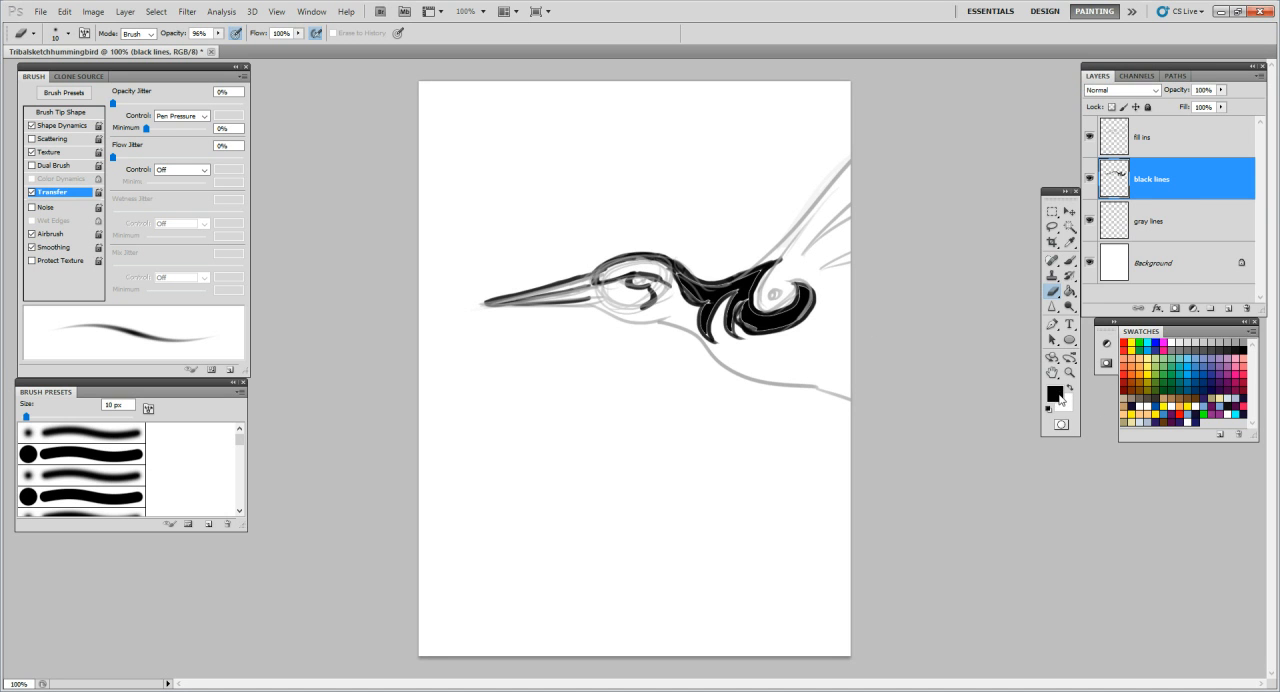
click(1052, 393)
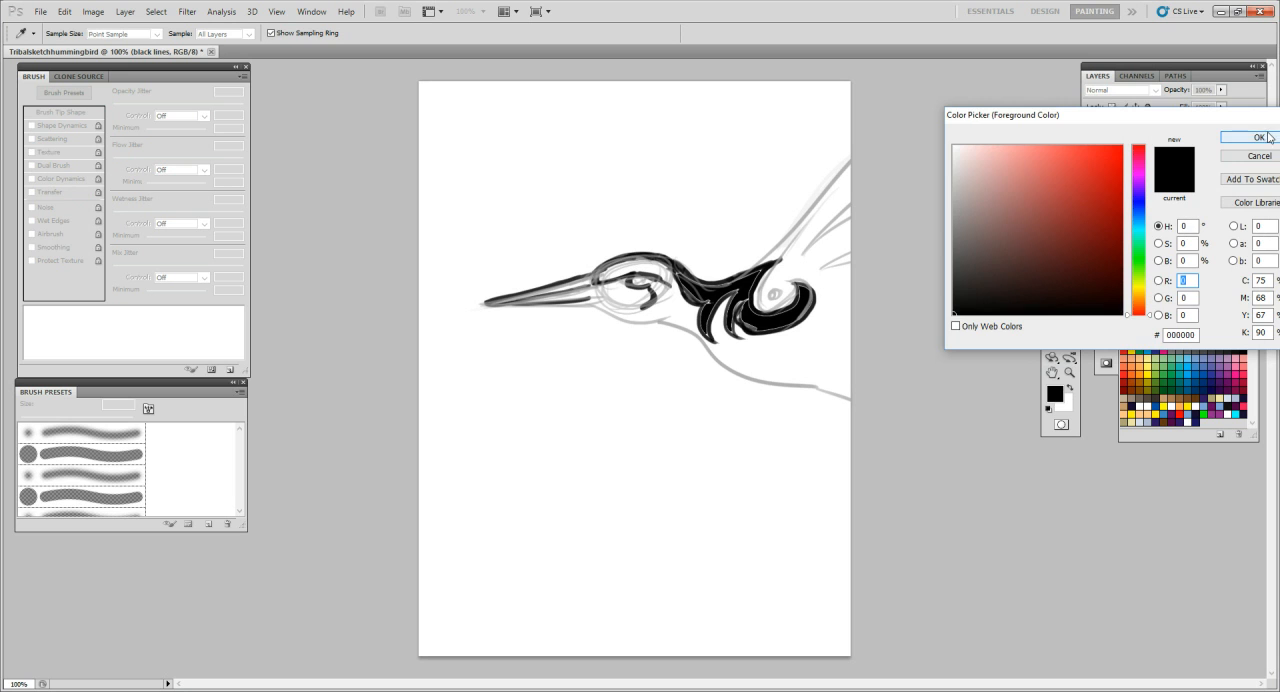
click(1231, 137)
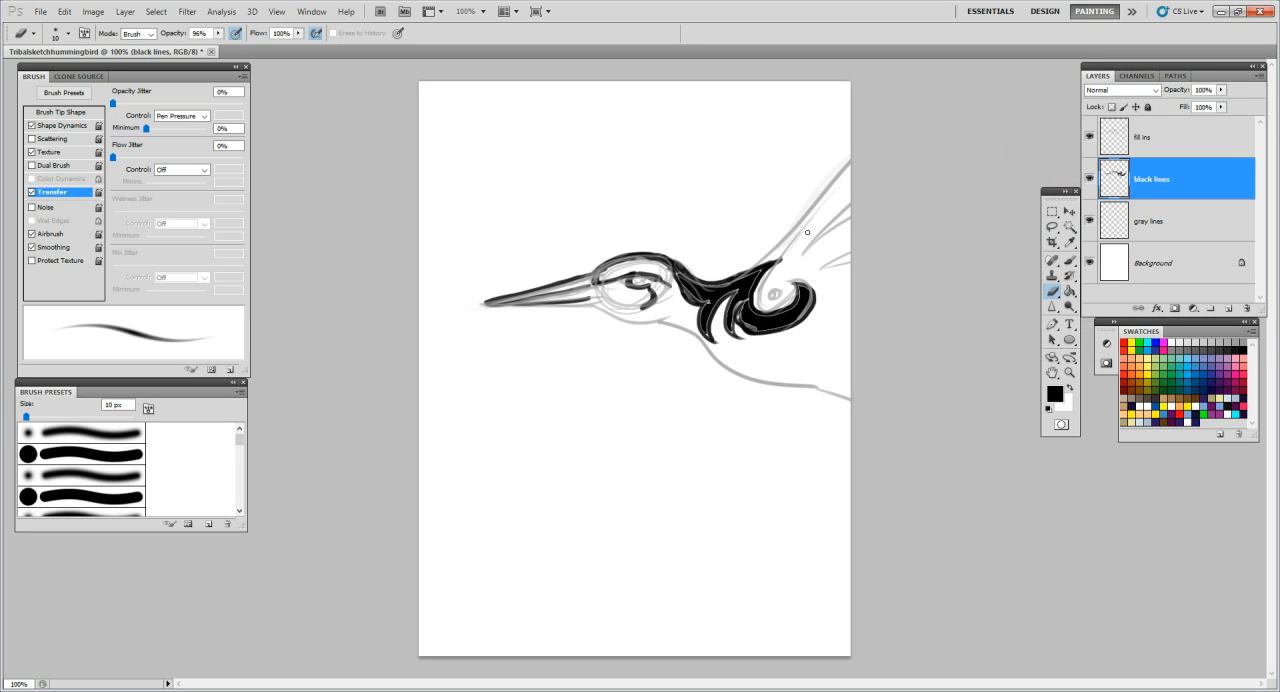
mouse_move(858, 197)
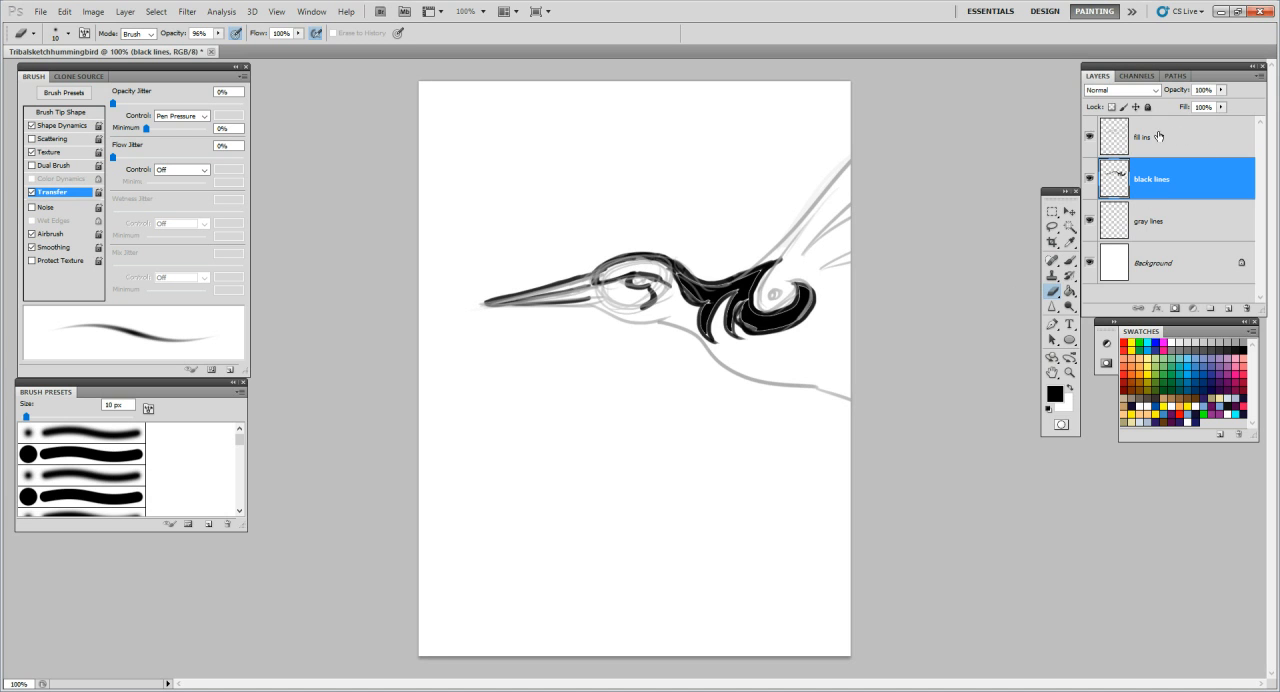
click(1145, 136)
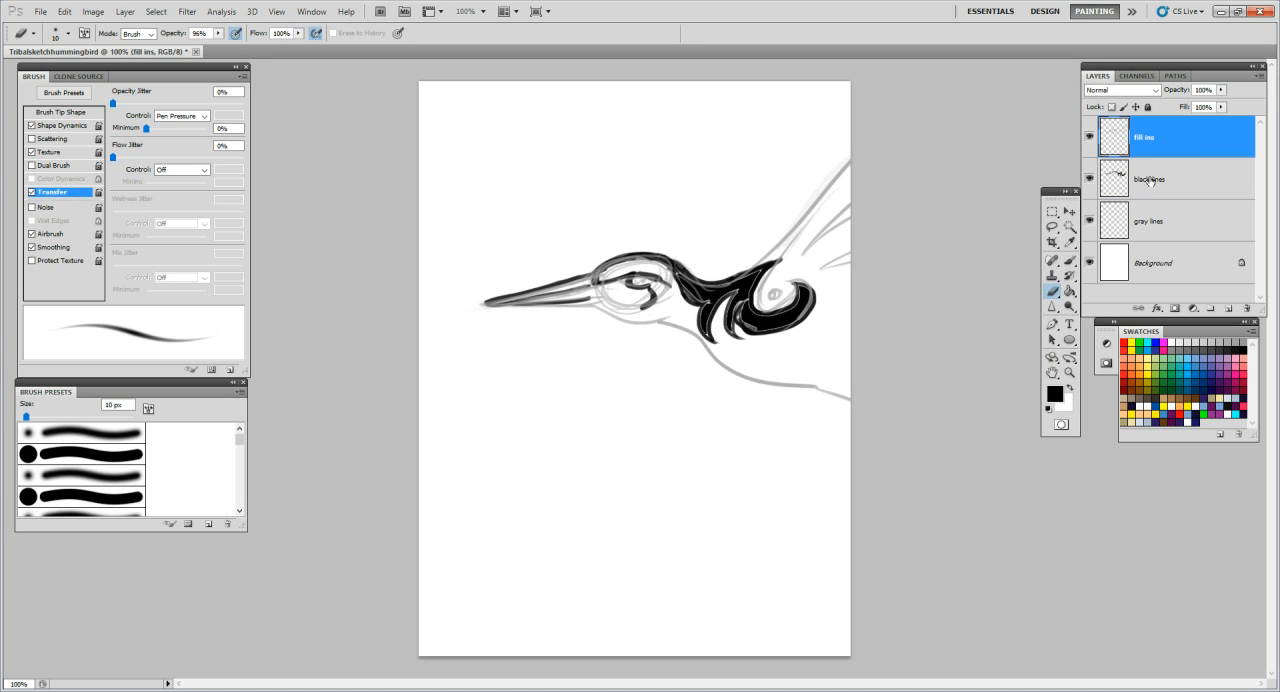
click(1150, 179)
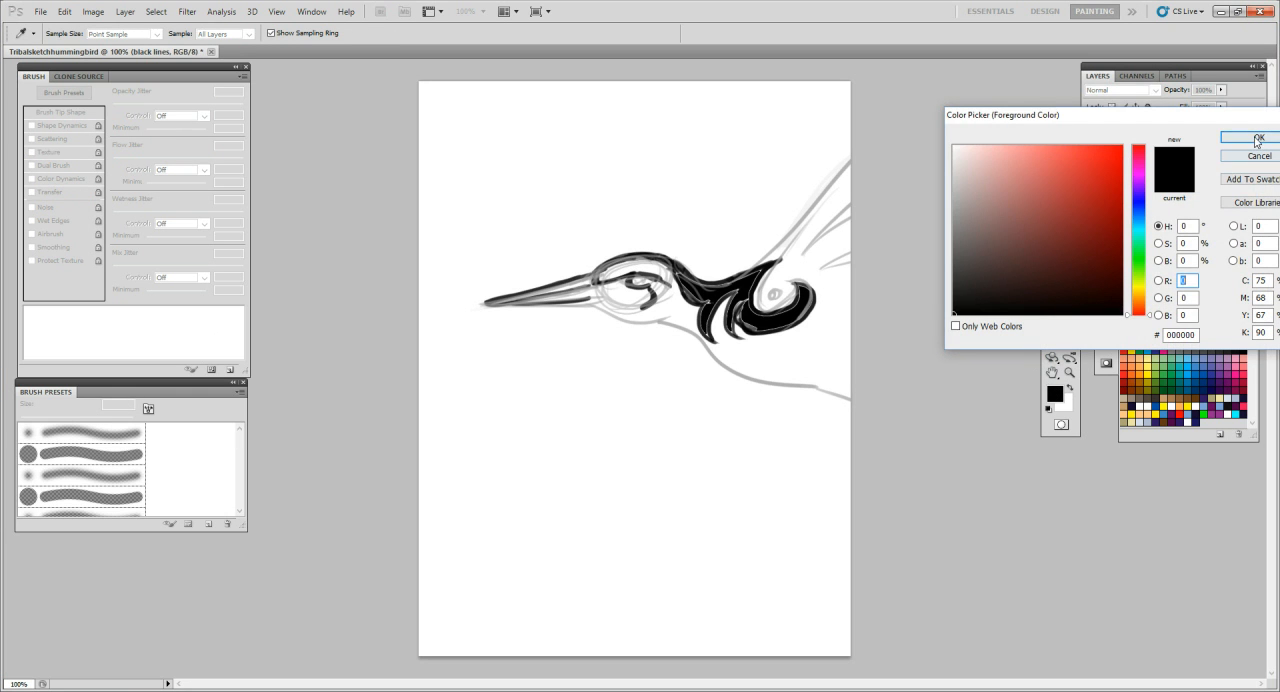
click(1251, 138)
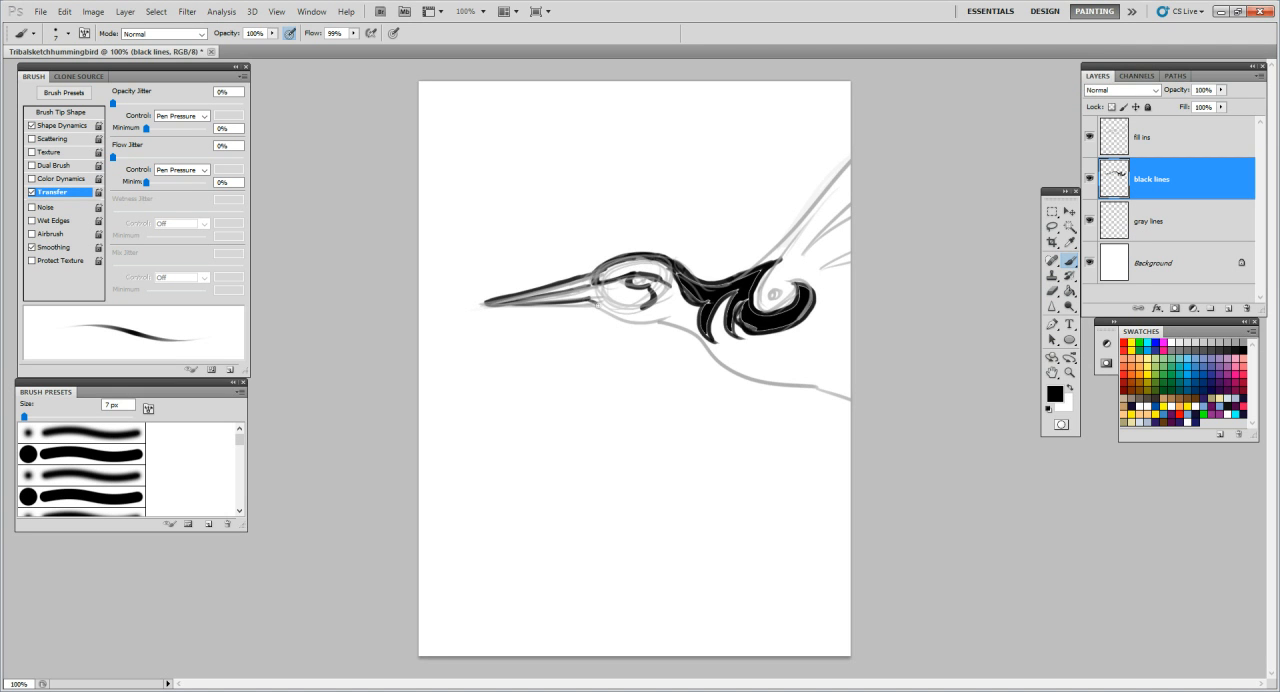
Touch up the black line along the beak and at its tip
drag(598, 310, 660, 318)
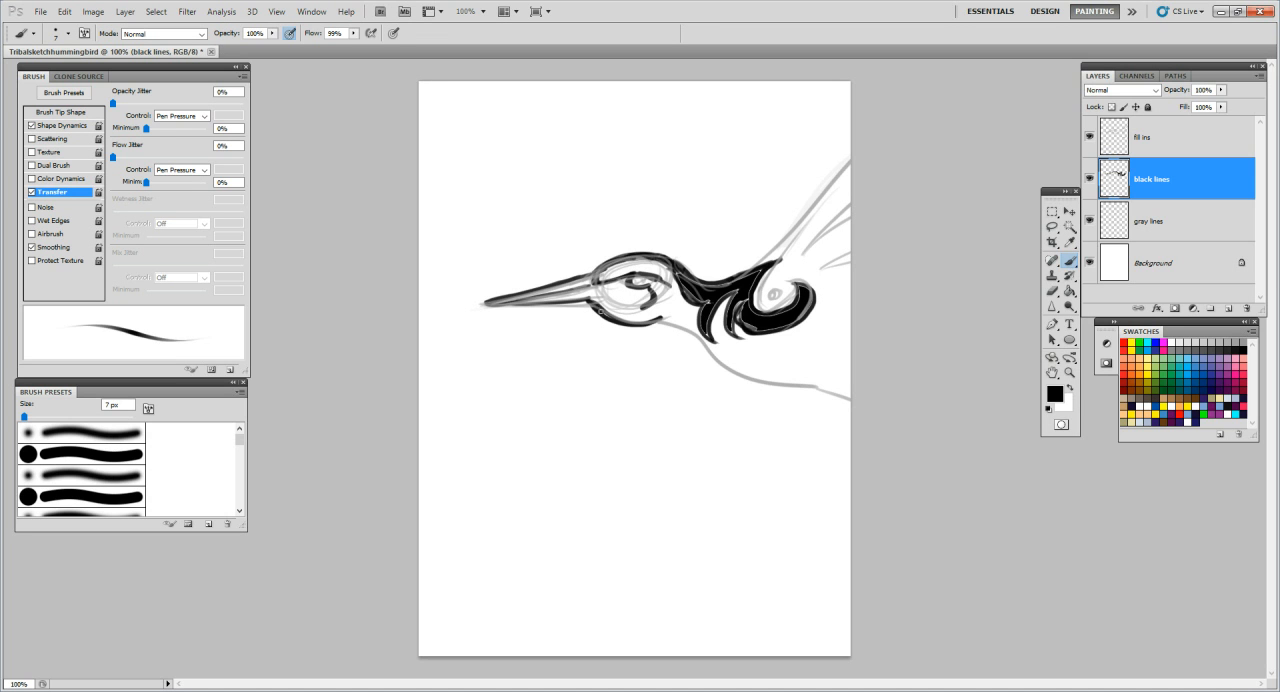
mouse_move(593, 363)
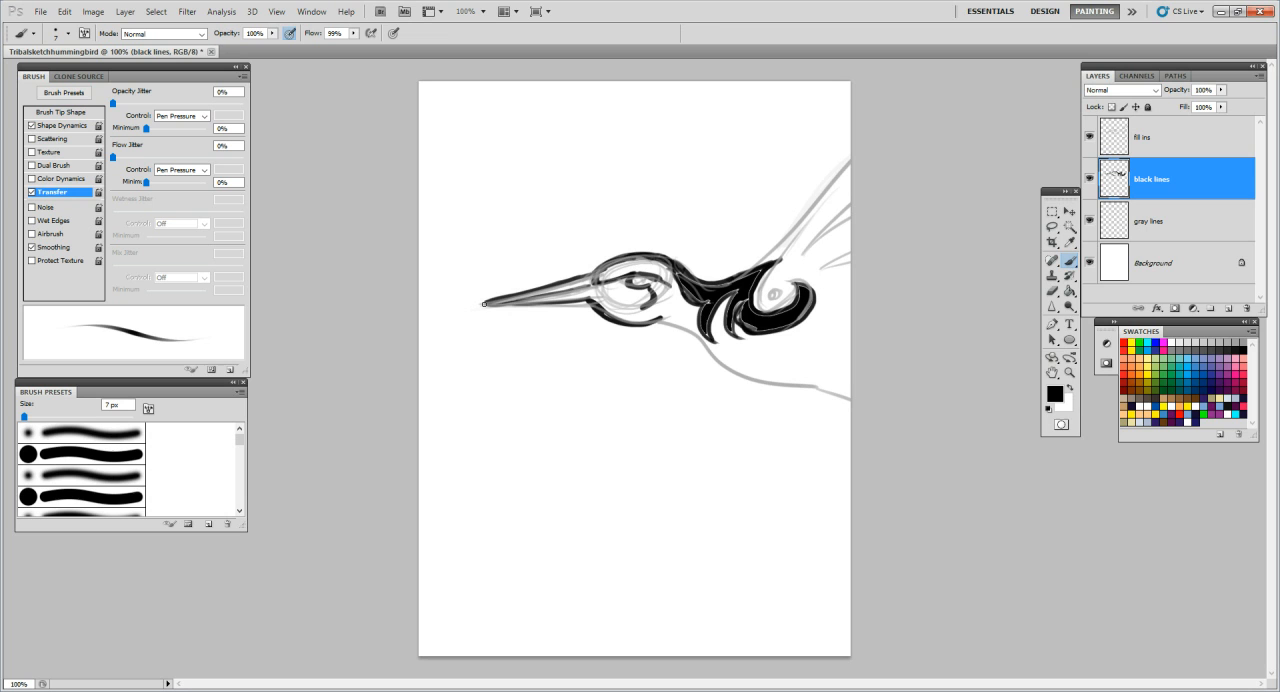
drag(485, 303, 585, 300)
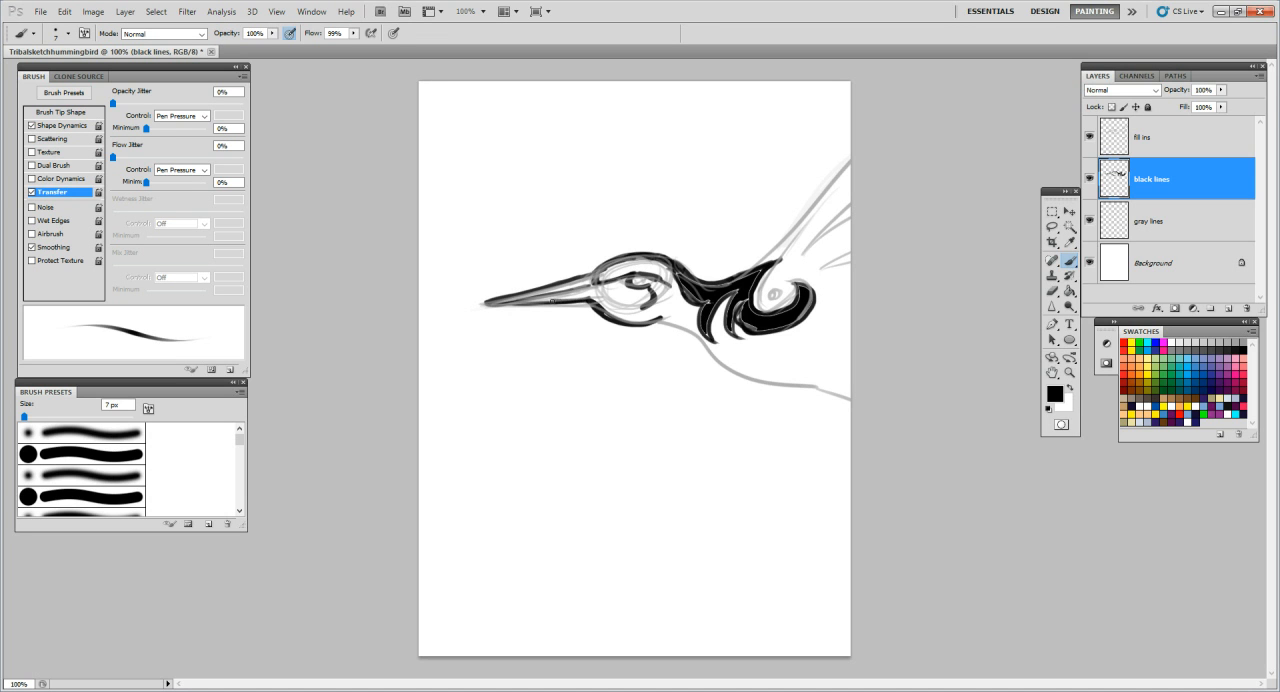
click(555, 297)
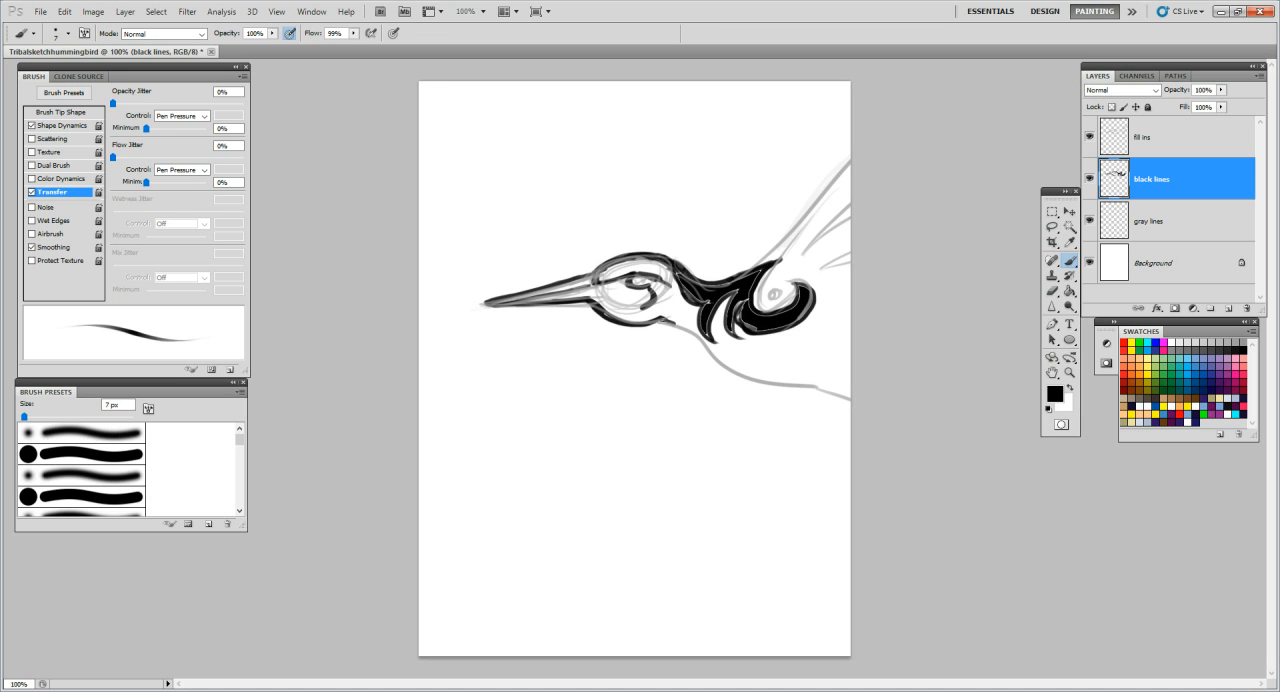
Ink the long black curve under the throat and bucket-fill an enclosed head area black
drag(663, 317, 735, 364)
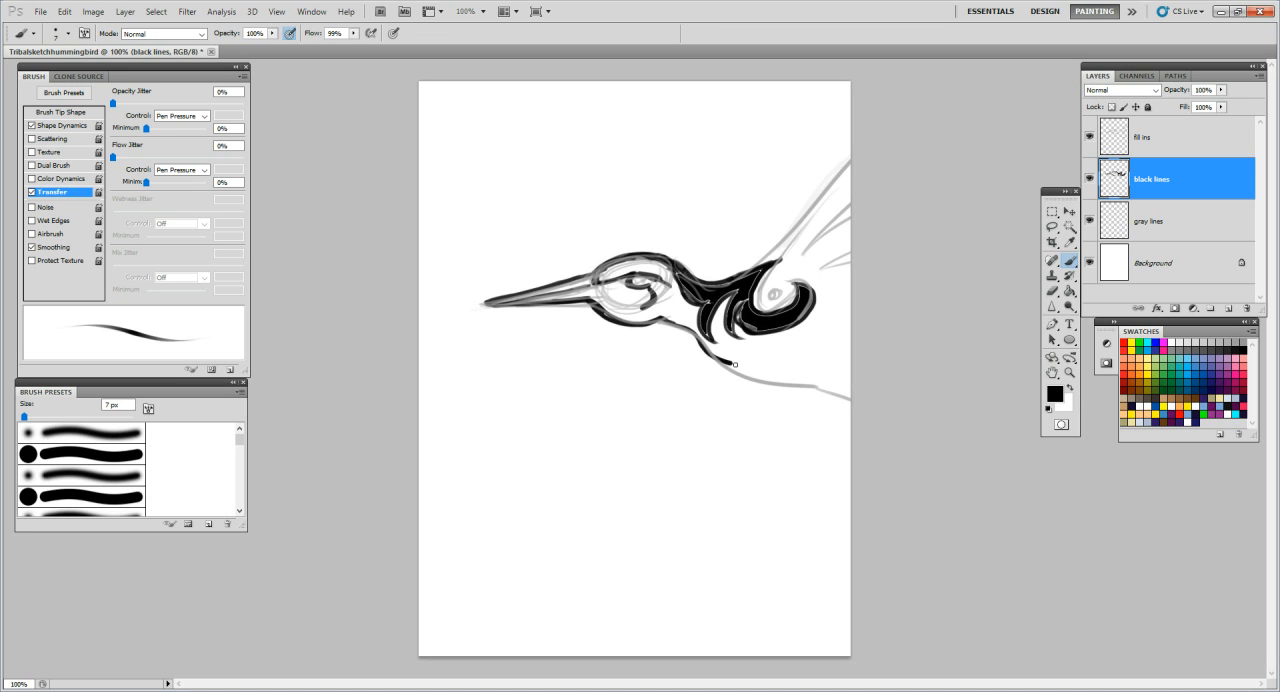
drag(700, 345, 830, 350)
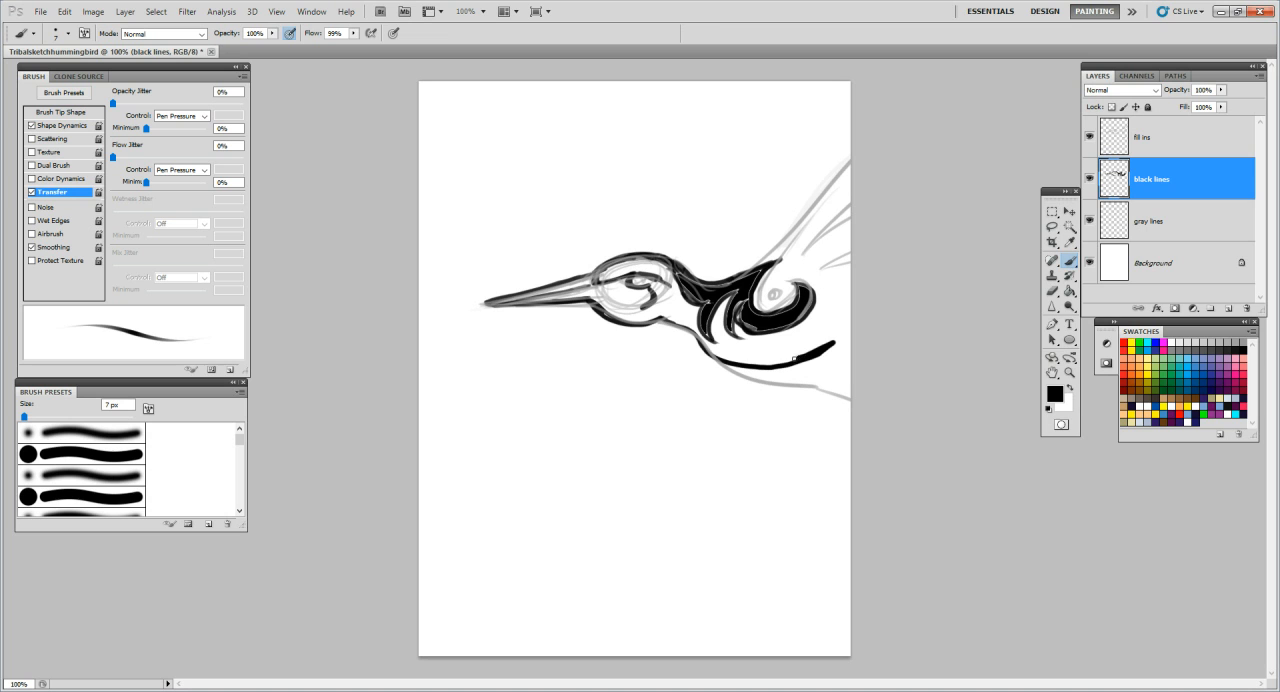
drag(760, 360, 836, 340)
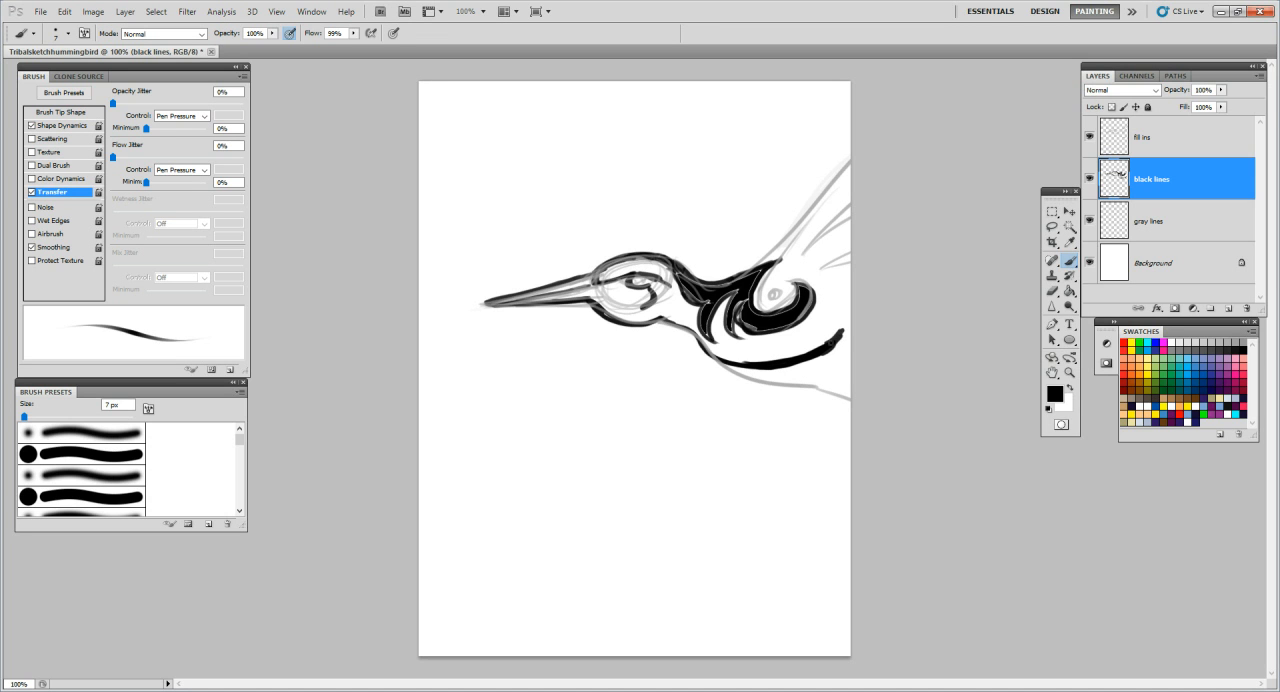
drag(710, 357, 840, 340)
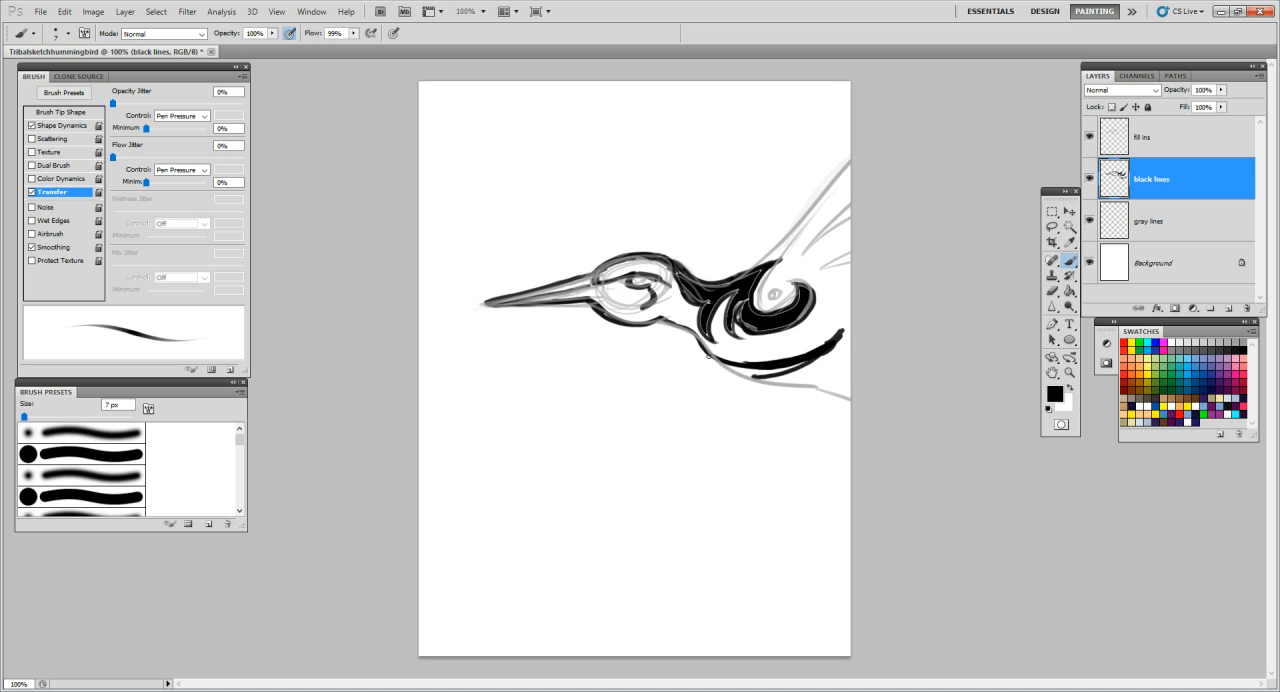
drag(705, 355, 755, 380)
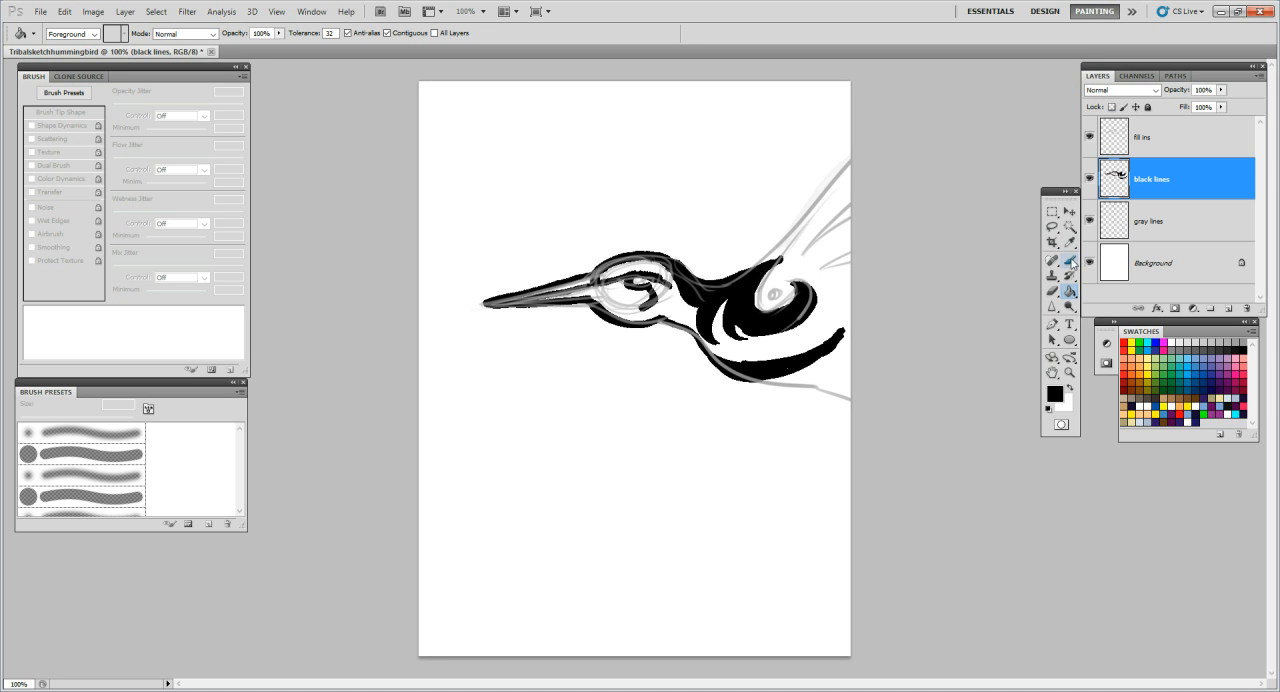
click(1052, 260)
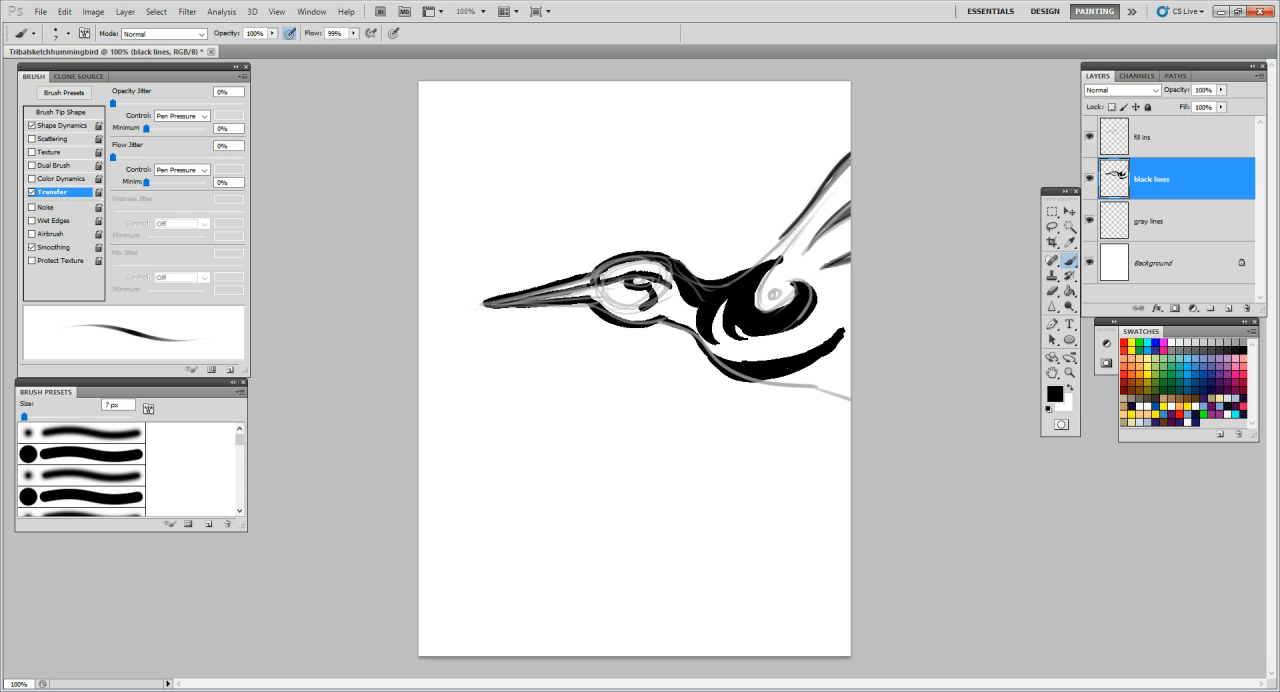
mouse_move(908, 233)
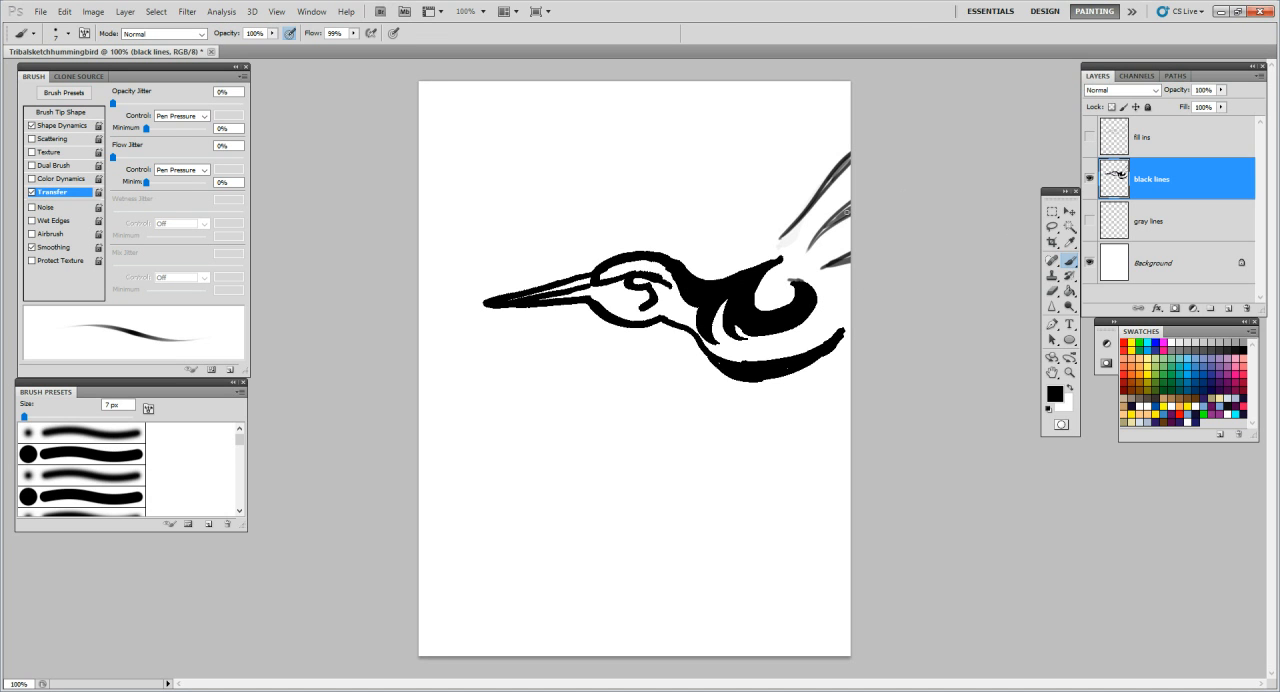
mouse_move(851, 271)
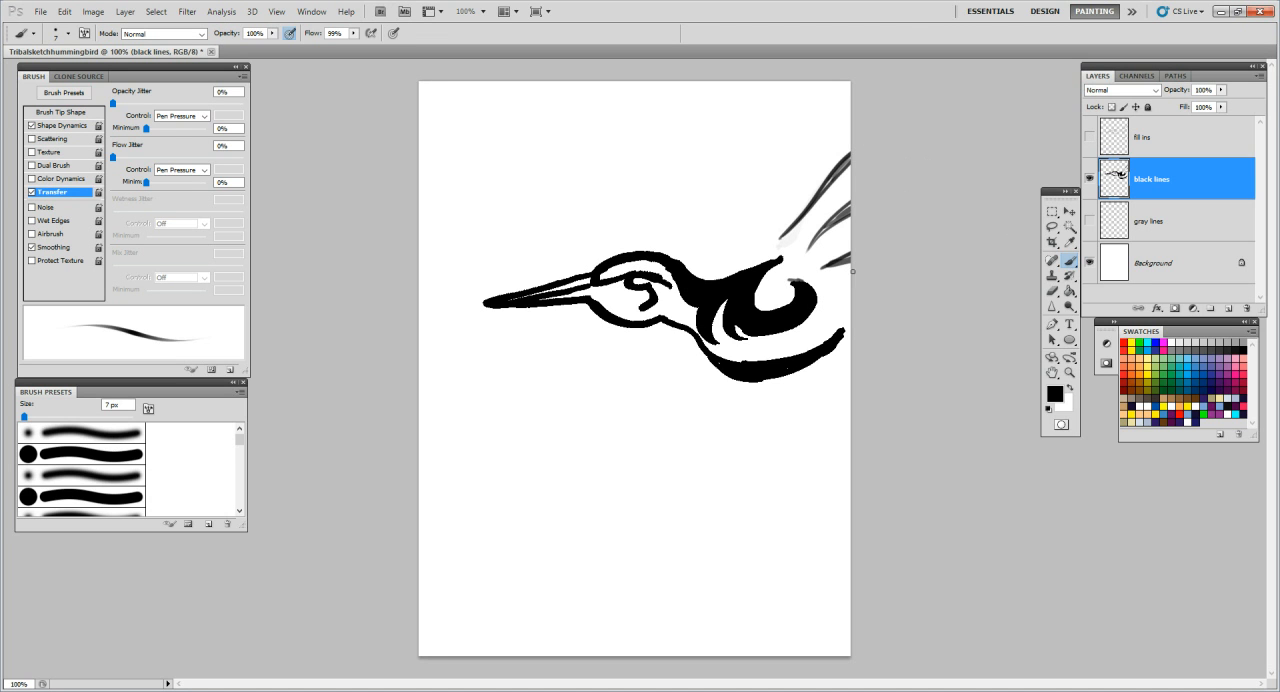
mouse_move(860, 163)
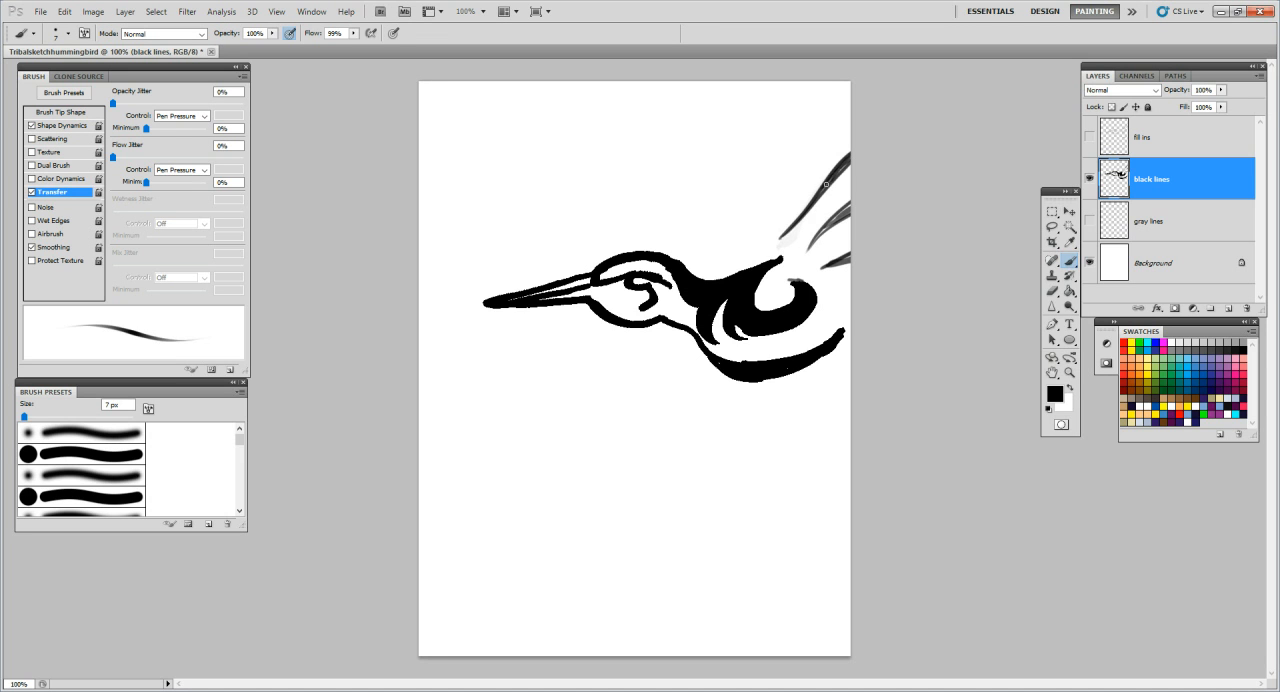
mouse_move(843, 212)
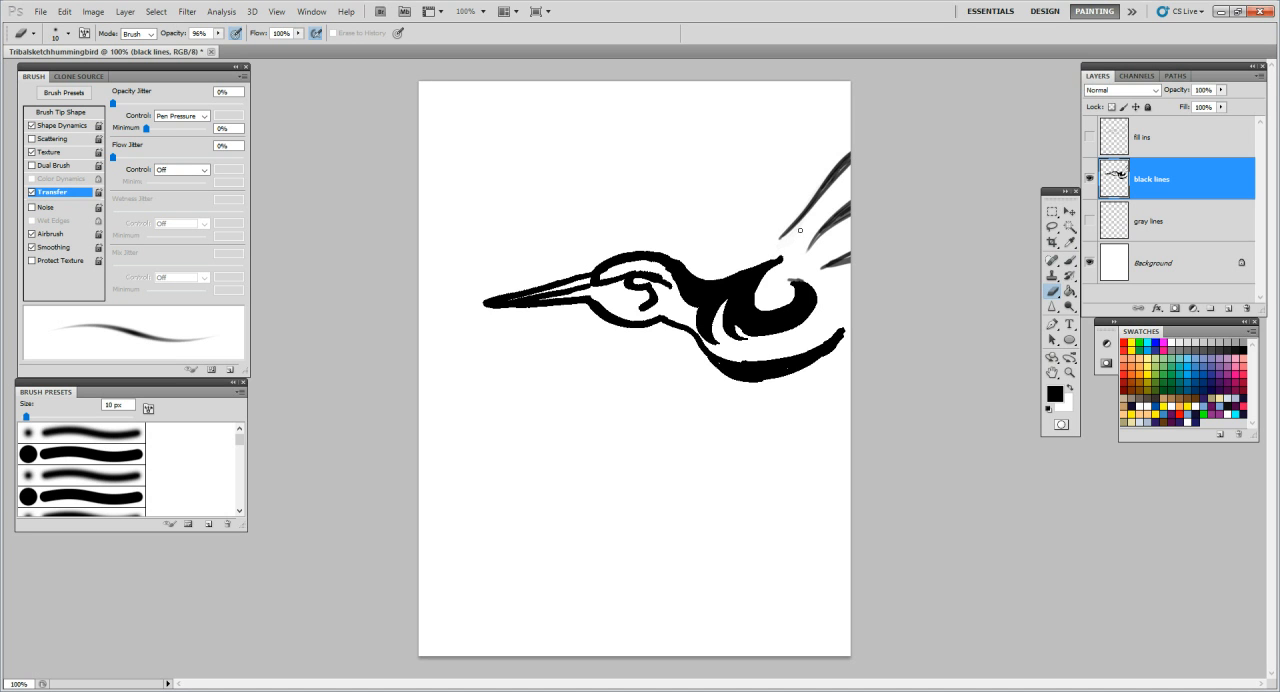
mouse_move(783, 238)
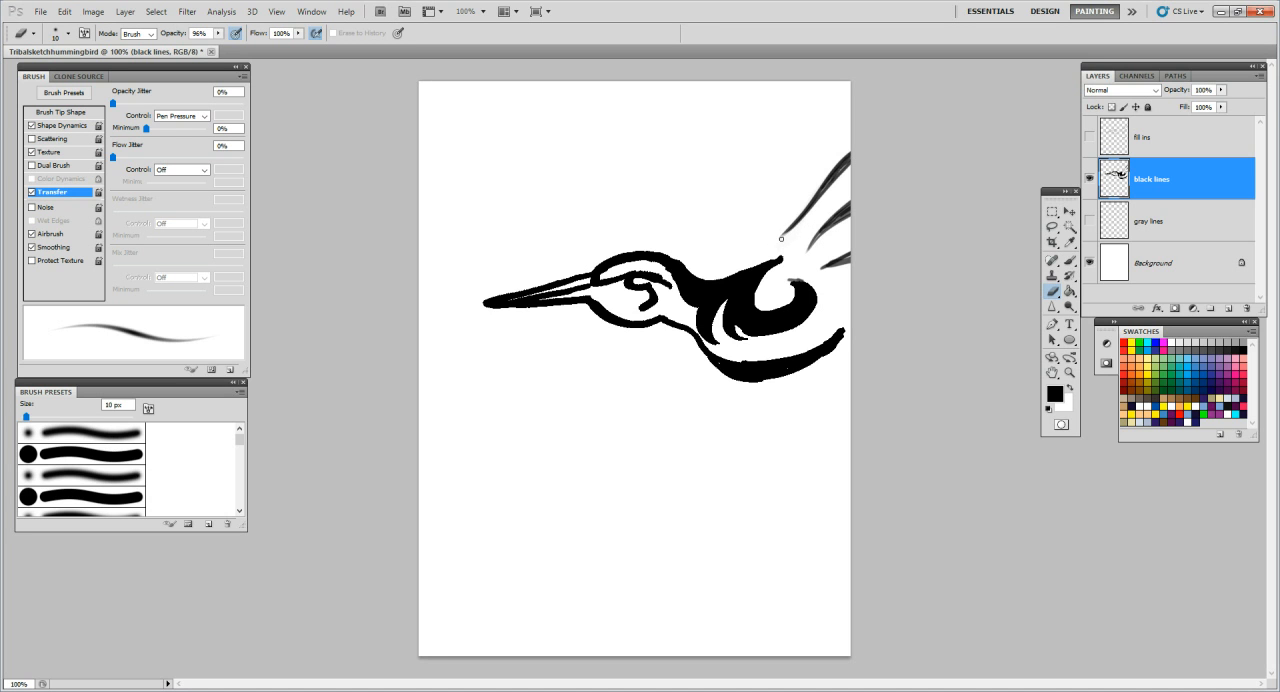
mouse_move(245, 30)
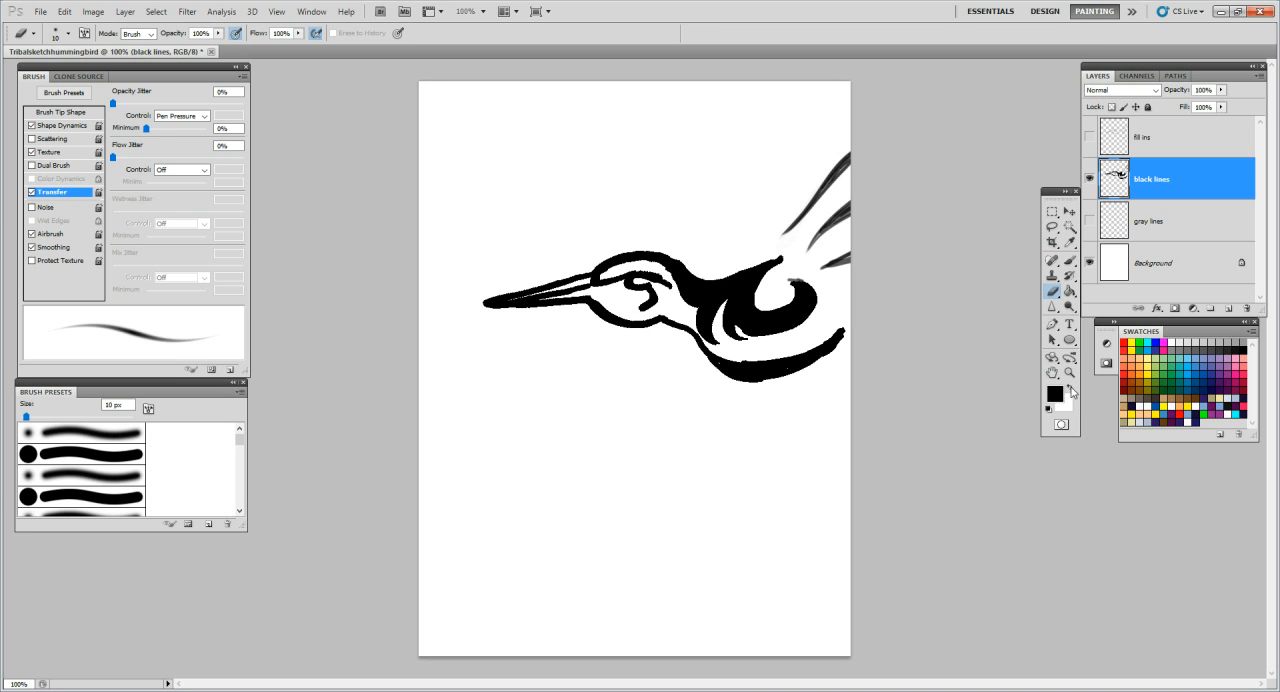
Swap colours so white is the foreground and black the background
click(1071, 389)
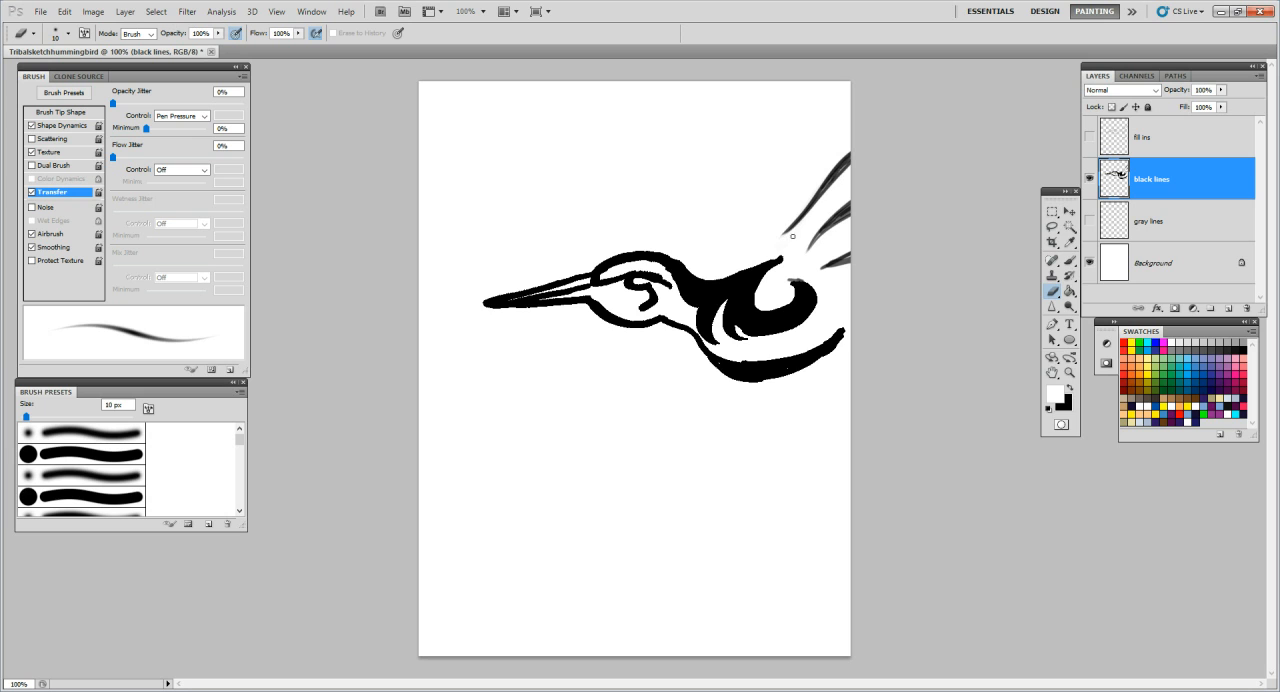
mouse_move(776, 239)
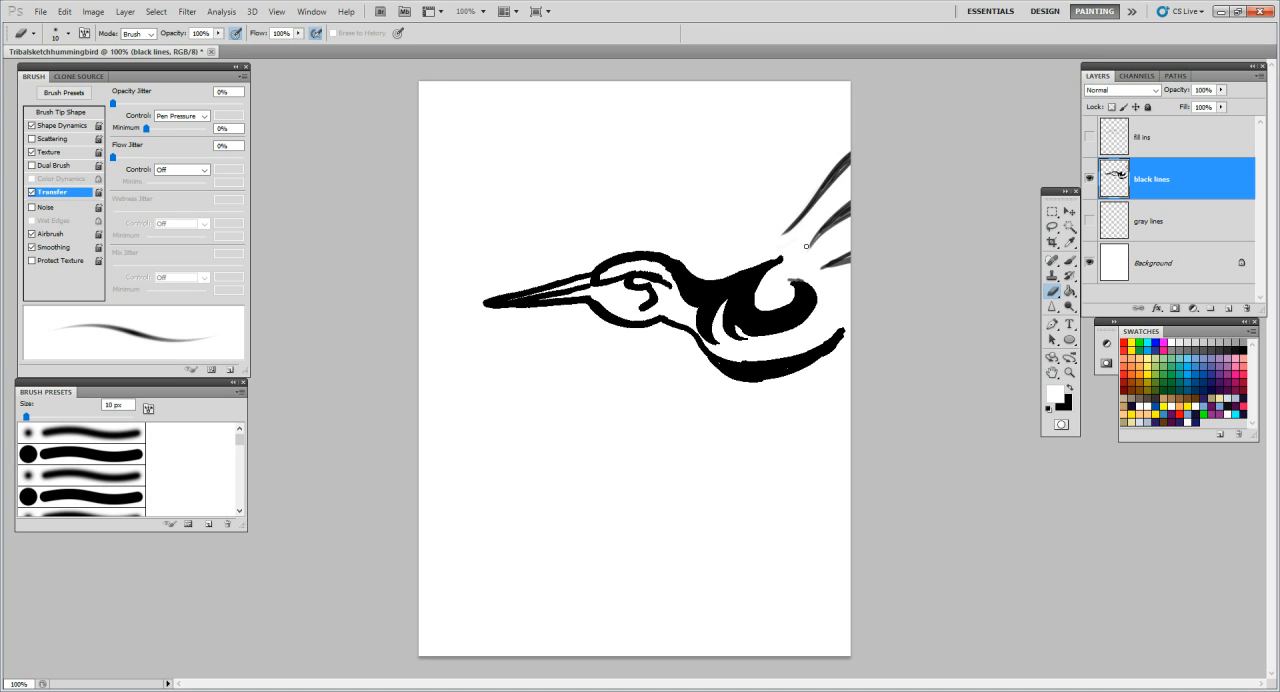
mouse_move(811, 257)
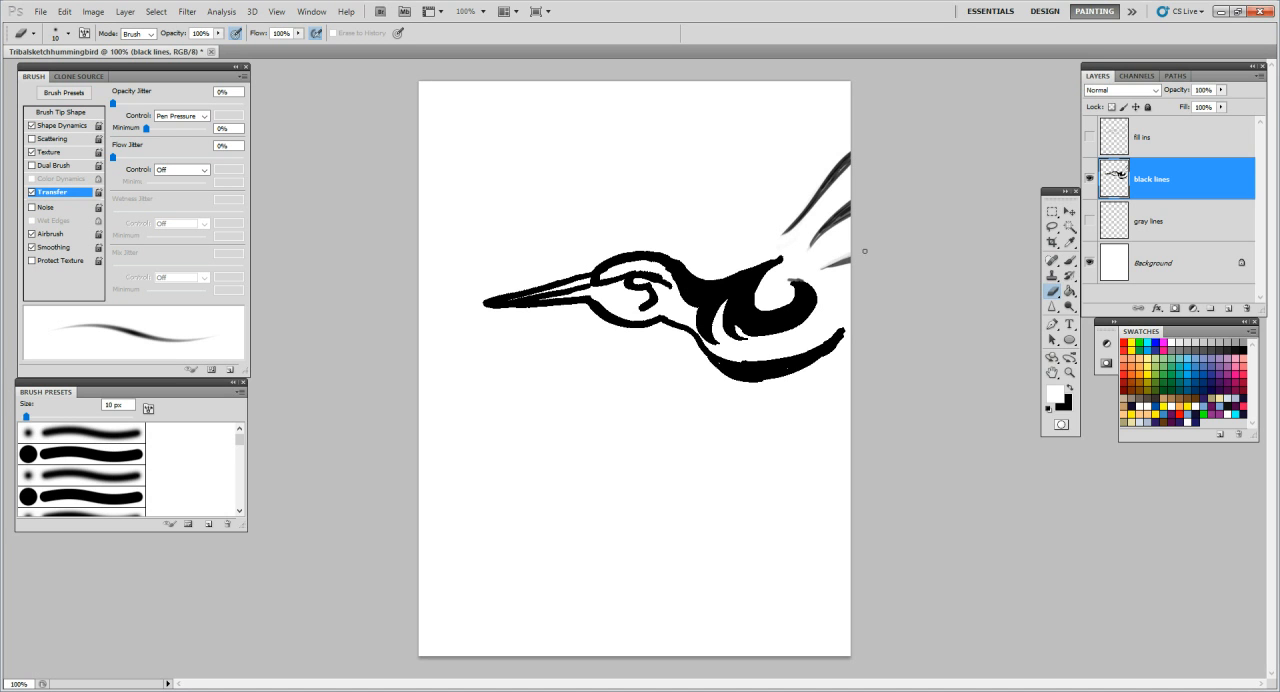
mouse_move(823, 270)
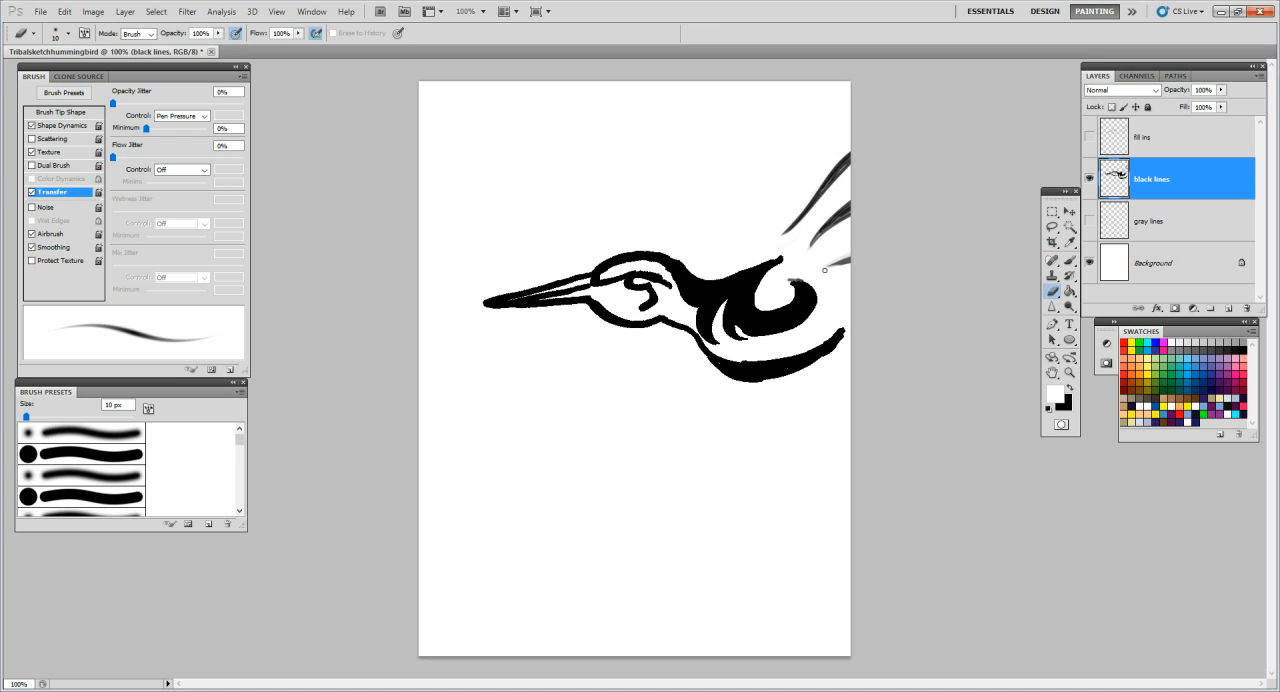
mouse_move(773, 270)
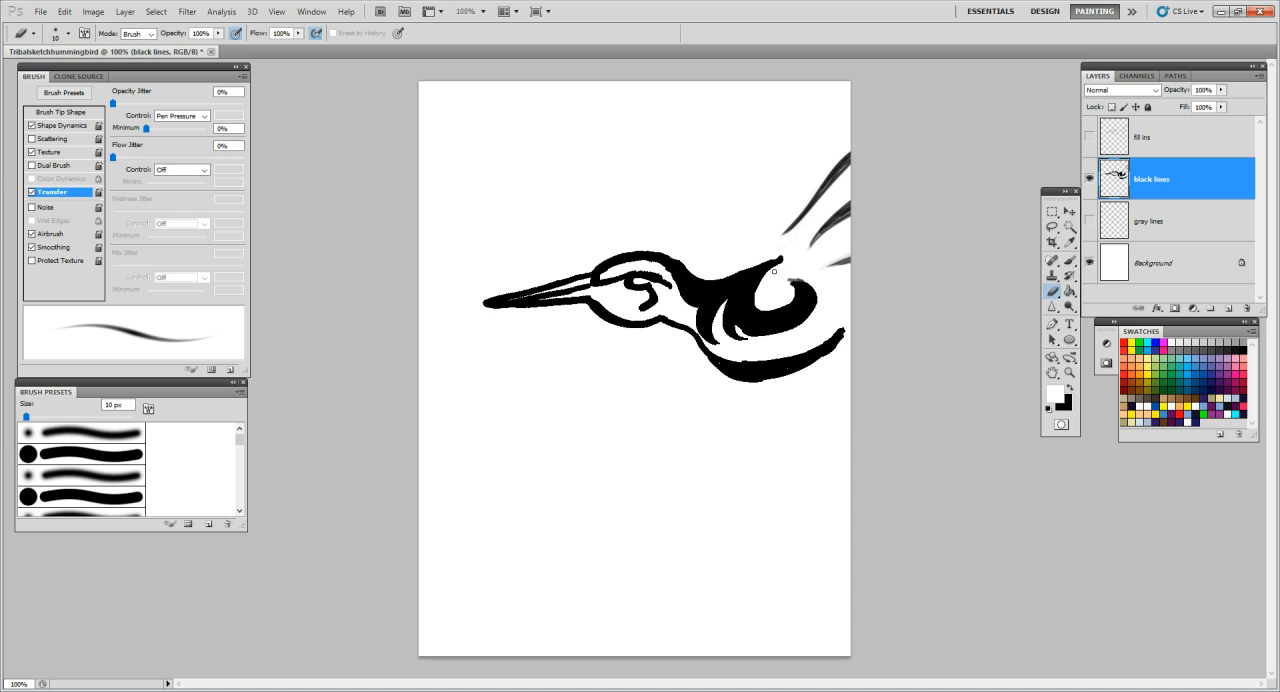
mouse_move(775, 265)
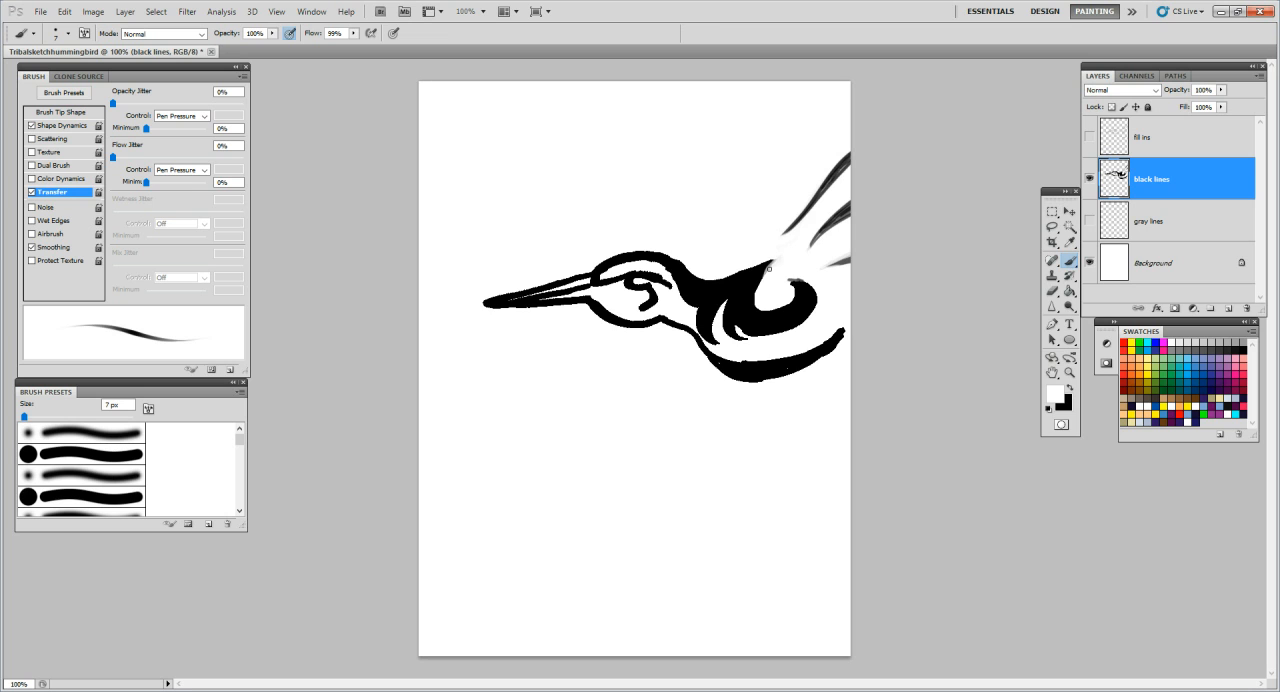
mouse_move(770, 263)
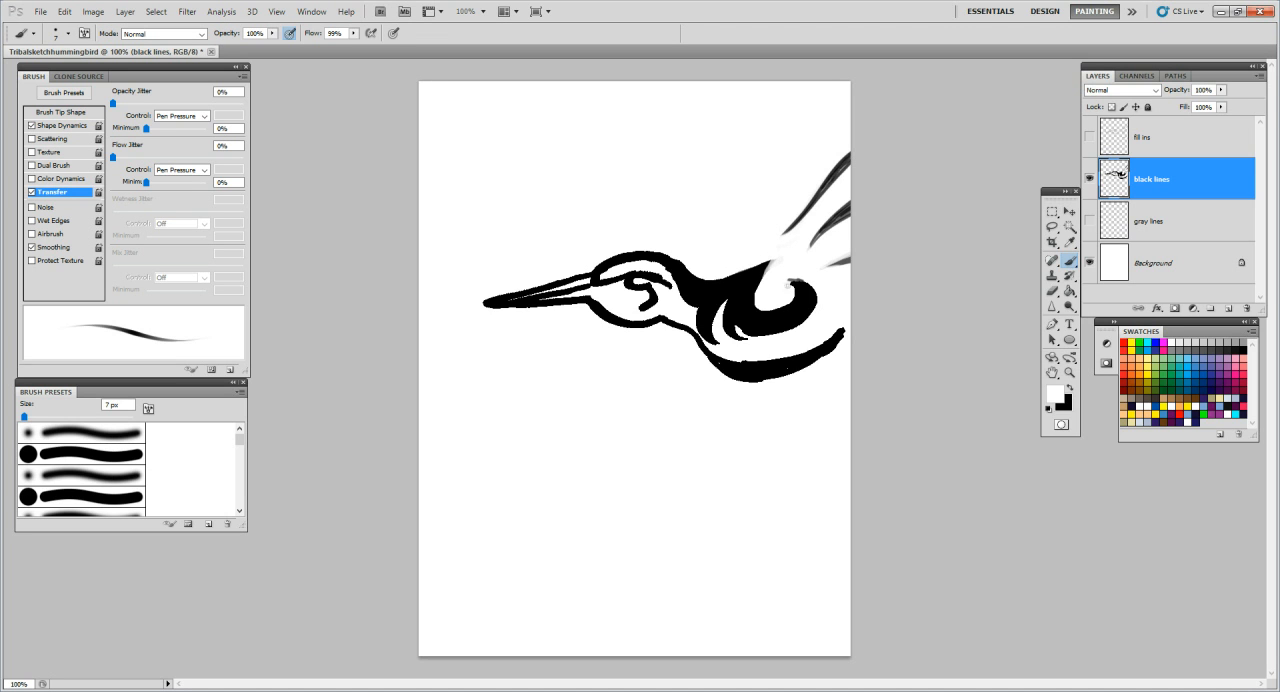
mouse_move(788, 282)
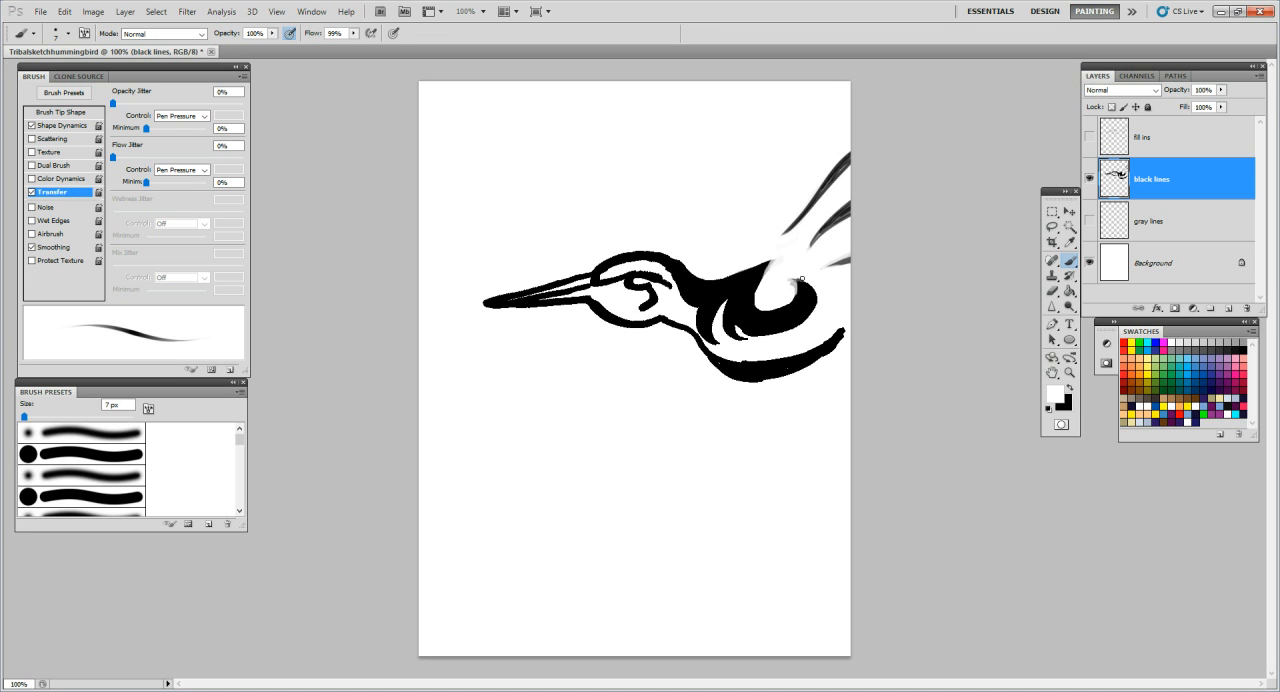
mouse_move(1025, 388)
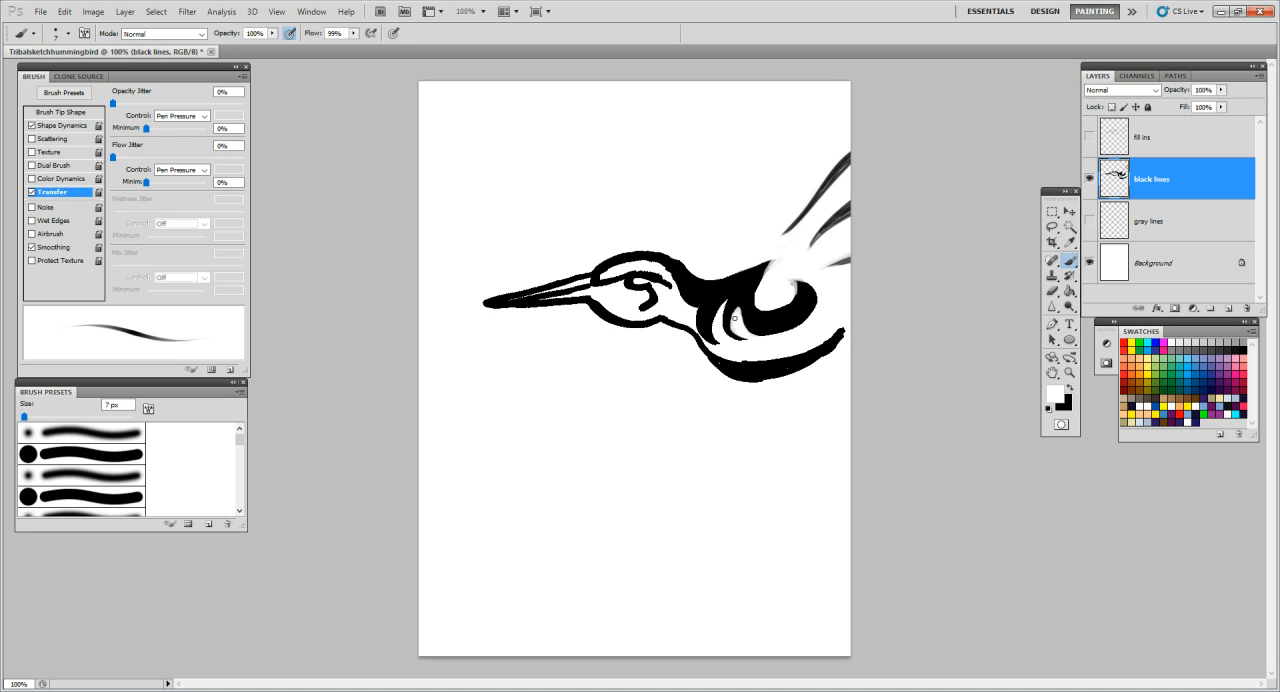
mouse_move(733, 316)
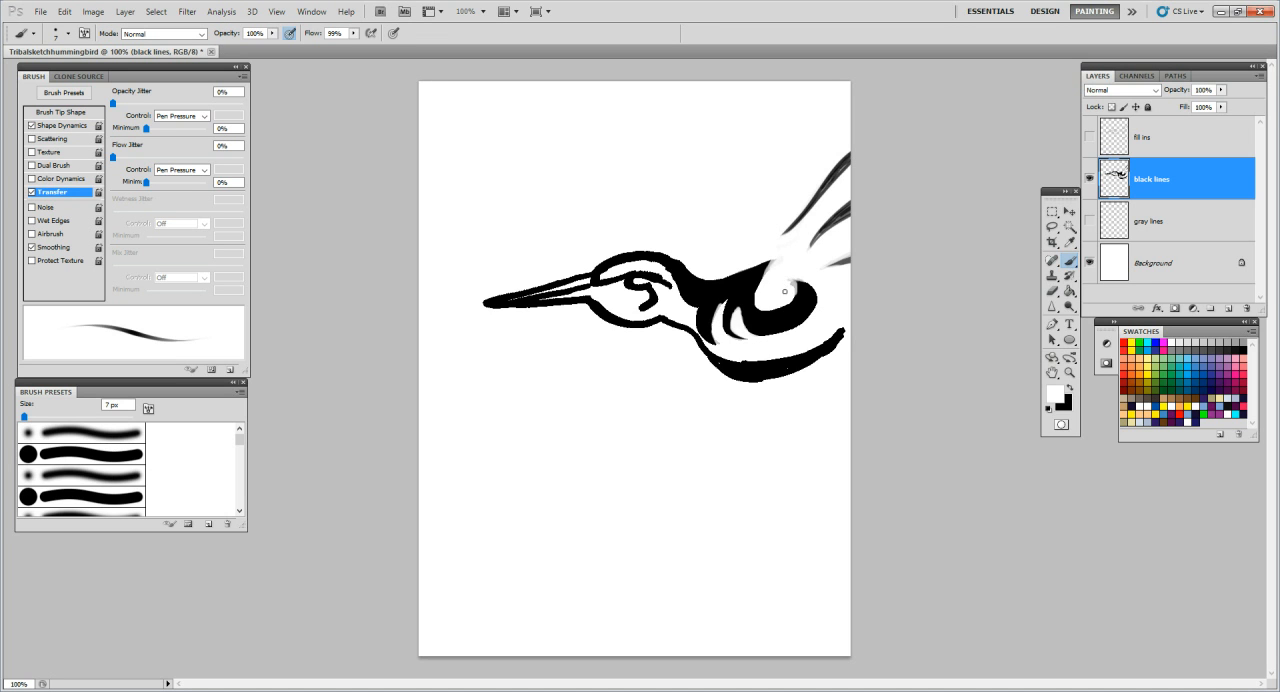
mouse_move(790, 278)
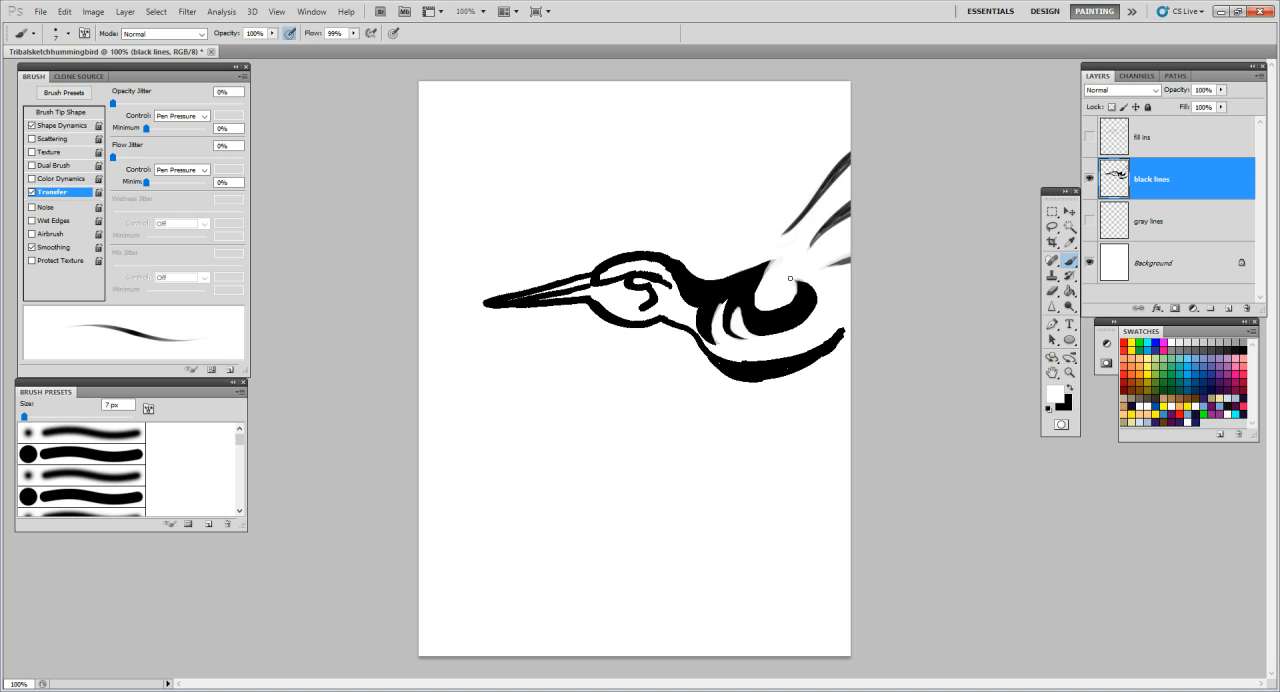
mouse_move(795, 293)
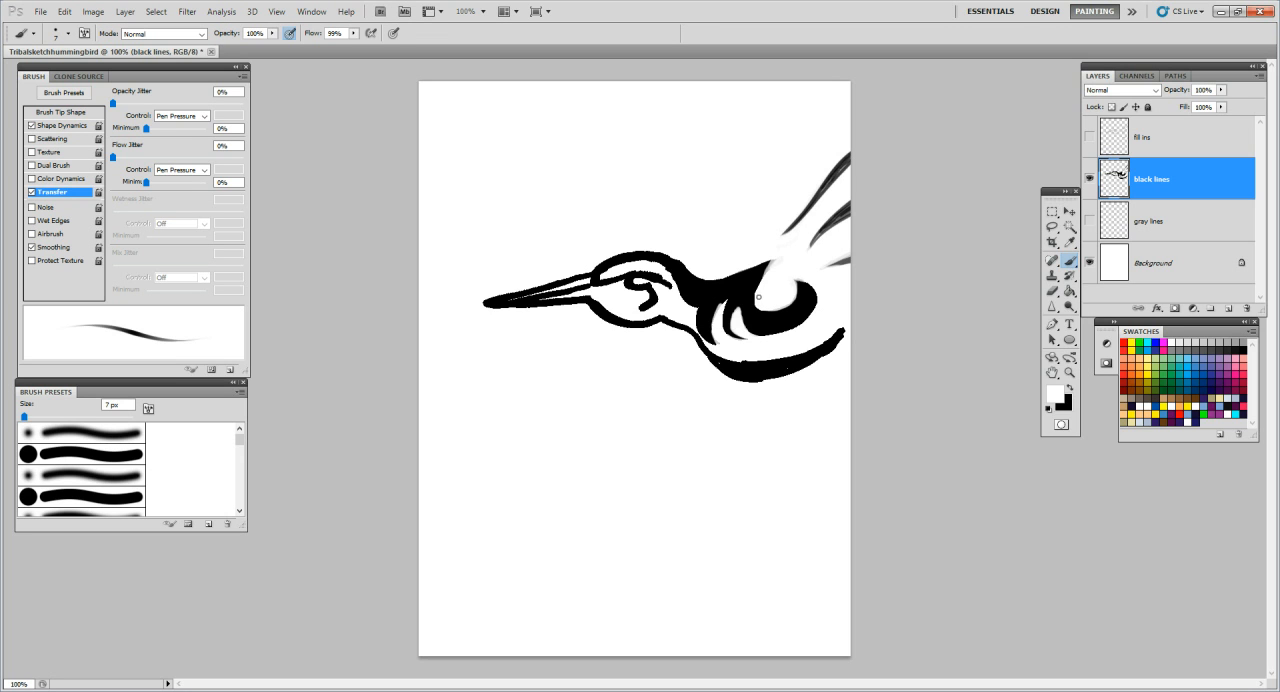
mouse_move(758, 300)
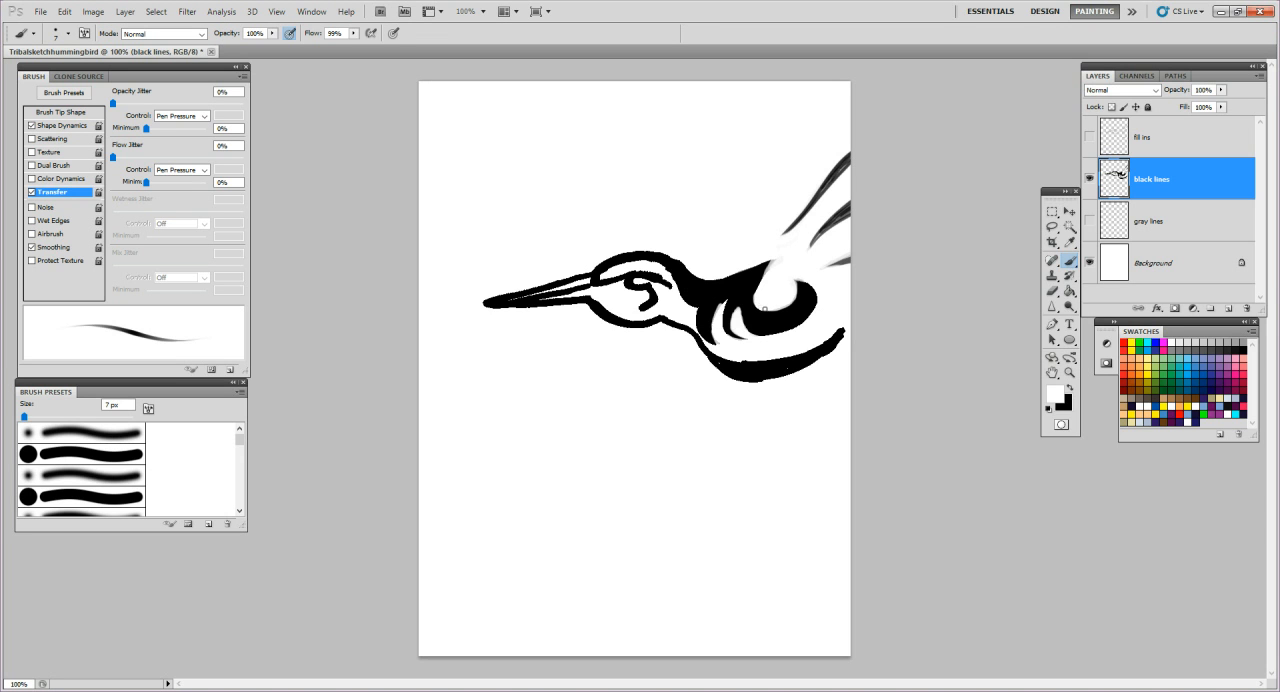
mouse_move(762, 283)
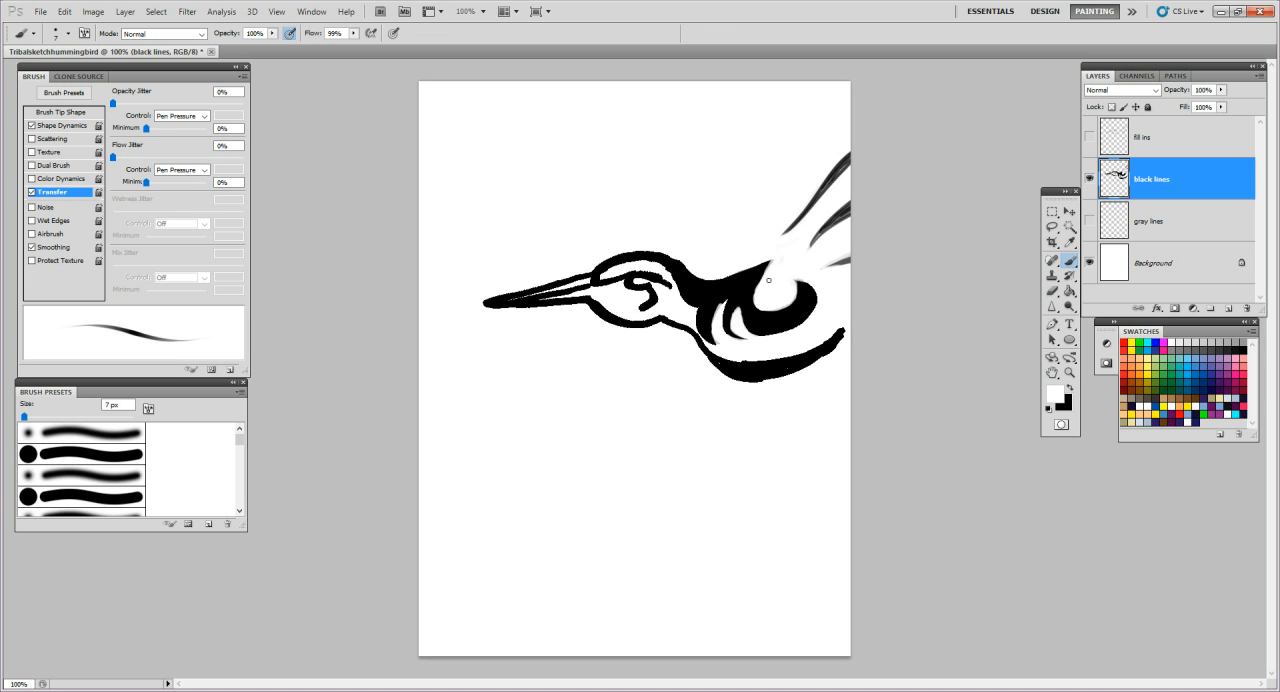
mouse_move(799, 240)
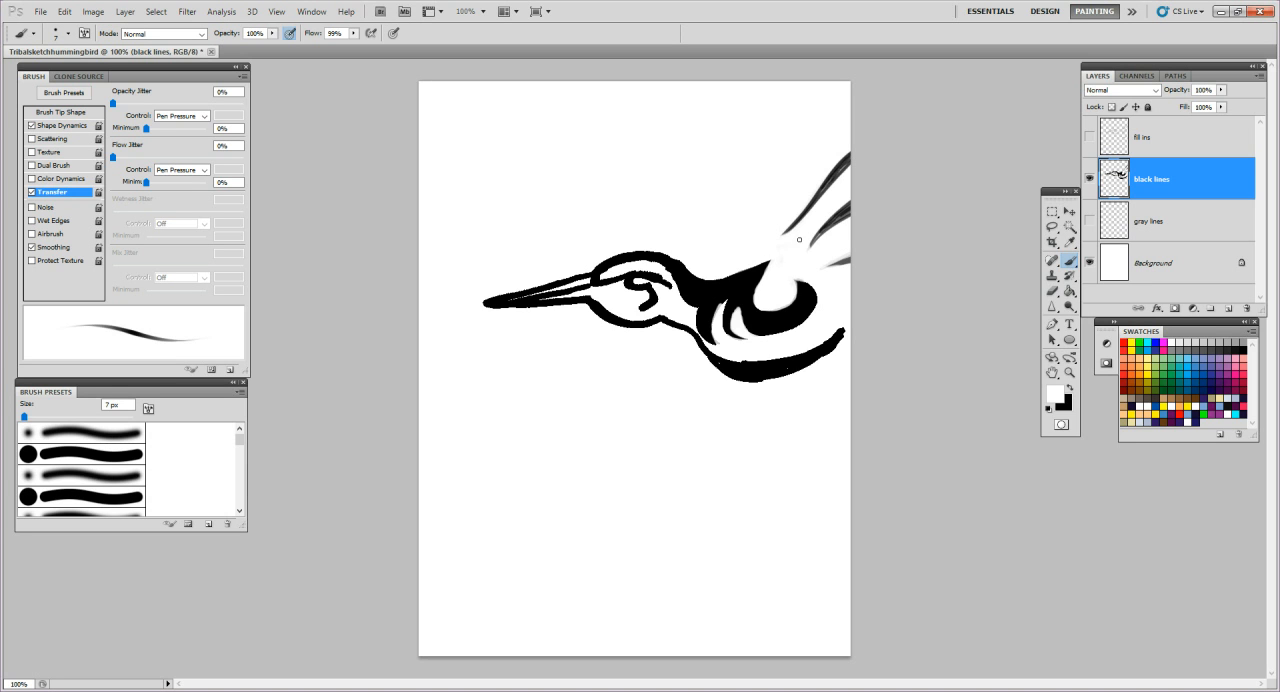
mouse_move(770, 245)
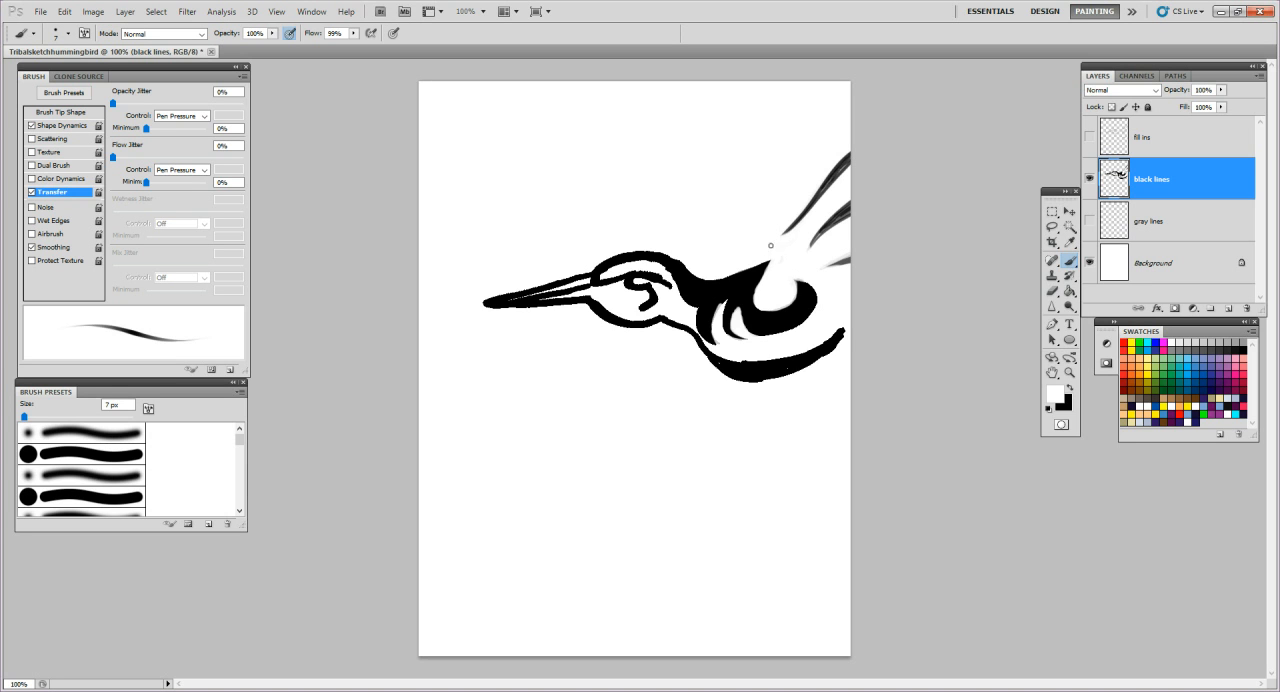
mouse_move(718, 273)
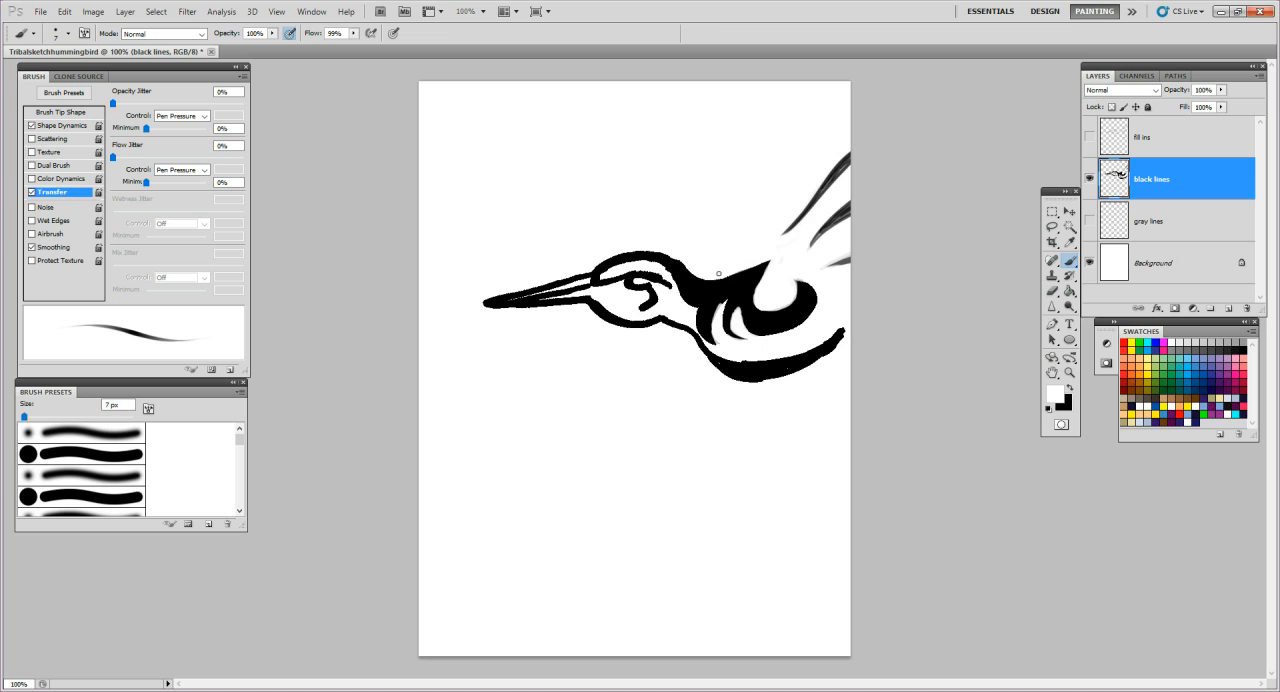